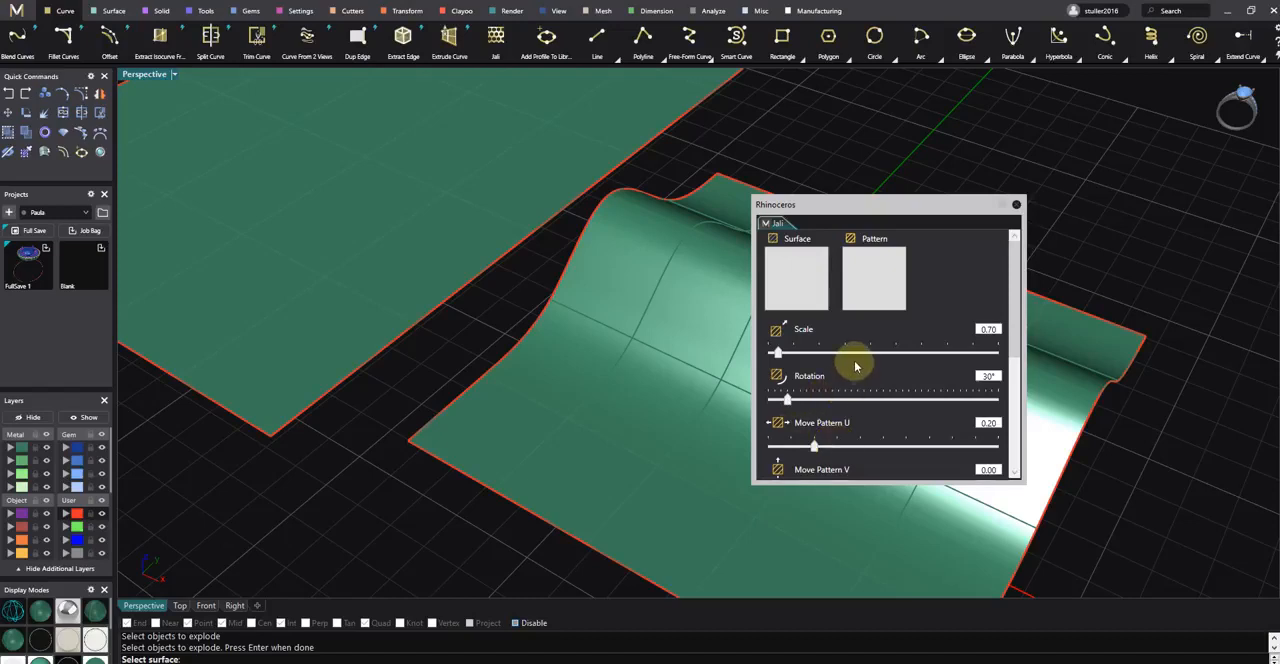
mouse_move(852, 360)
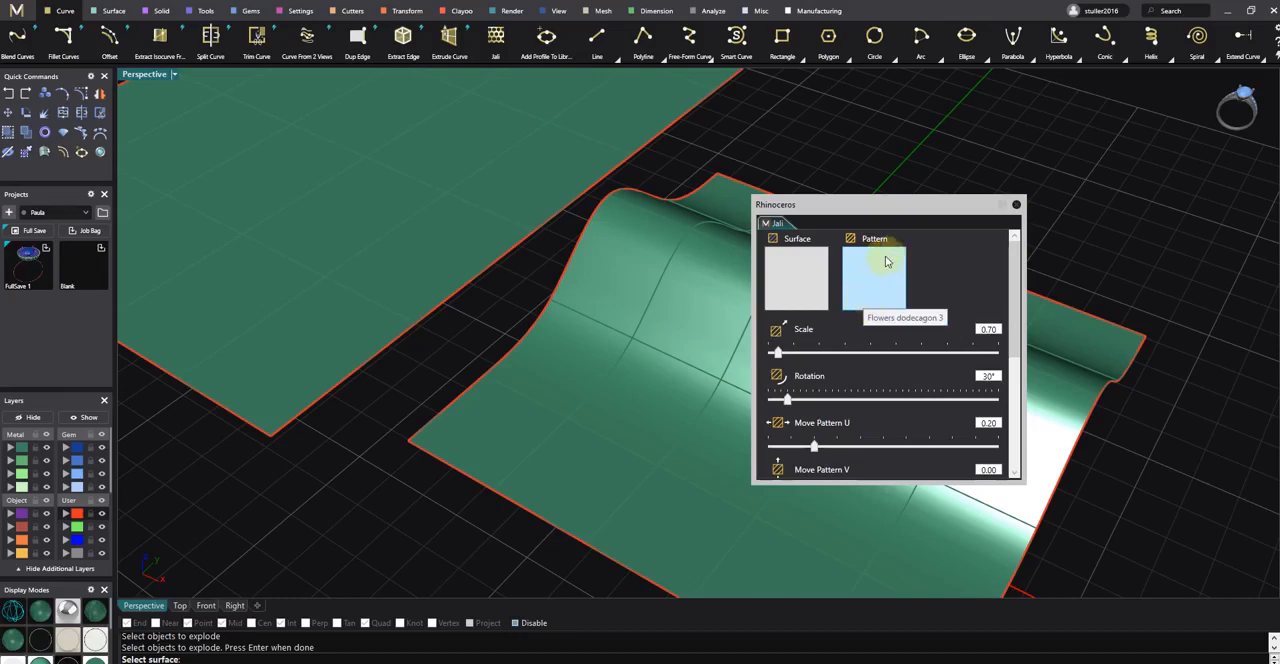
mouse_move(876, 284)
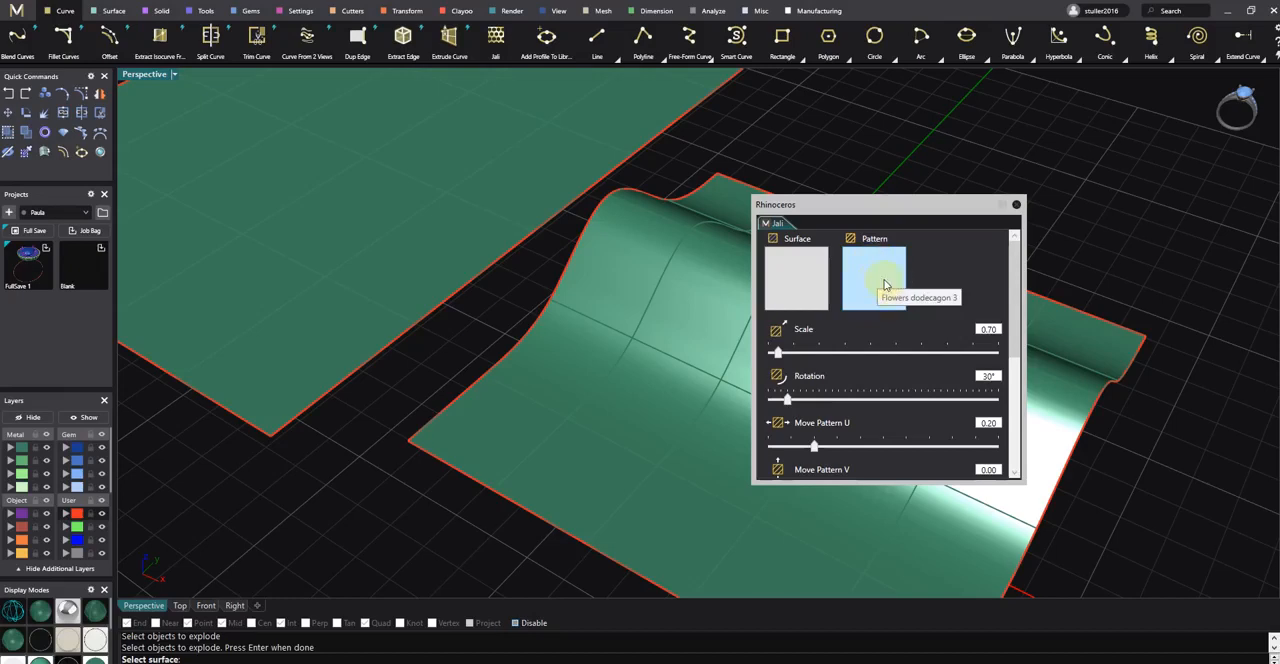
mouse_move(878, 296)
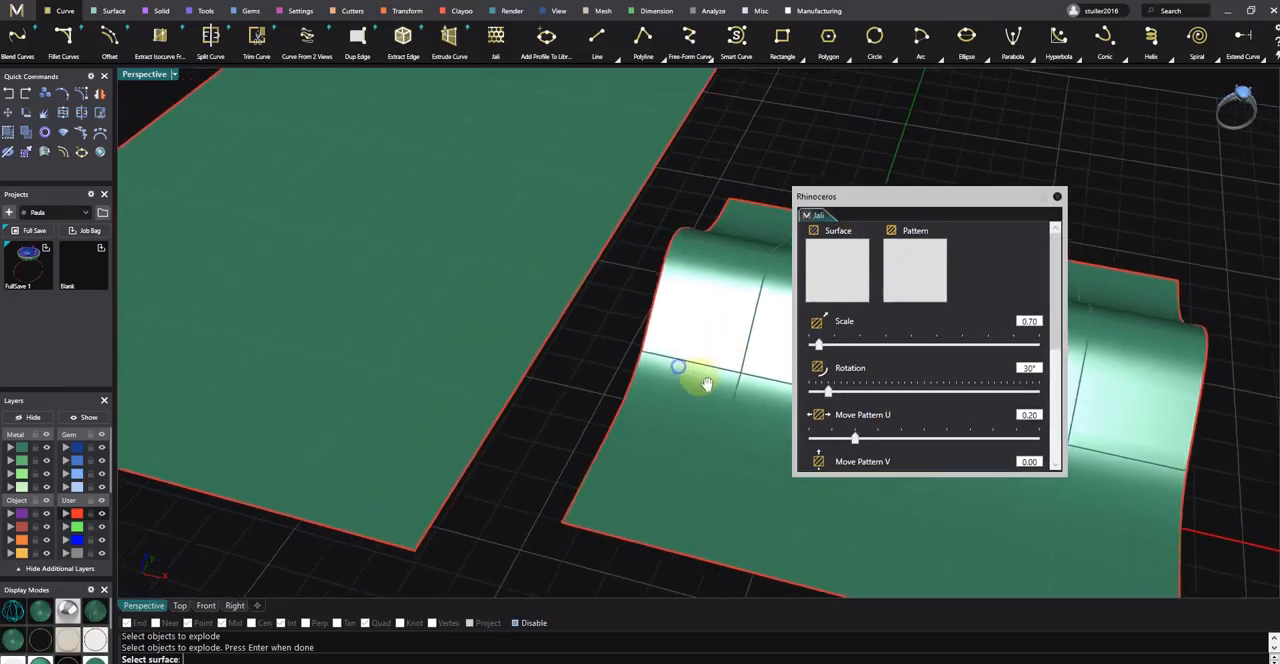
Start the Hatch command and pick the flat surface's edge as the boundary candidate
drag(704, 382, 750, 384)
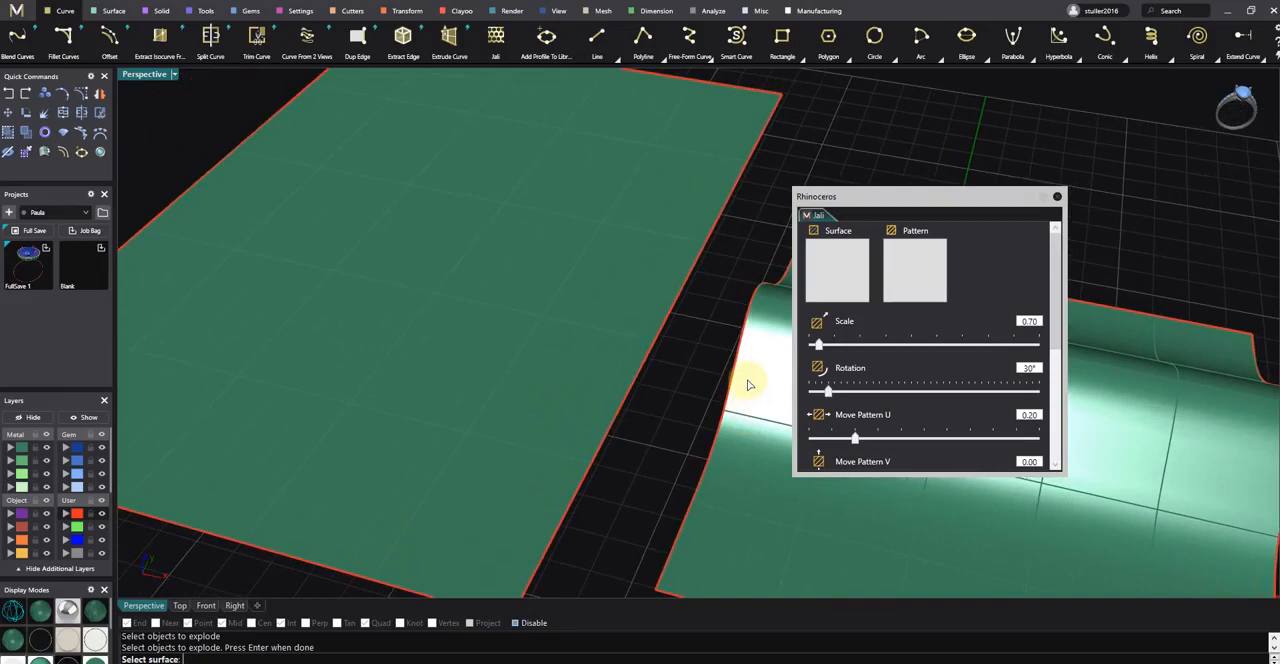
mouse_move(742, 388)
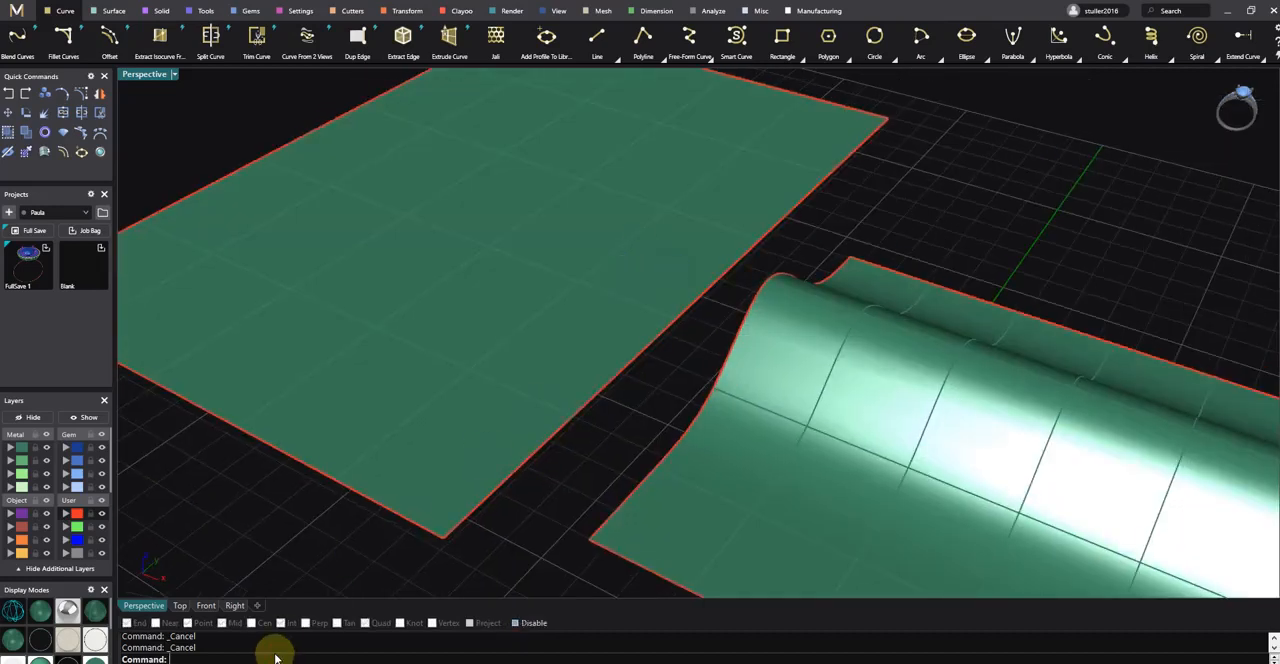
text(Hatch)
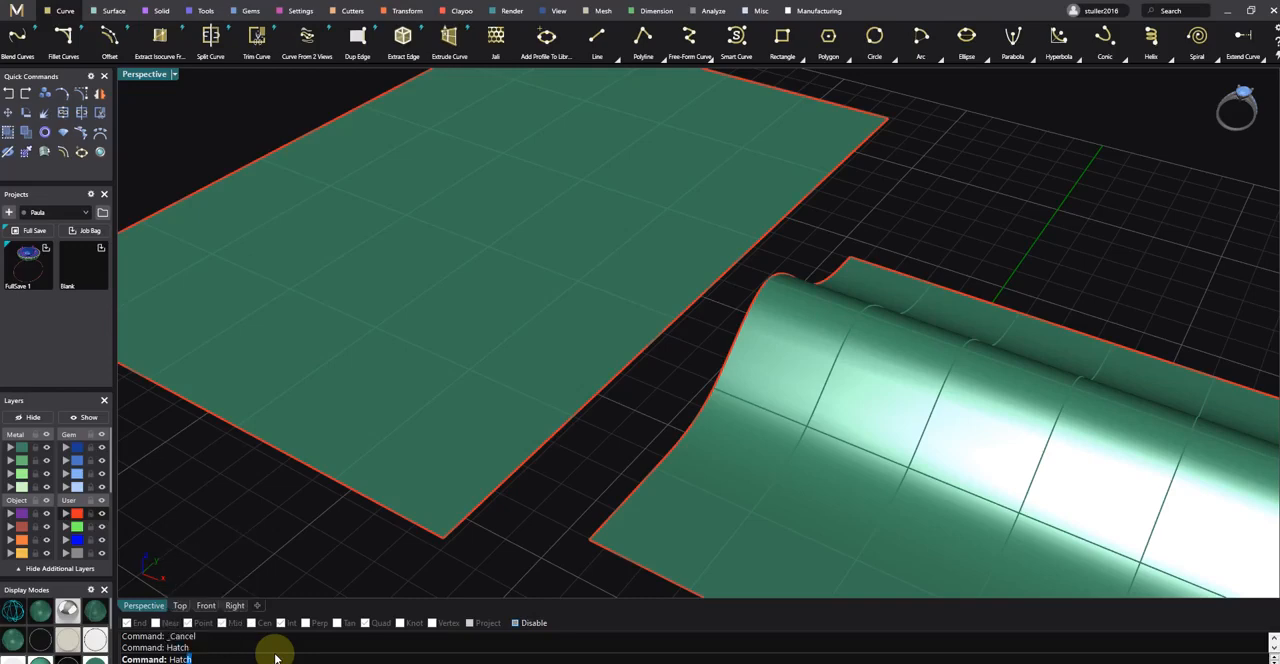
click(776, 334)
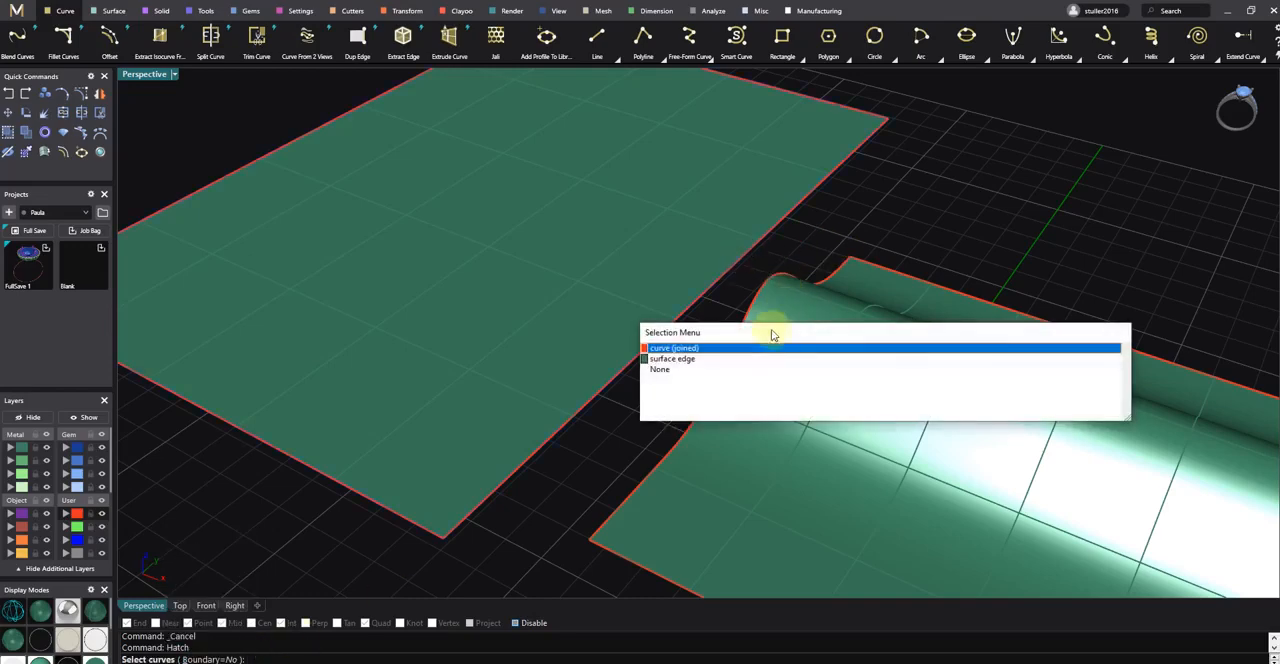
Hatch the surface edge at scale 3, previewing Hatch2, Hatch1 and HatchDash patterns
click(672, 346)
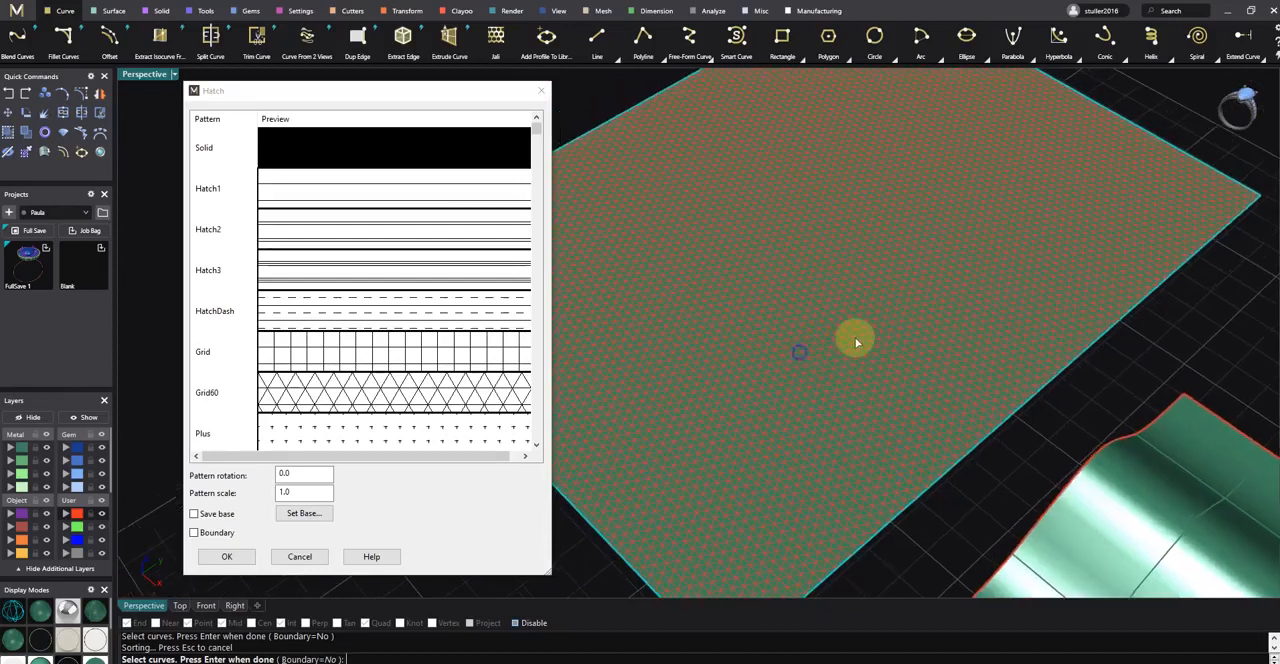
mouse_move(736, 312)
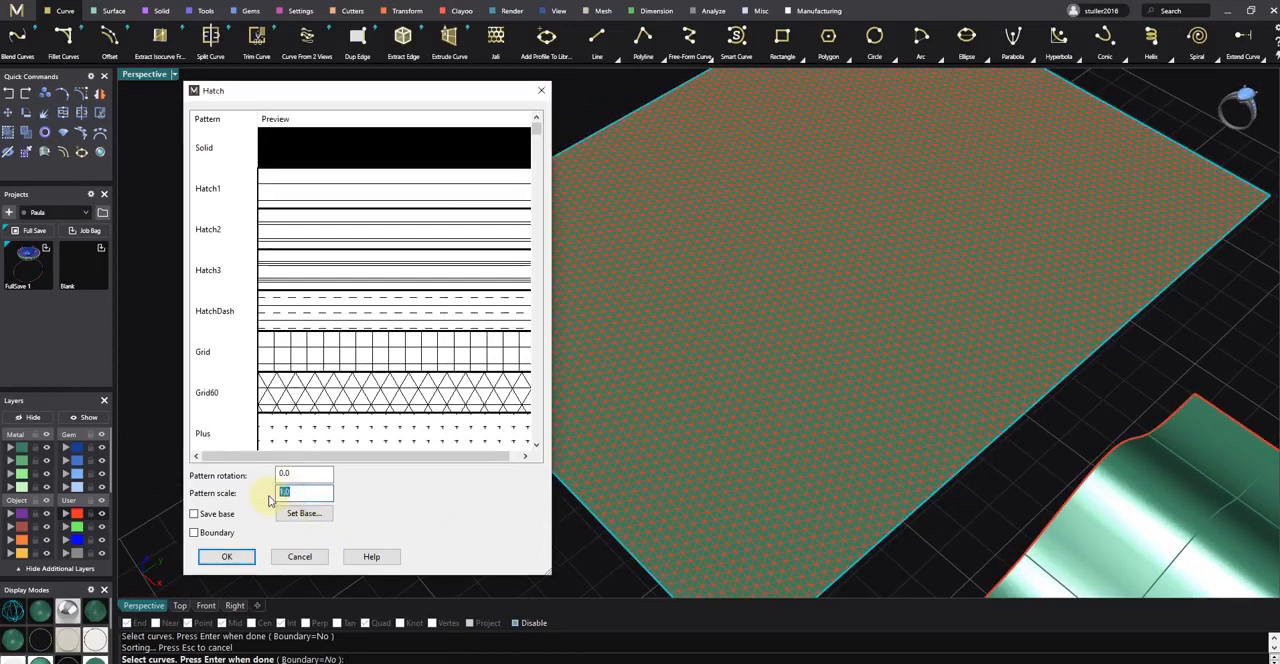
text(3)
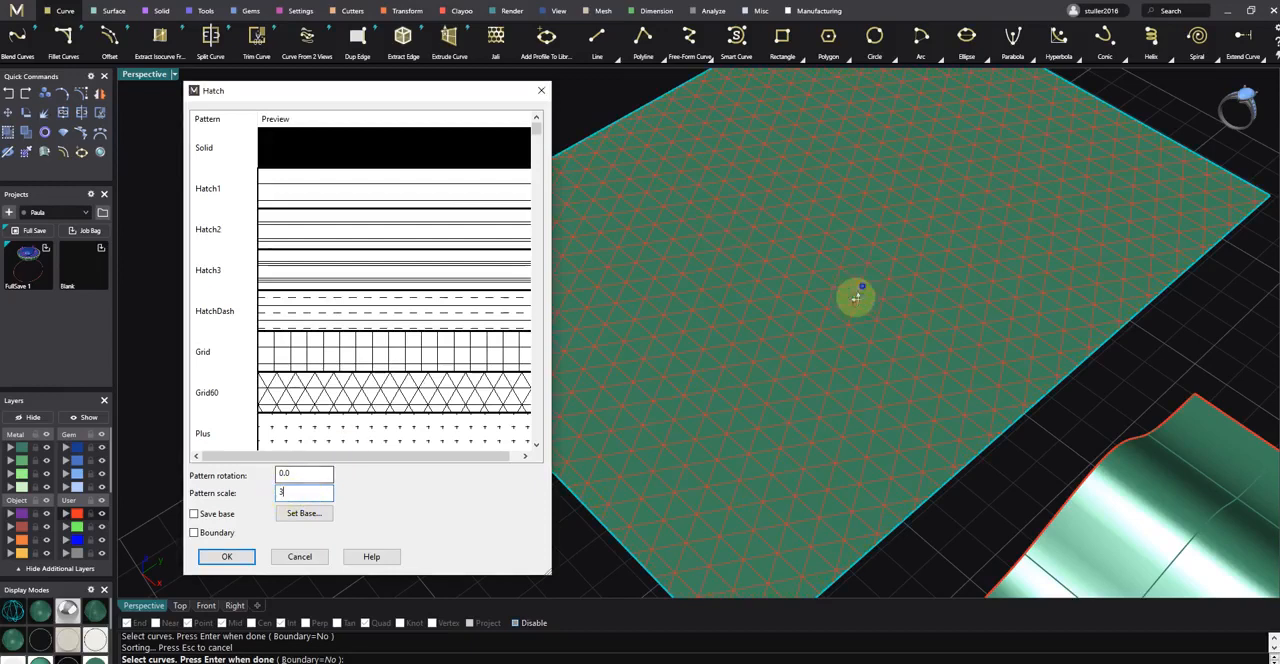
click(210, 228)
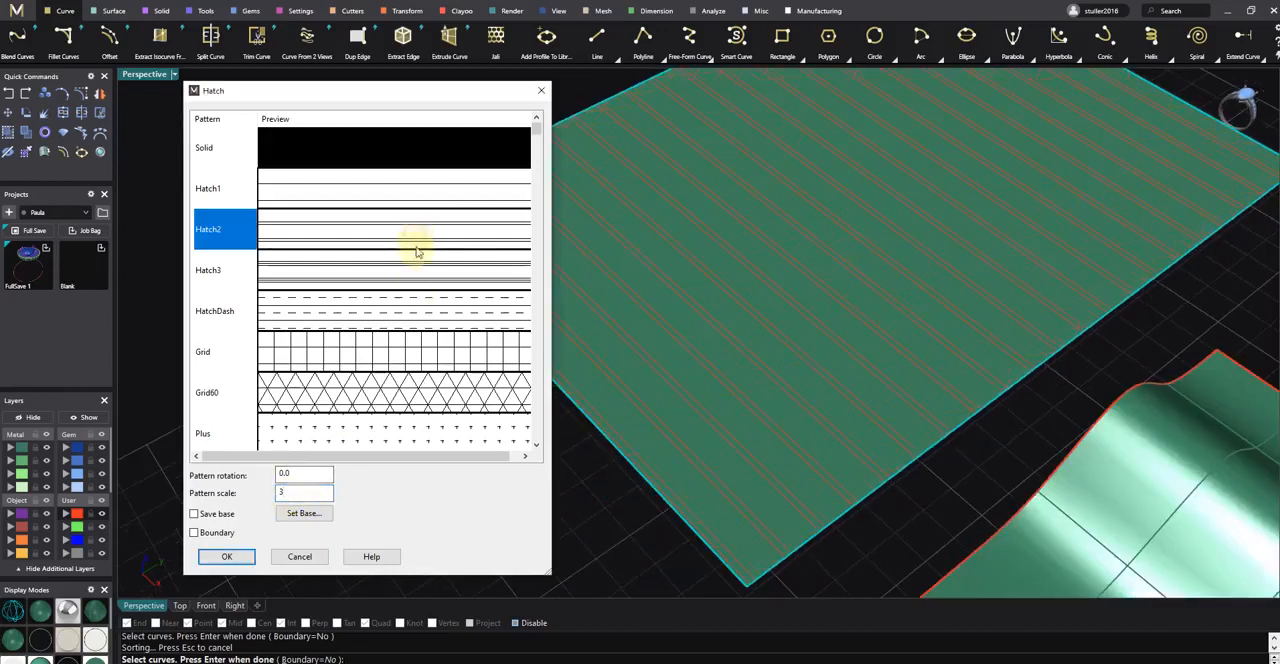
click(208, 188)
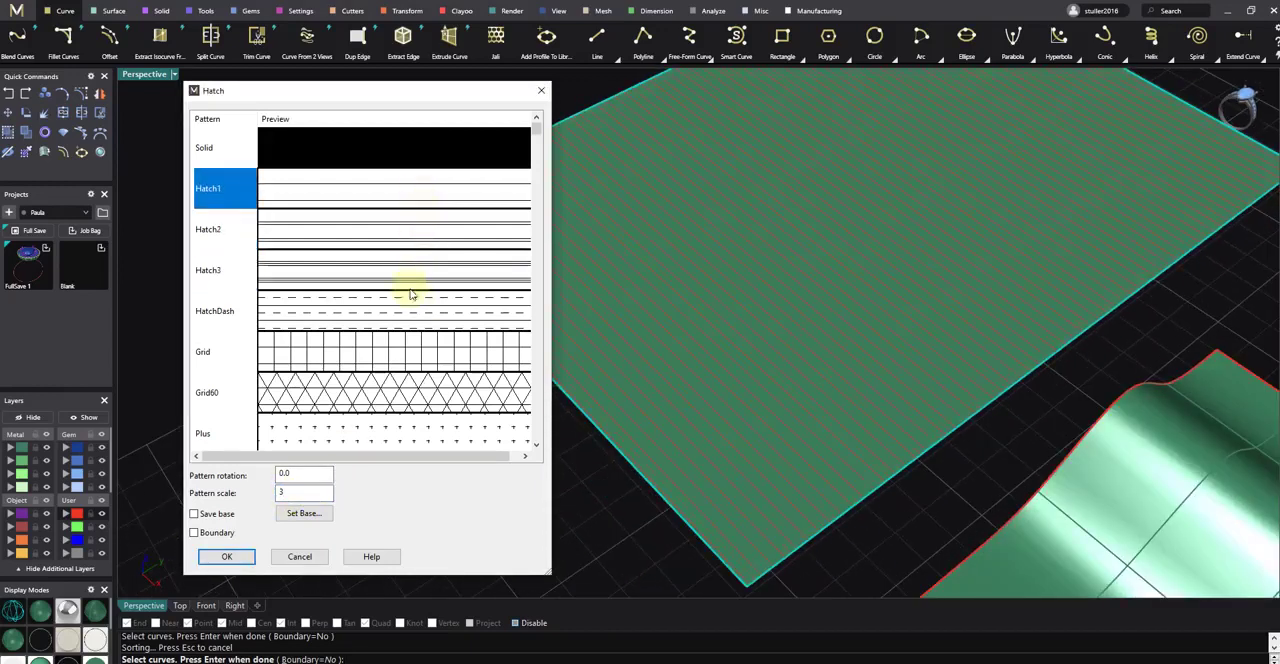
click(216, 310)
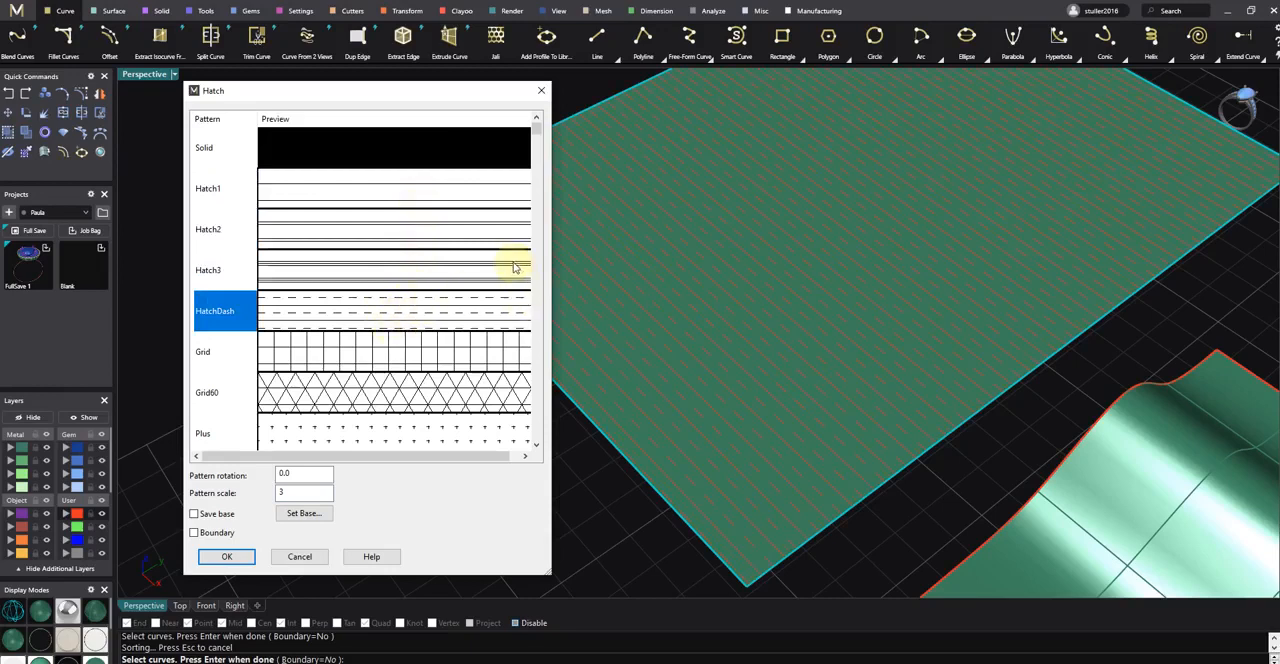
mouse_move(450, 288)
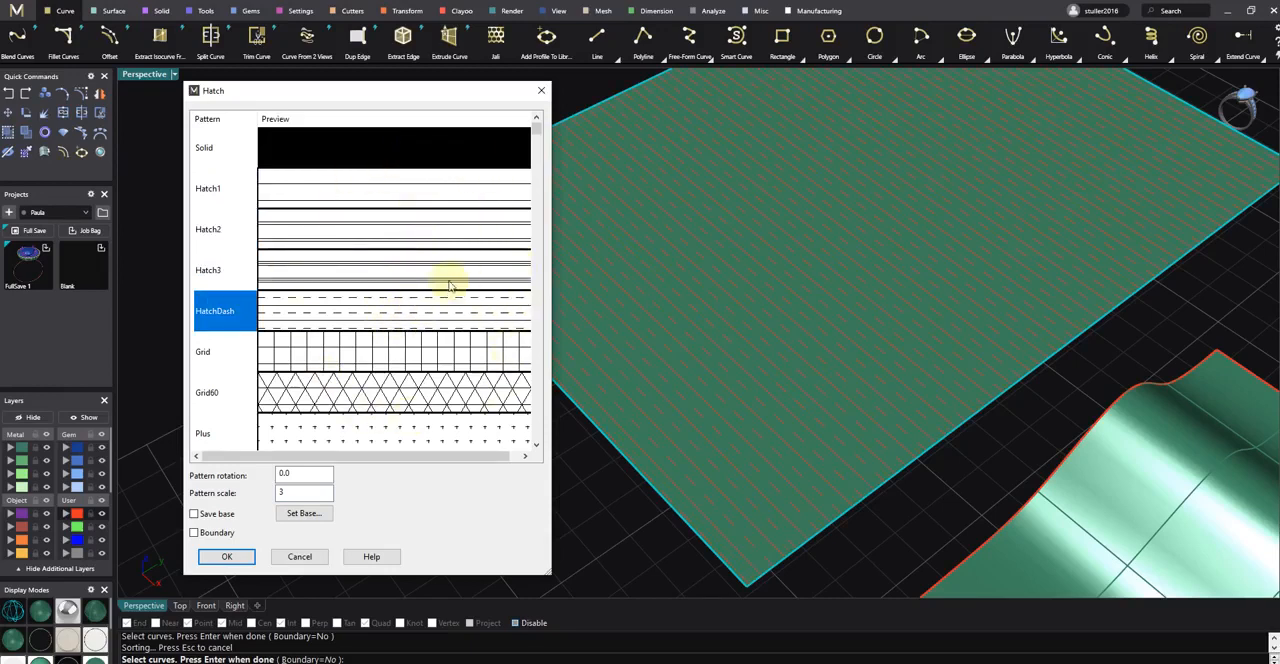
mouse_move(410, 308)
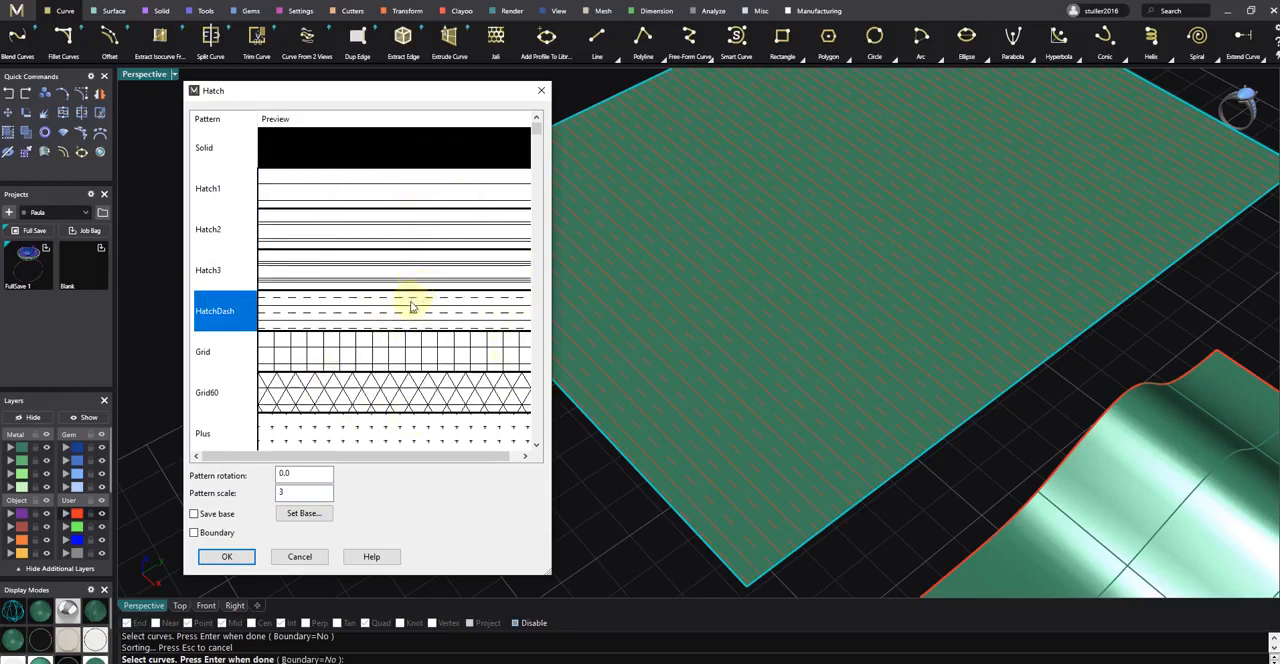
mouse_move(476, 476)
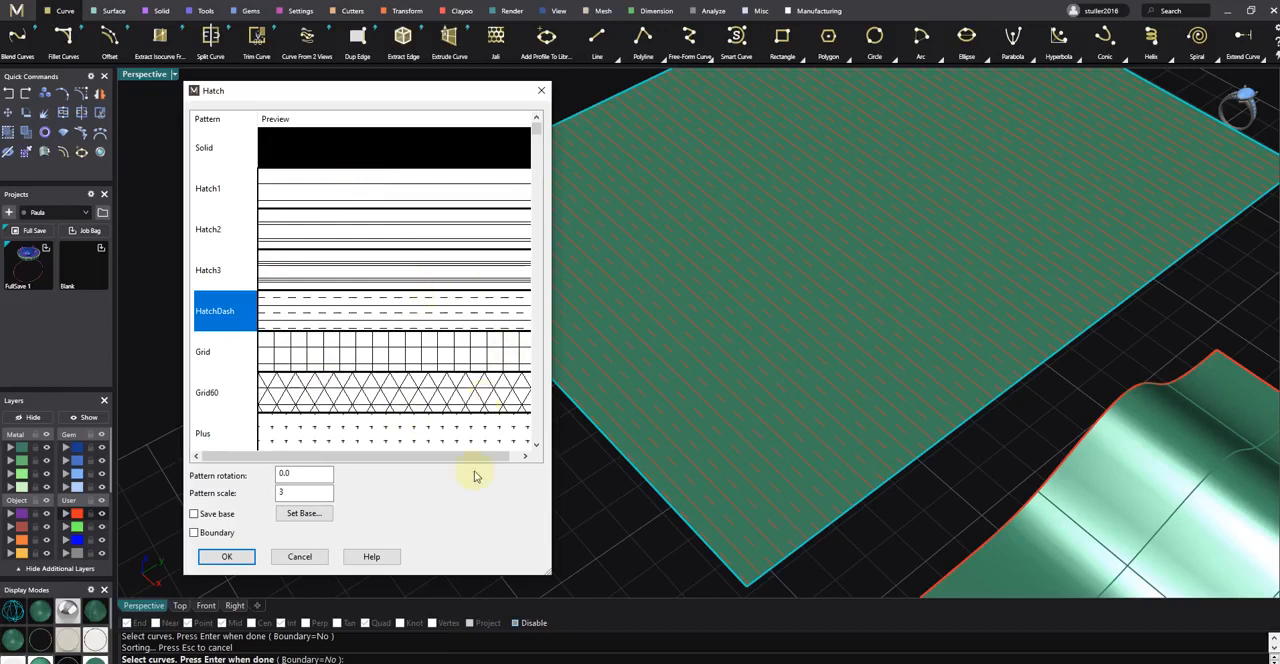
mouse_move(304, 232)
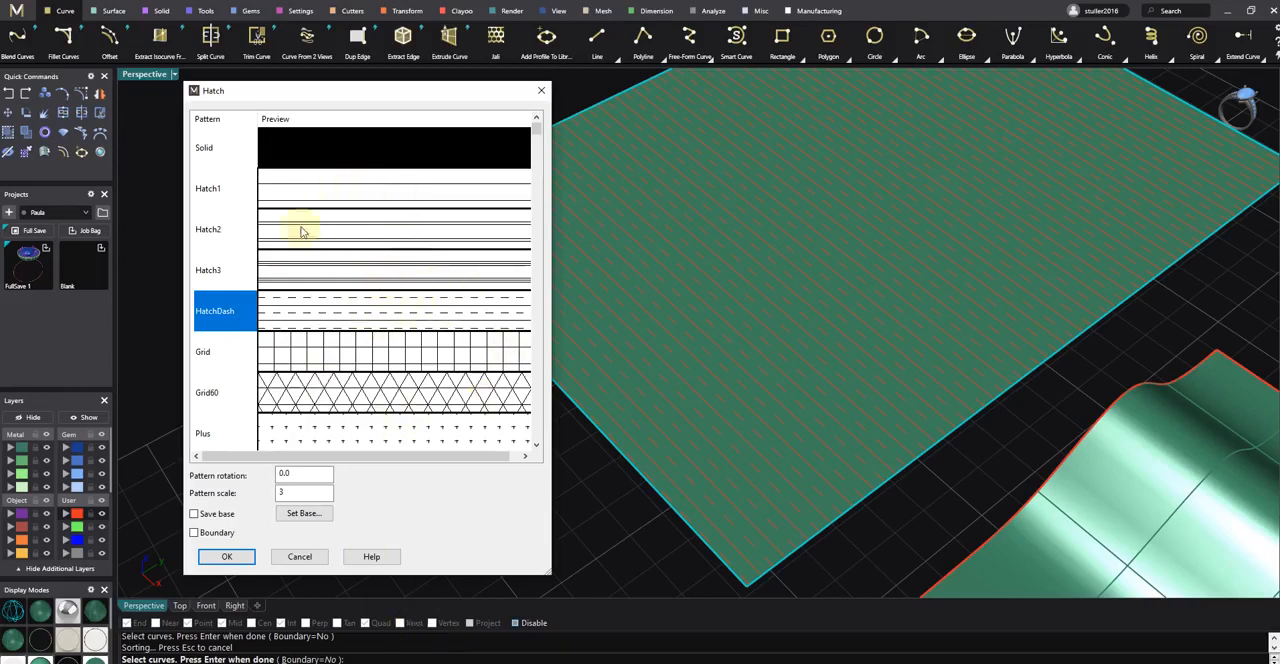
mouse_move(378, 284)
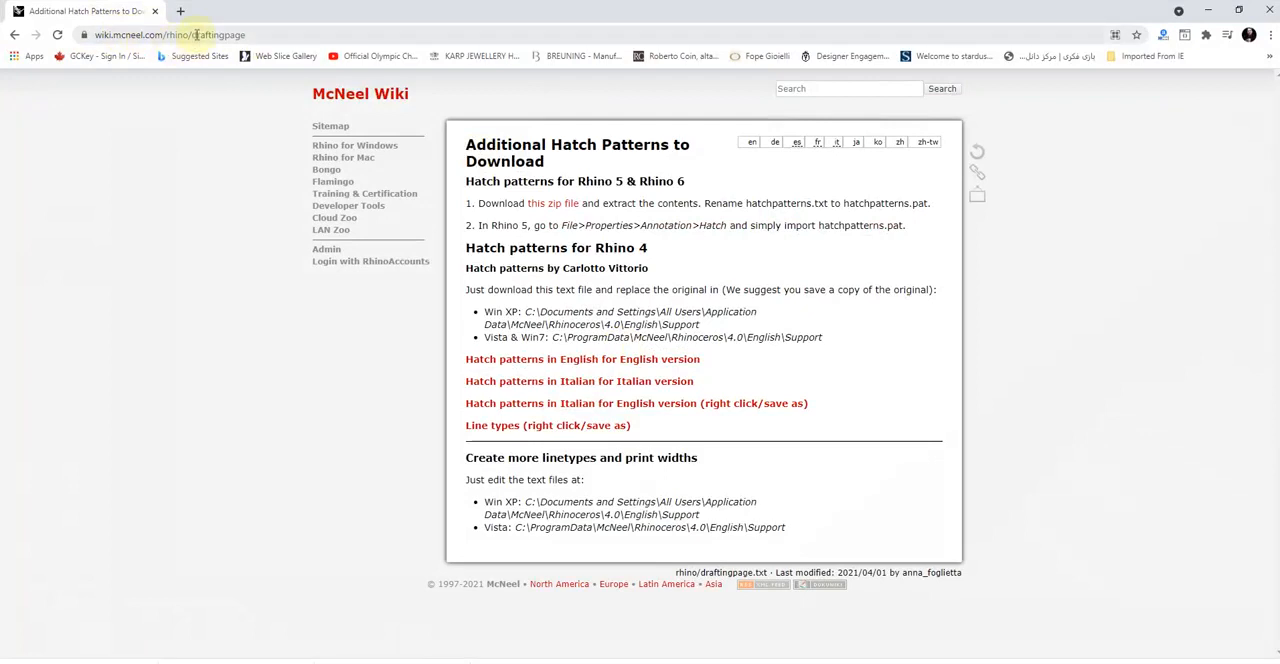
mouse_move(704, 158)
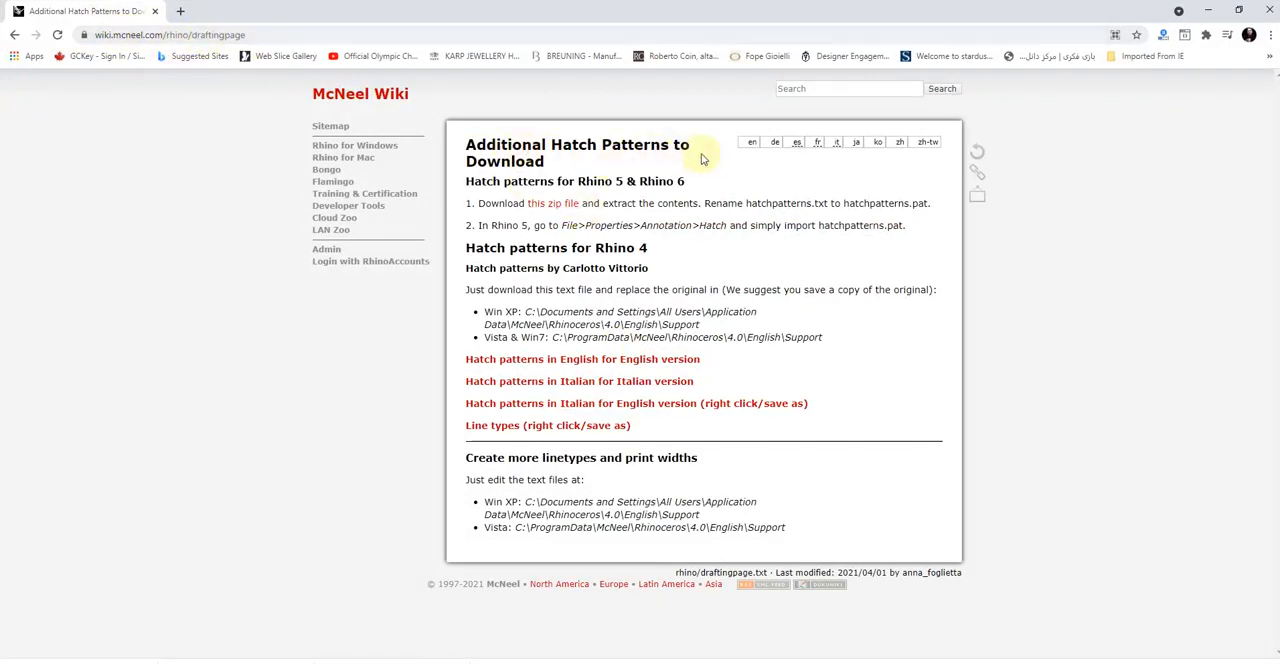
mouse_move(554, 208)
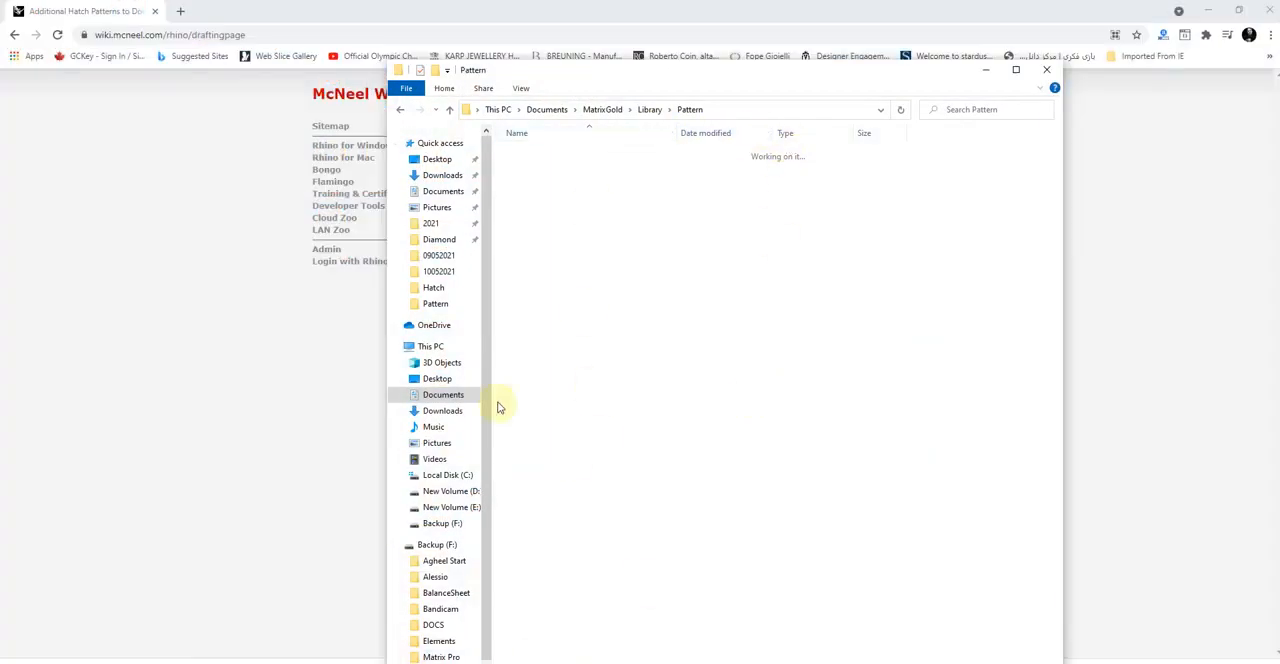
Open the Hatch folder holding the hatchpatterns_1033 .pat, .txt and .zip files
click(432, 288)
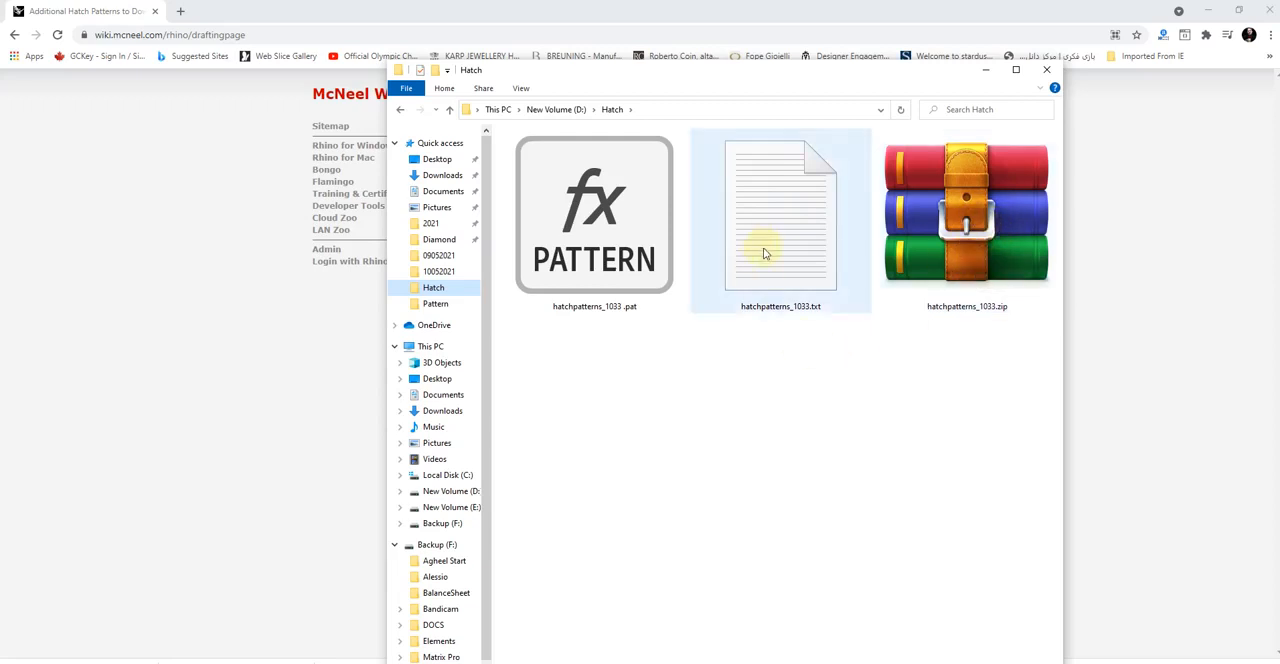
mouse_move(800, 318)
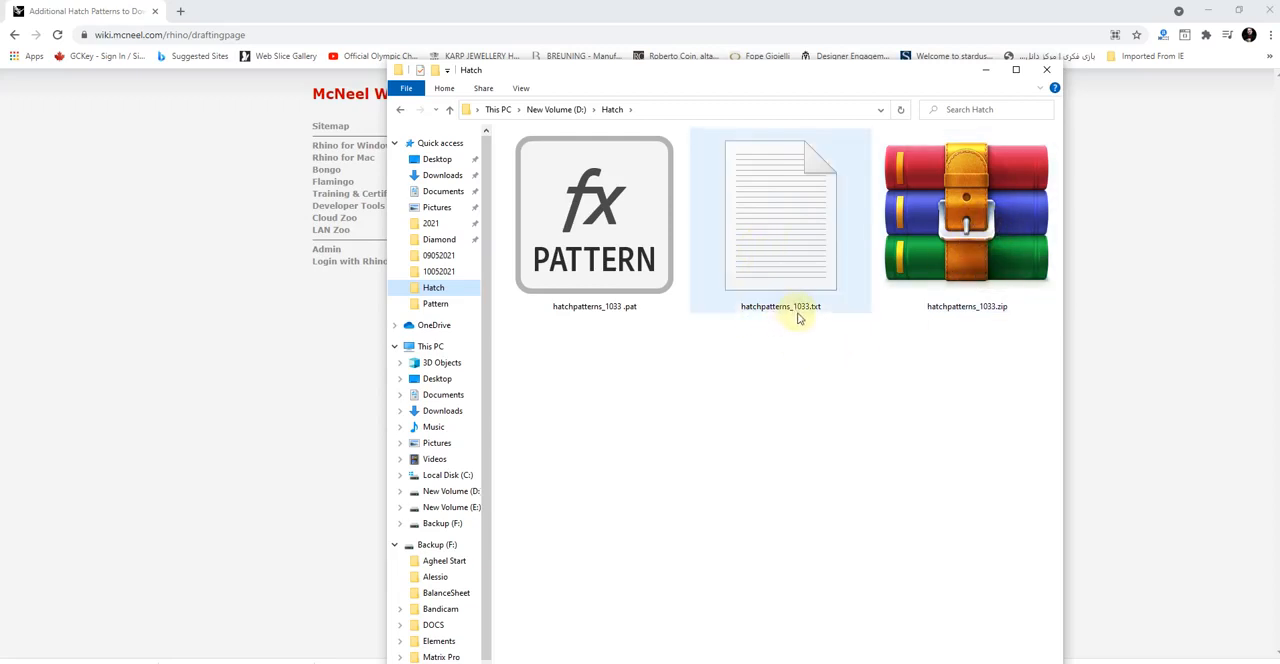
mouse_move(810, 306)
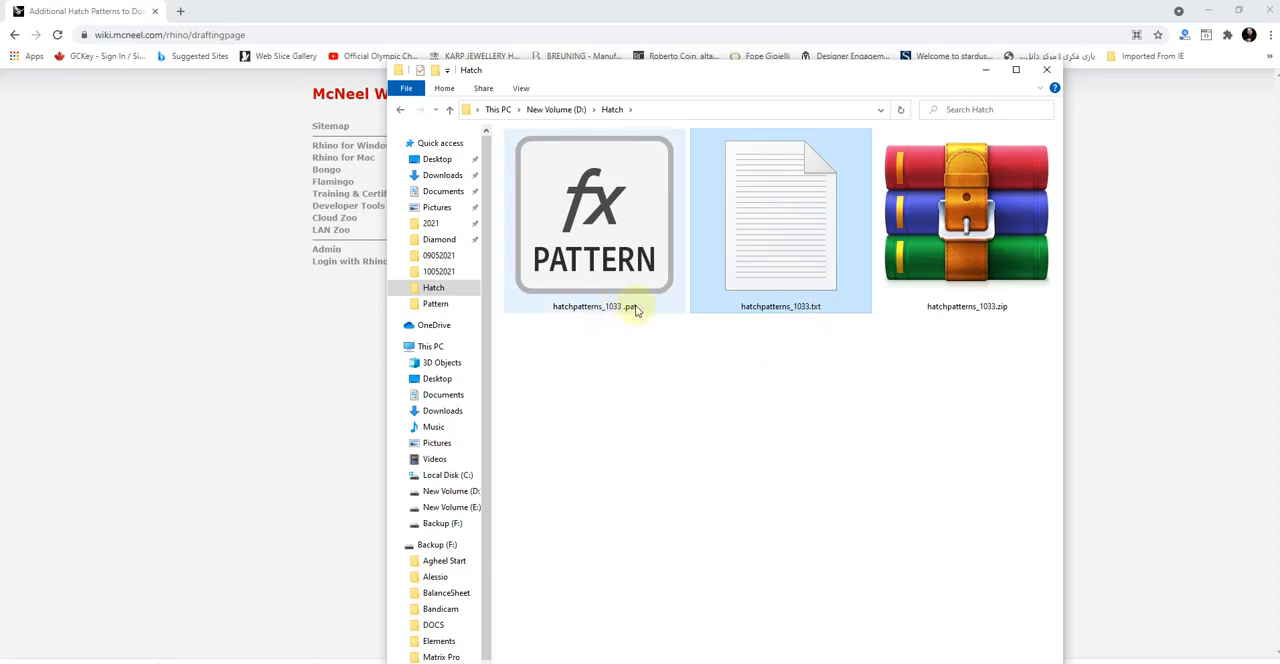
mouse_move(630, 306)
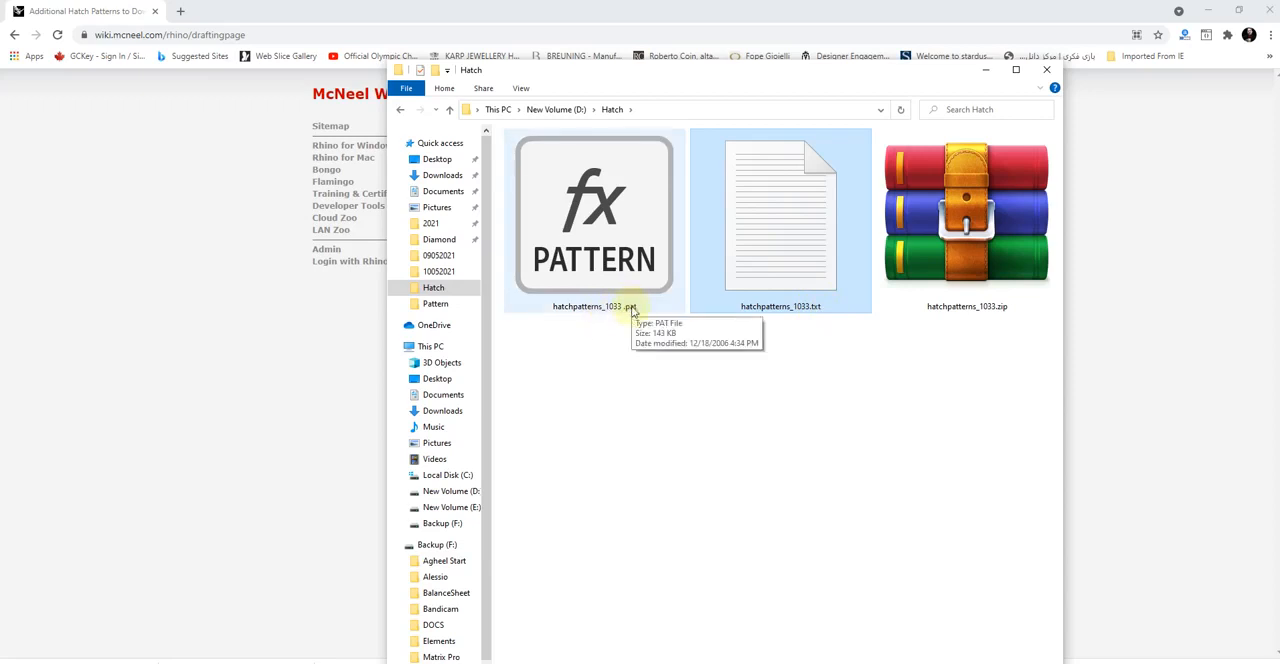
mouse_move(660, 254)
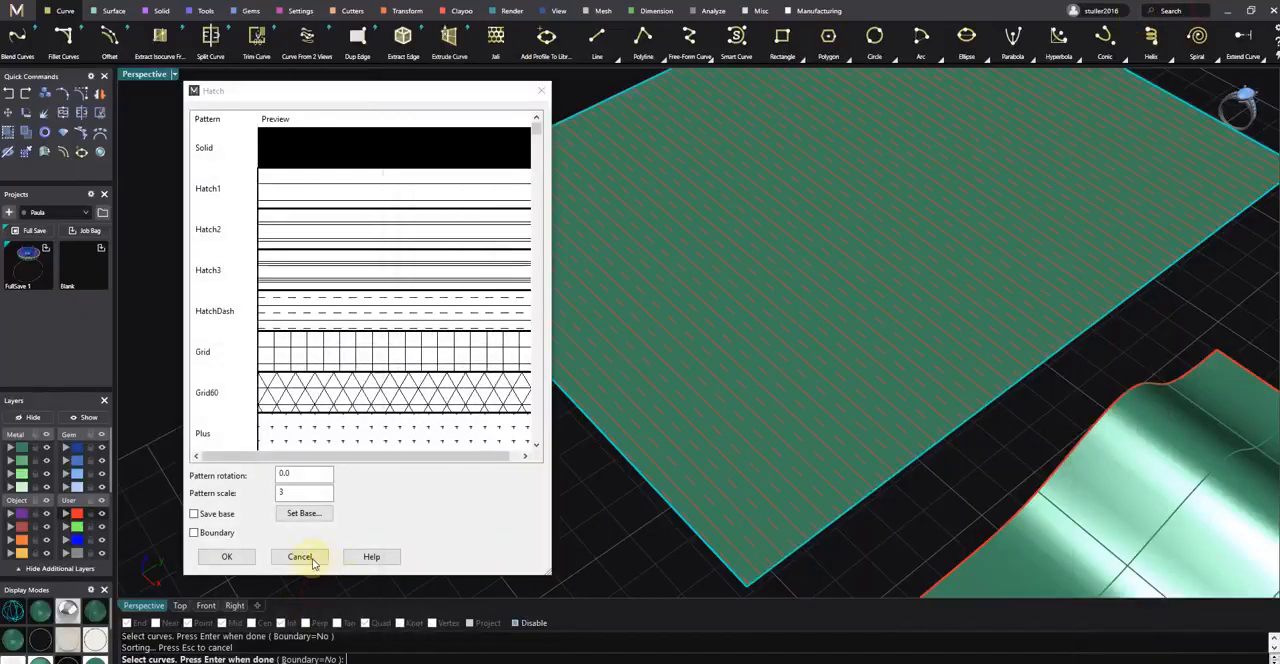
Cancel the Hatch dialog so no pattern is applied to the flat surface
click(300, 556)
text(Options)
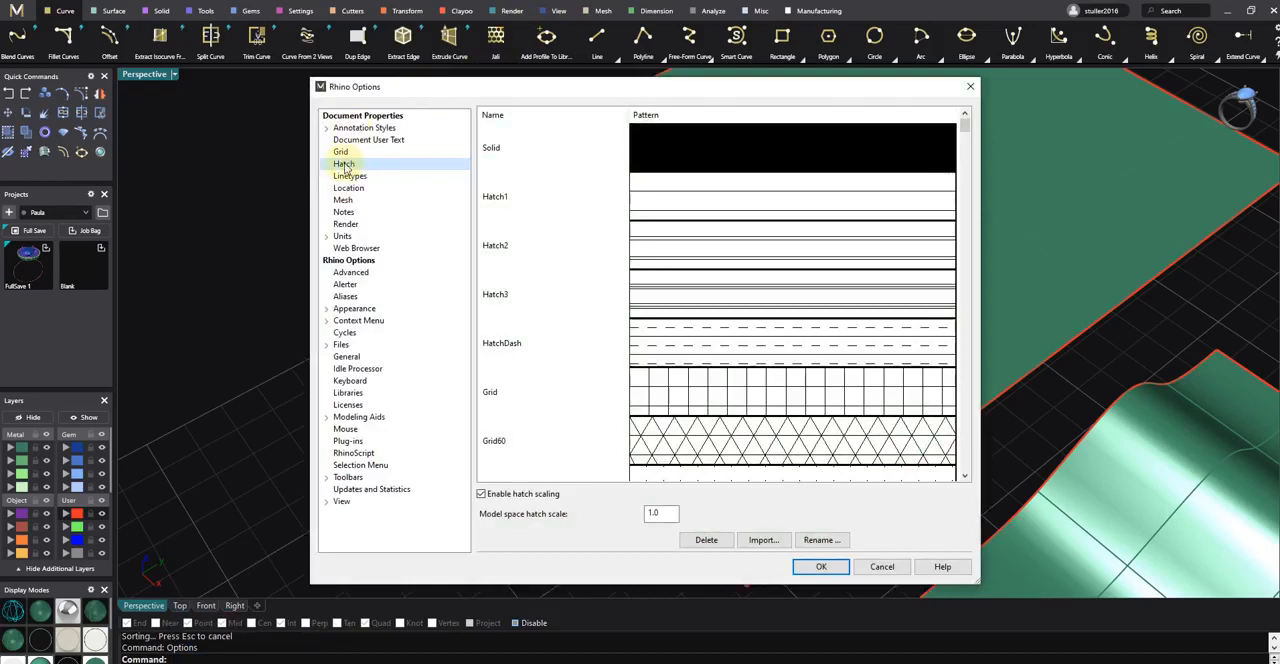
mouse_move(356, 170)
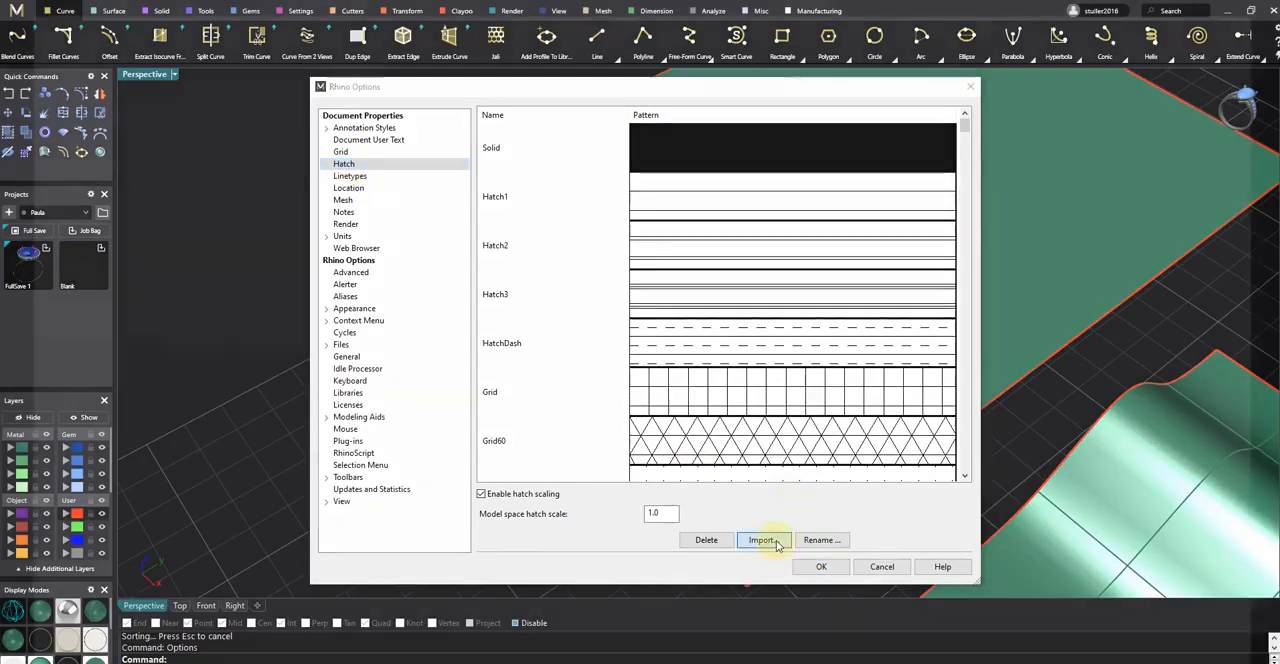
Import hatchpatterns_1033.pat and scroll the list to check the new hexagon, octagon and flower patterns
click(764, 540)
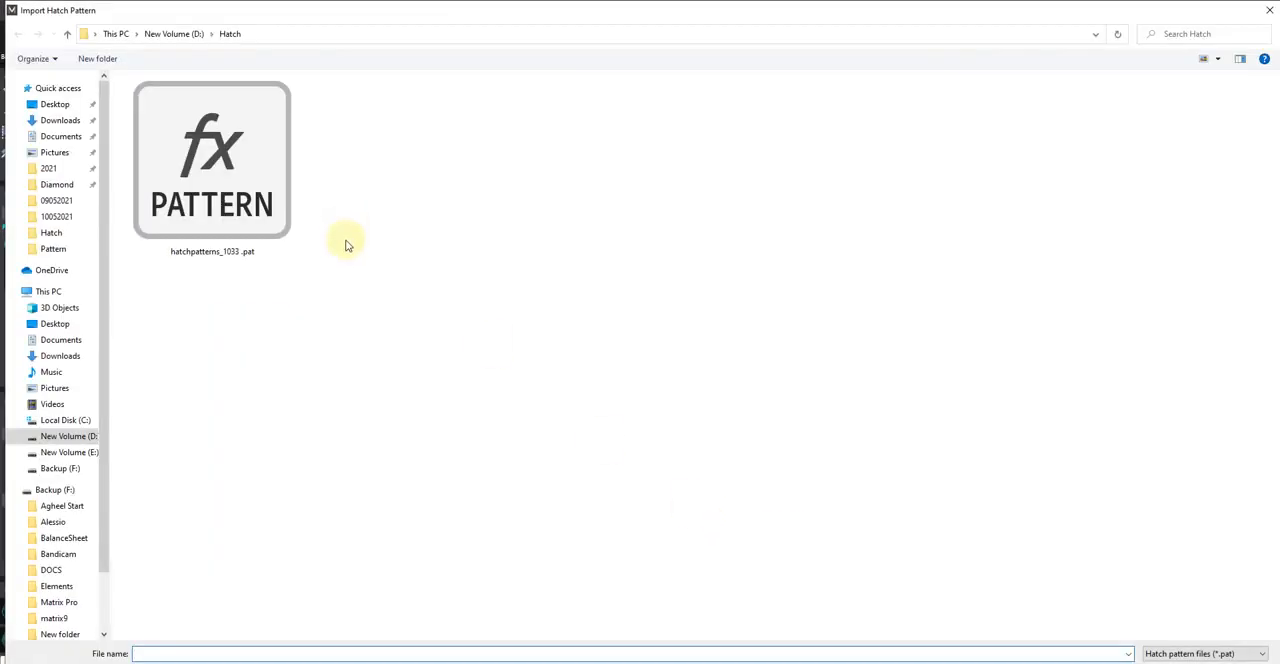
mouse_move(696, 384)
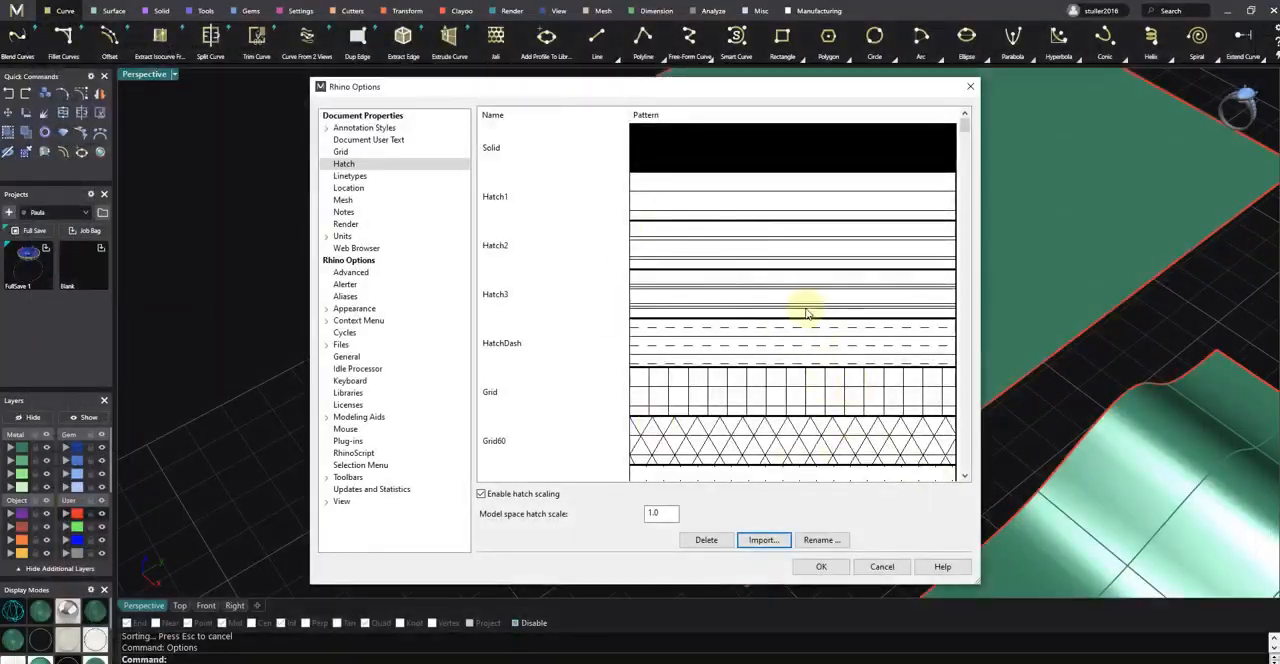
scroll(down, 3)
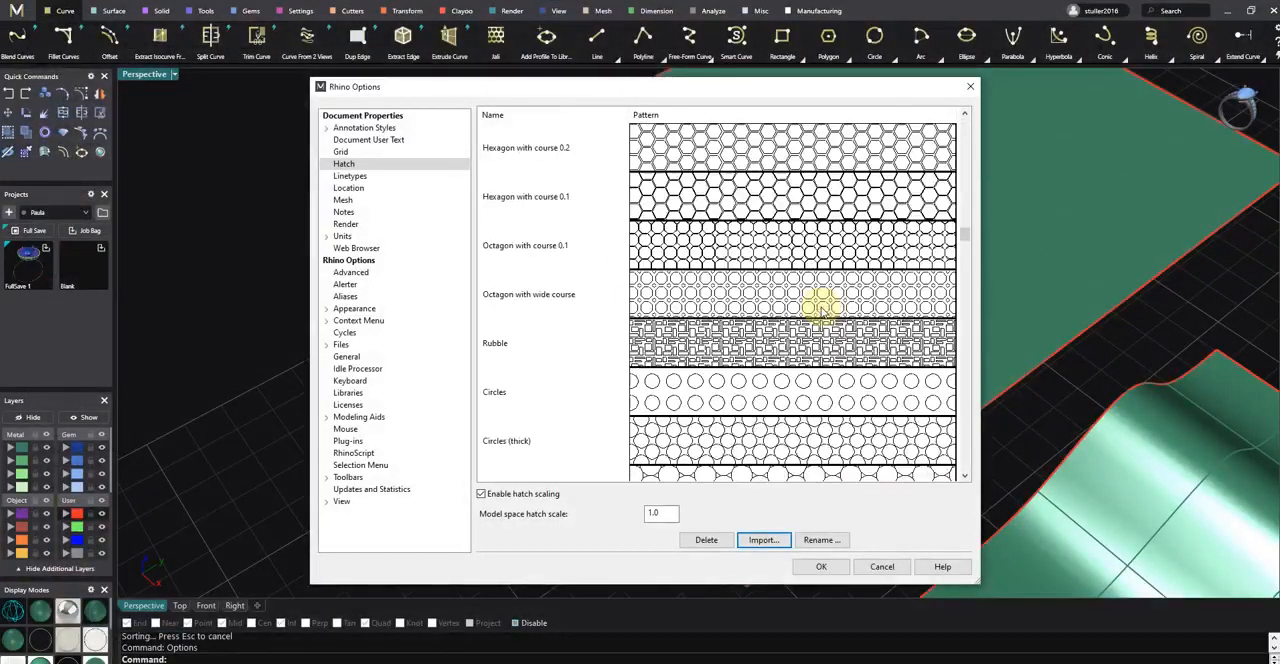
scroll(down, 3)
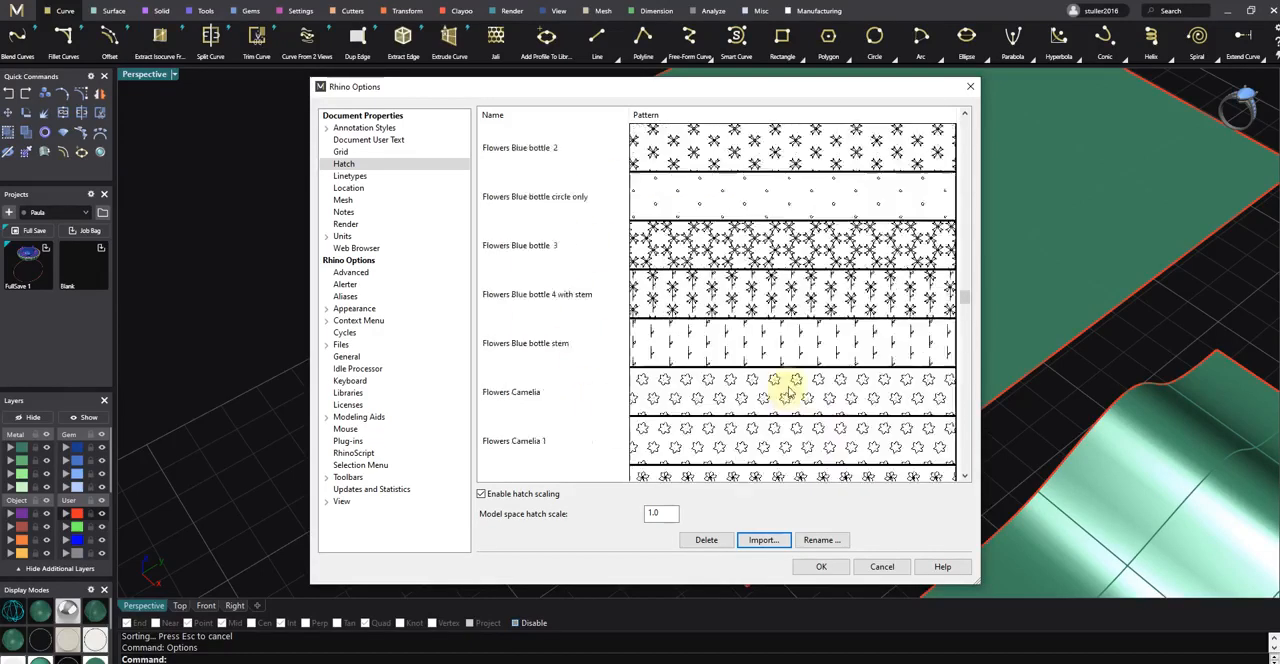
scroll(down, 3)
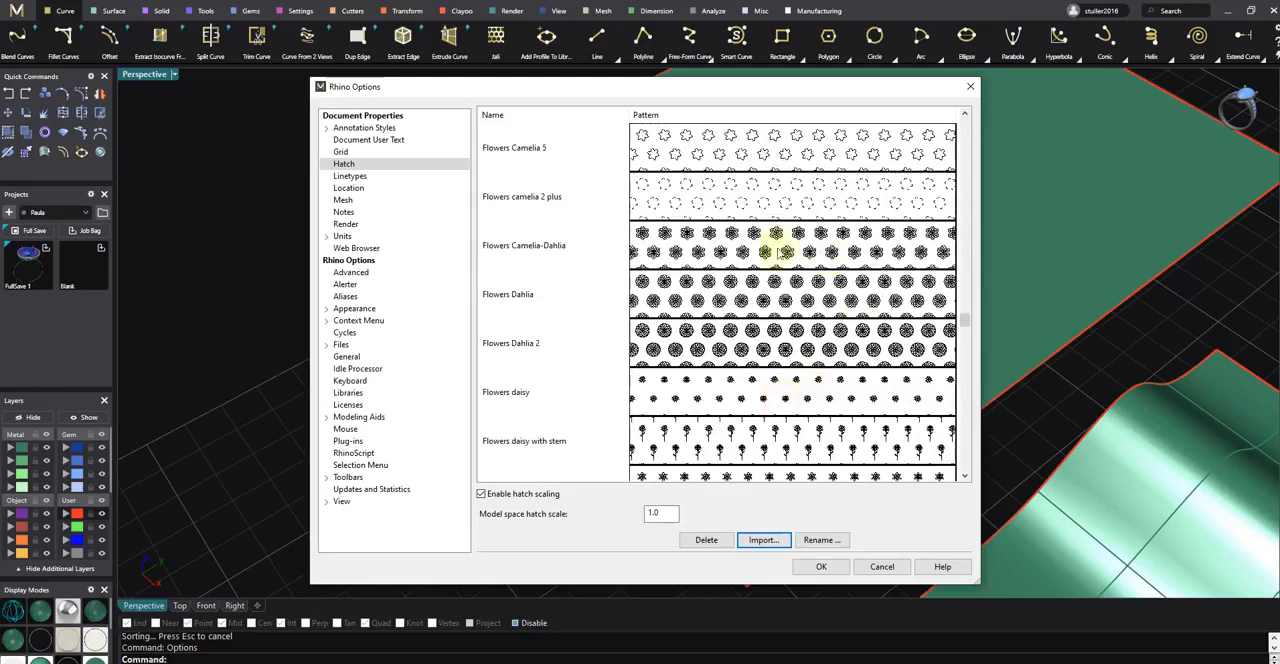
mouse_move(730, 330)
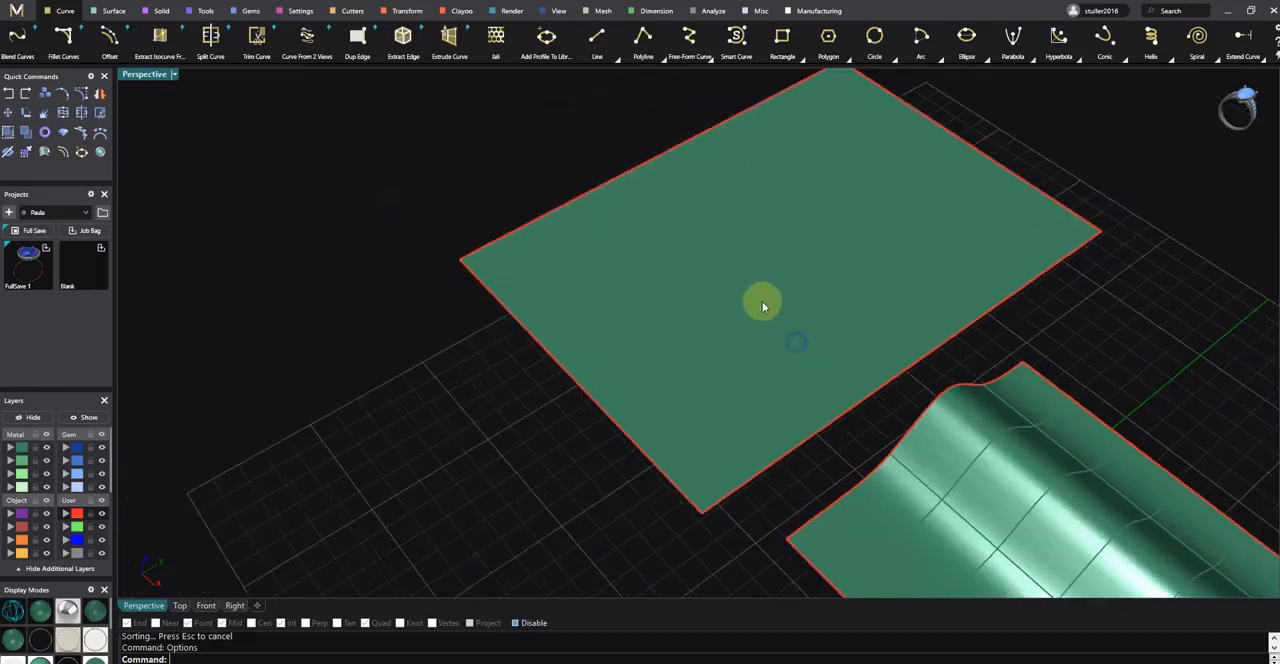
click(512, 264)
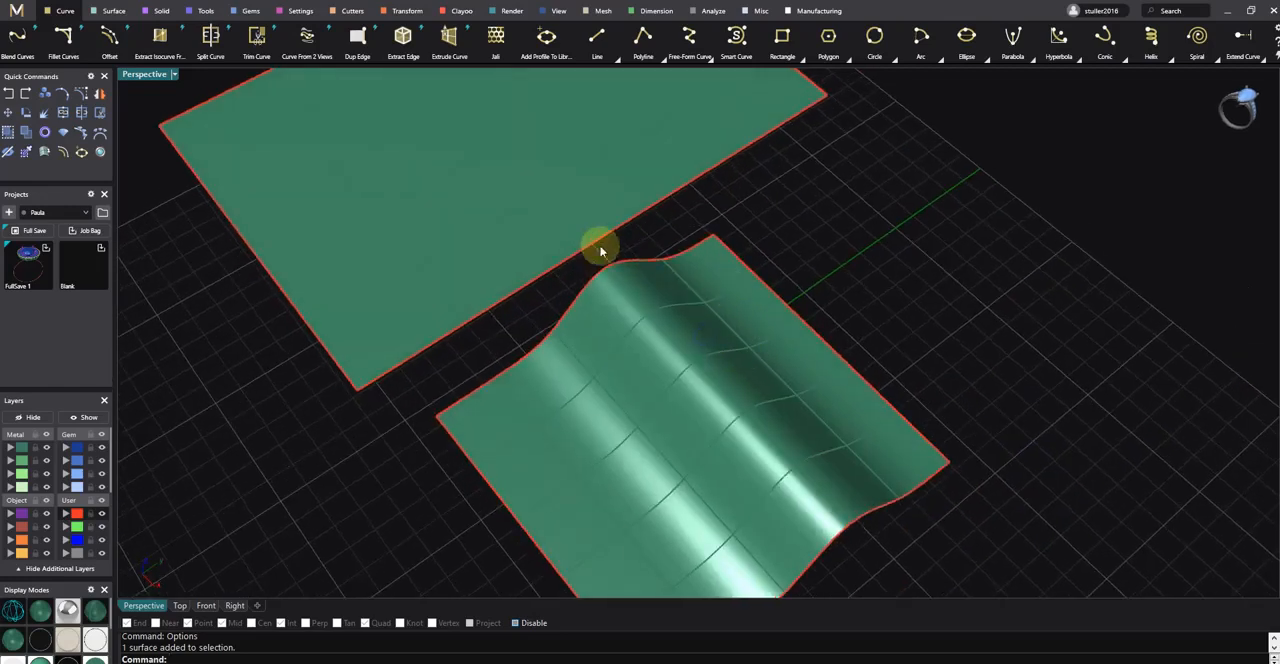
drag(600, 250, 898, 398)
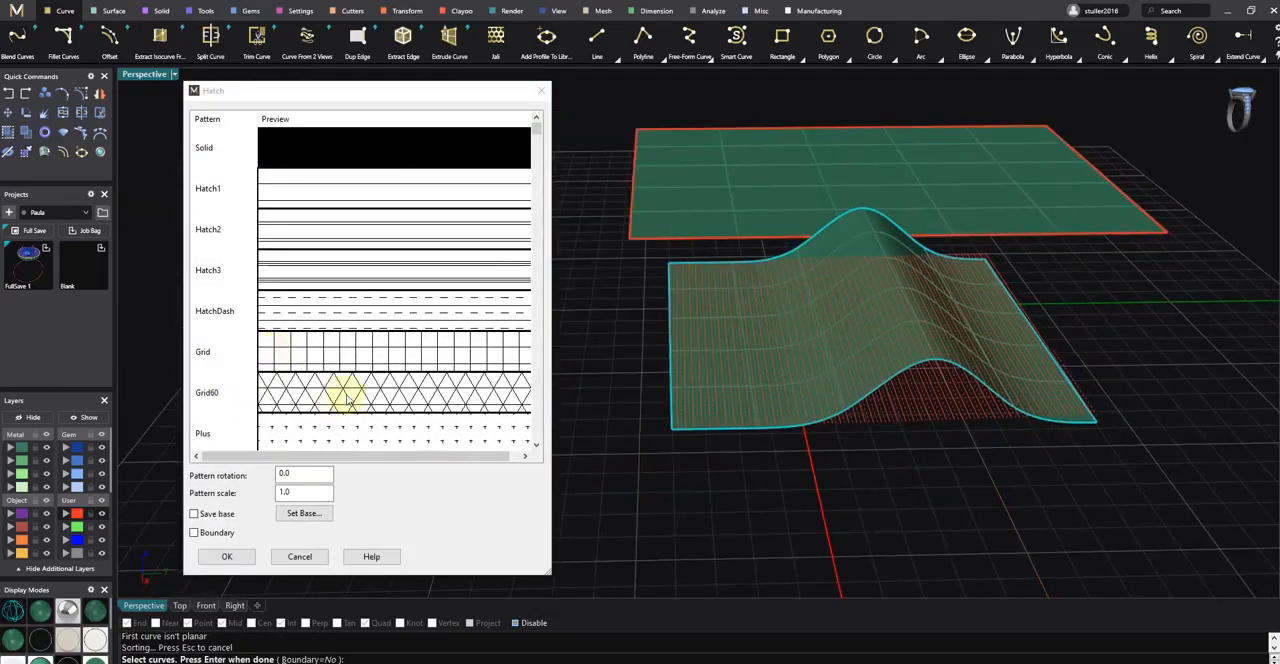
click(226, 556)
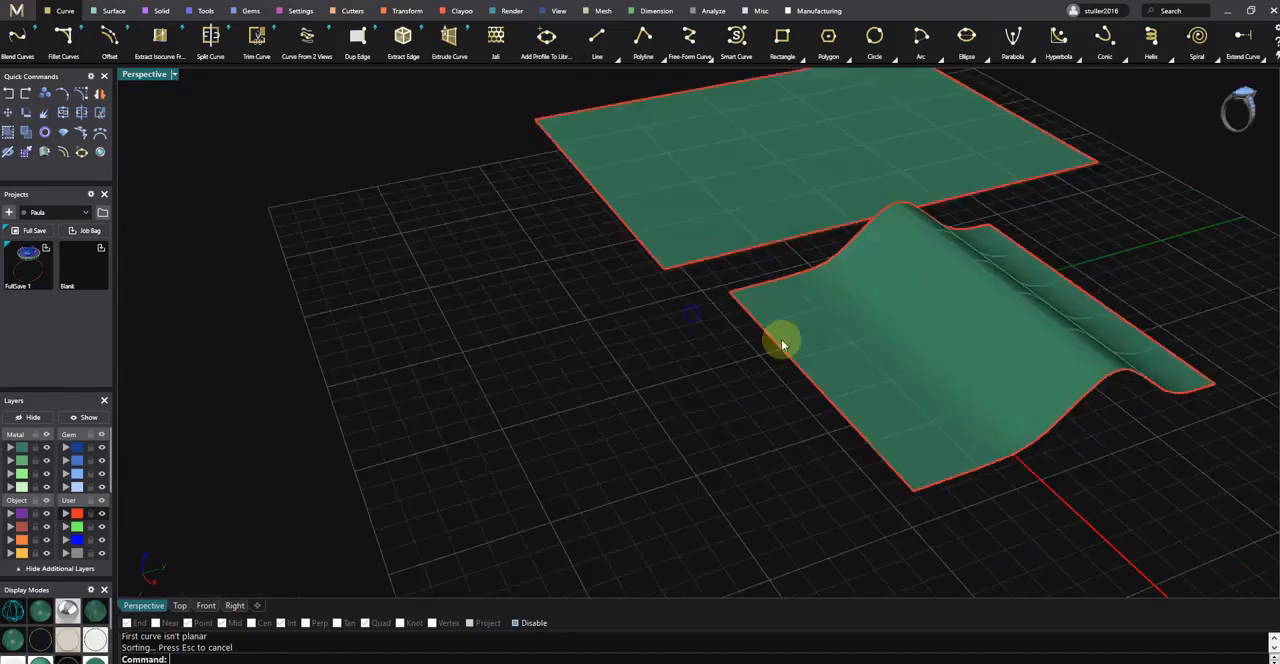
drag(784, 344, 844, 346)
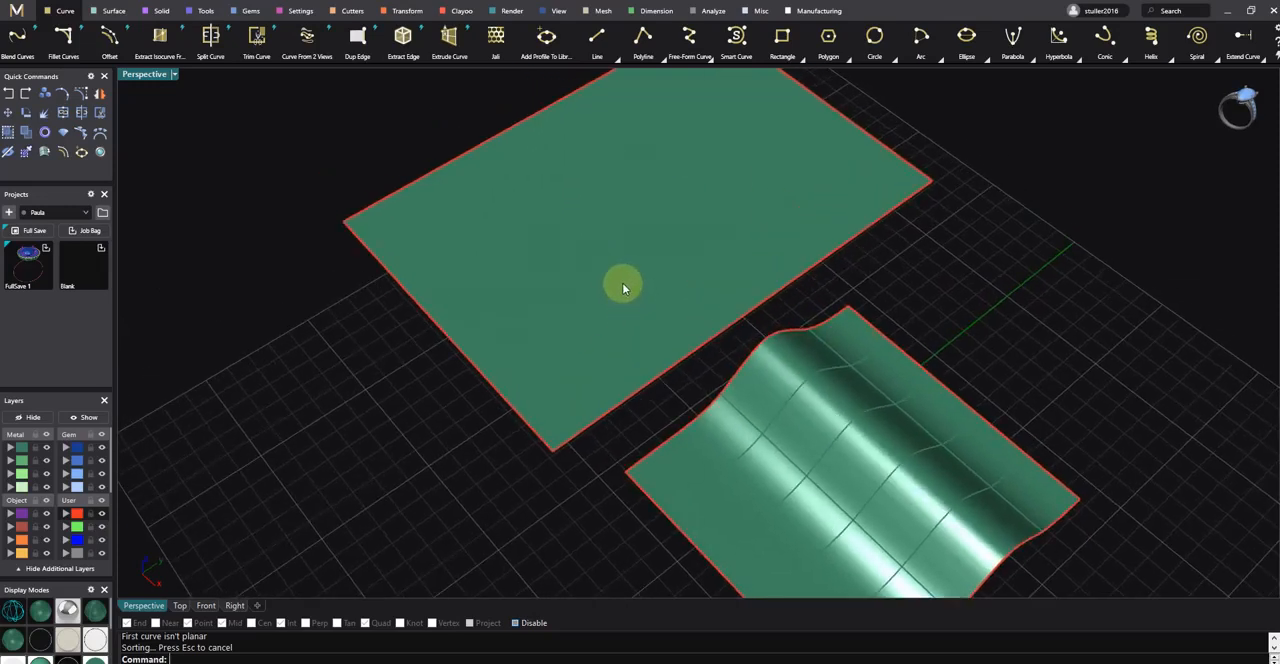
mouse_move(528, 124)
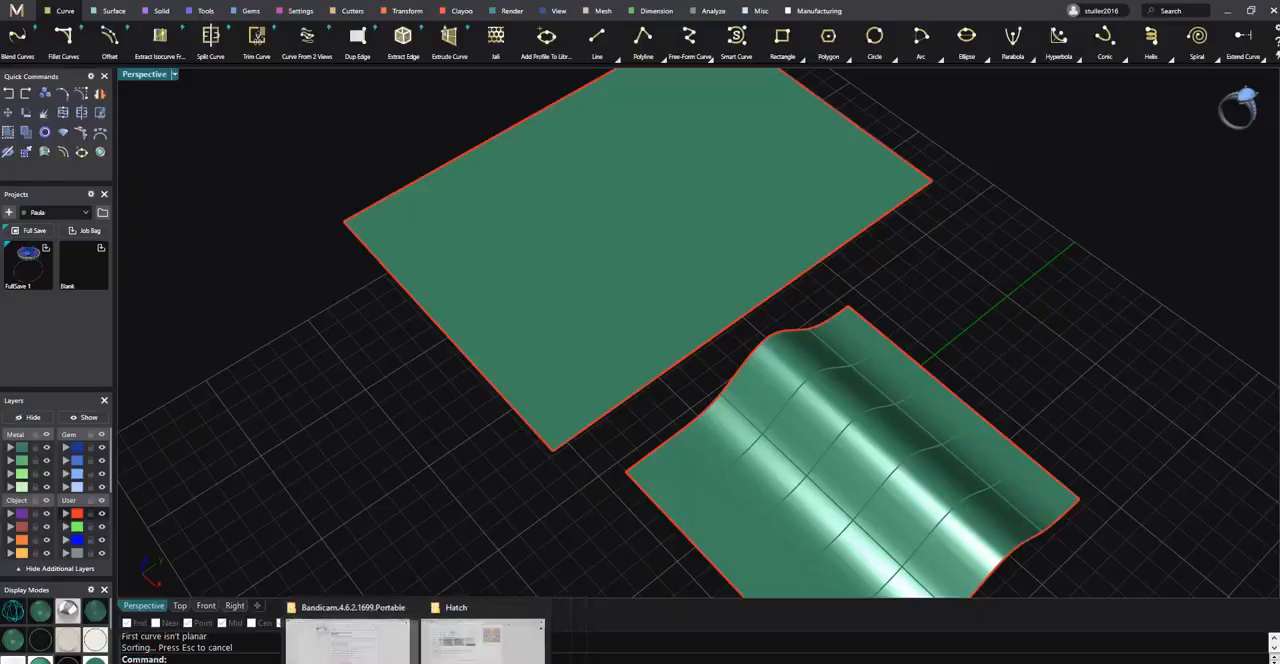
Open hatchpatterns_1033.txt from the Hatch folder in Notepad and inspect a Rhombus line
click(456, 608)
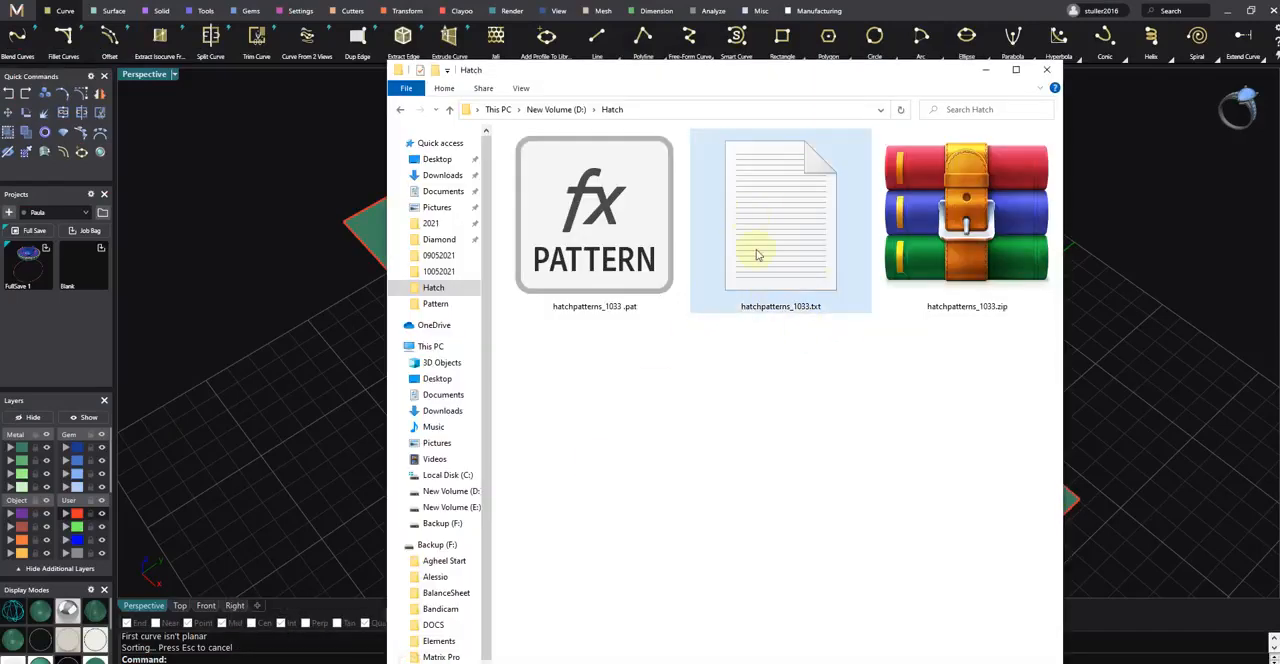
double_click(780, 214)
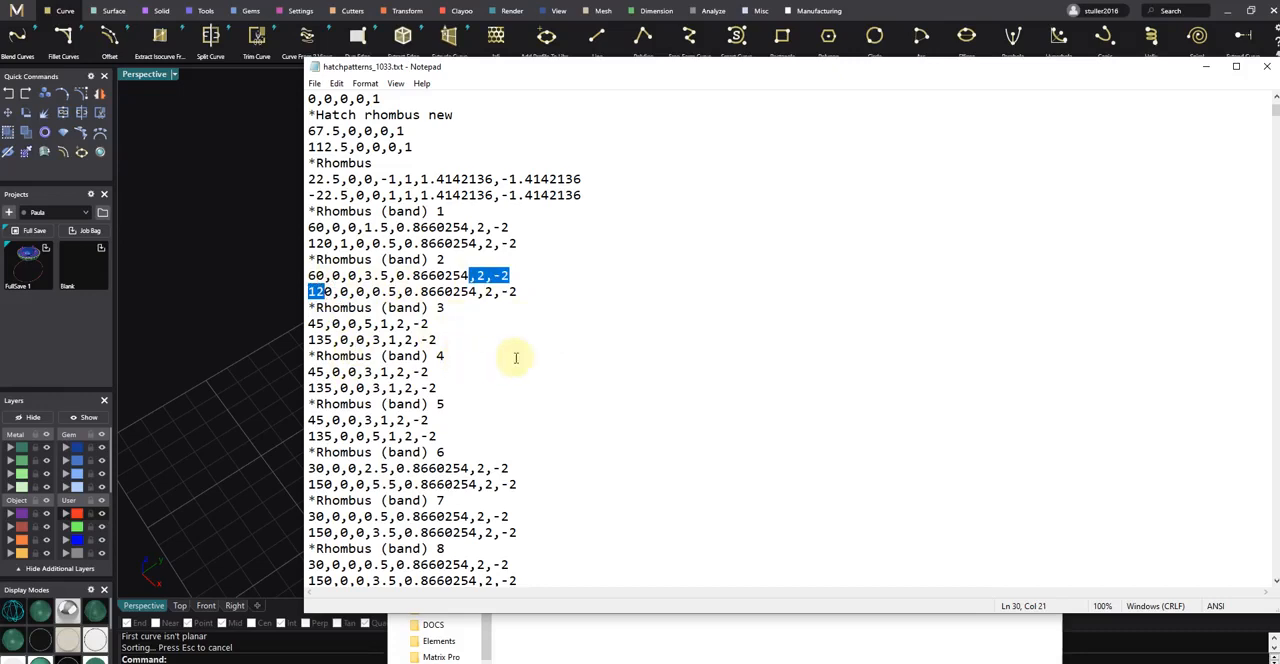
click(308, 276)
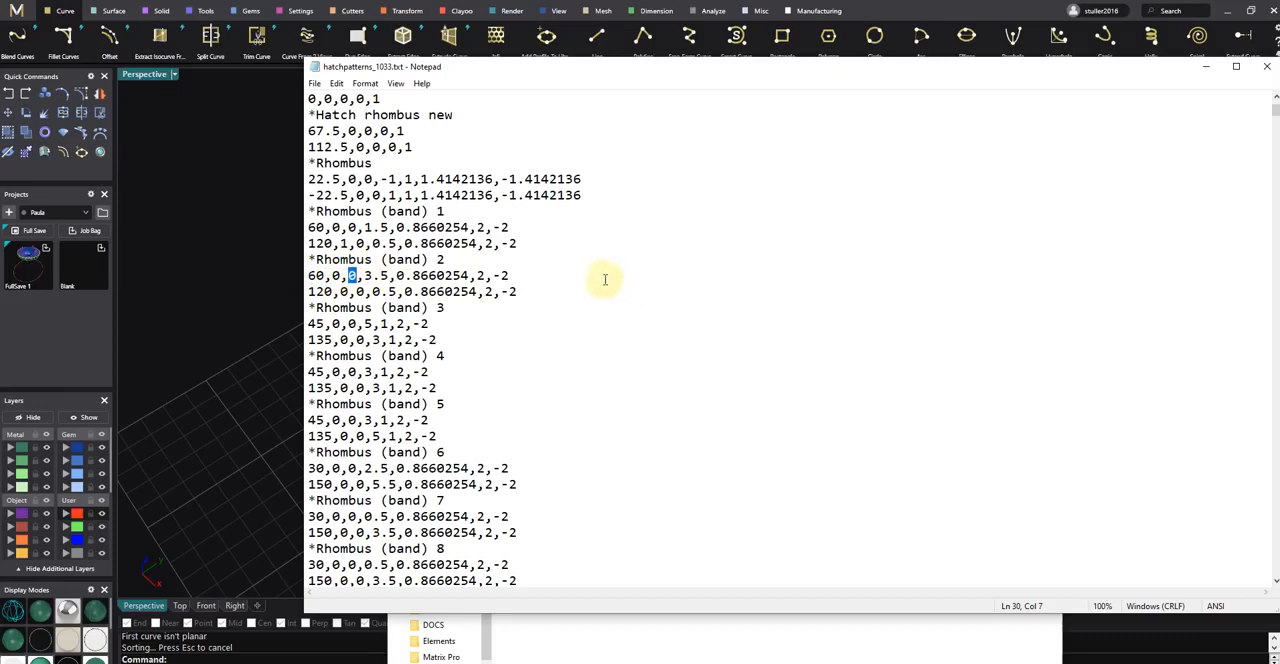
mouse_move(574, 302)
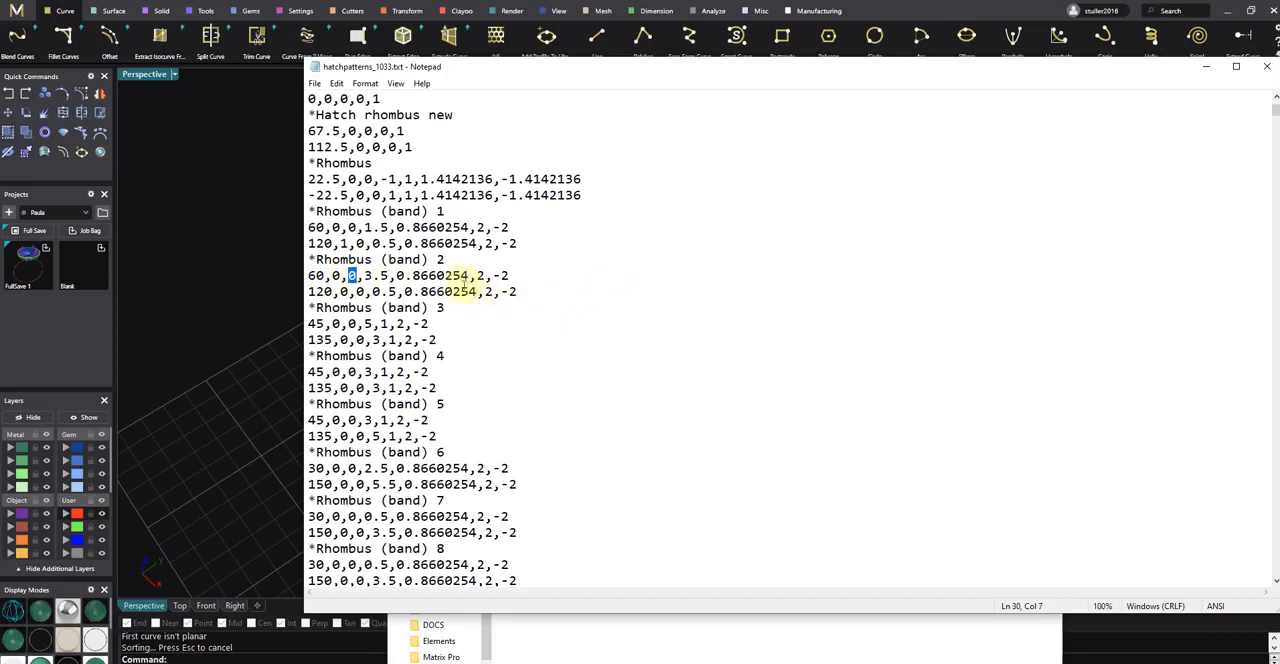
Scroll down and select the whole 'Octagon with course 0.1' pattern definition
scroll(down, 3)
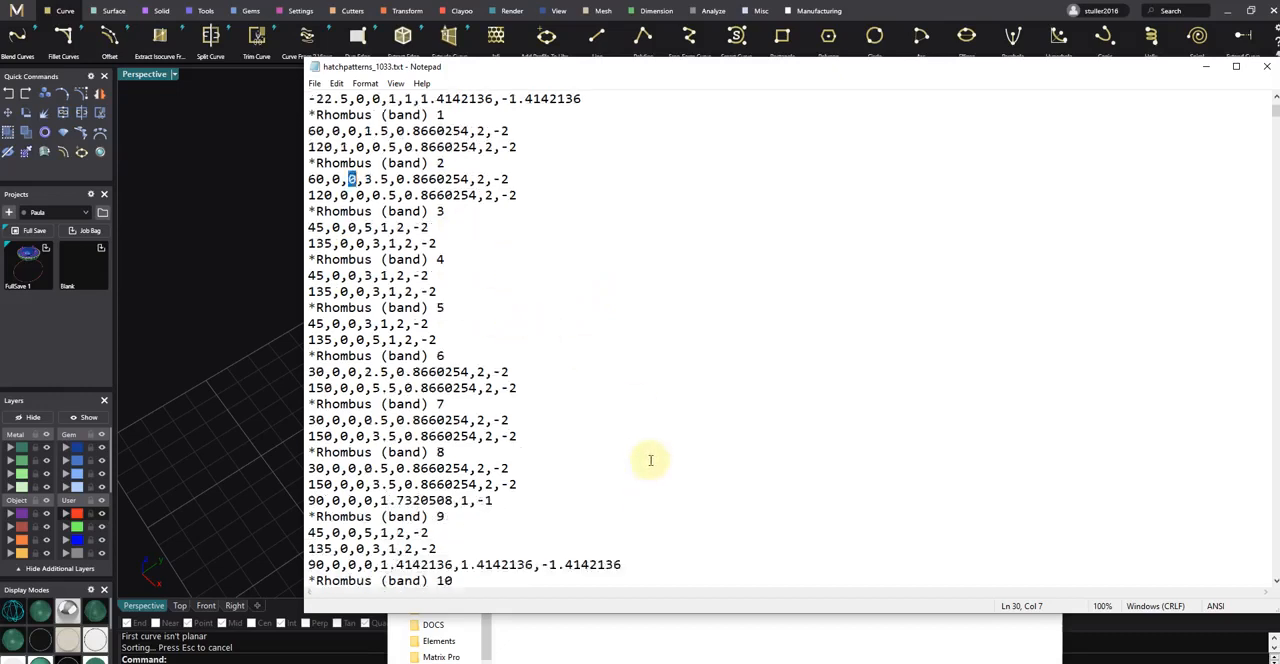
scroll(down, 3)
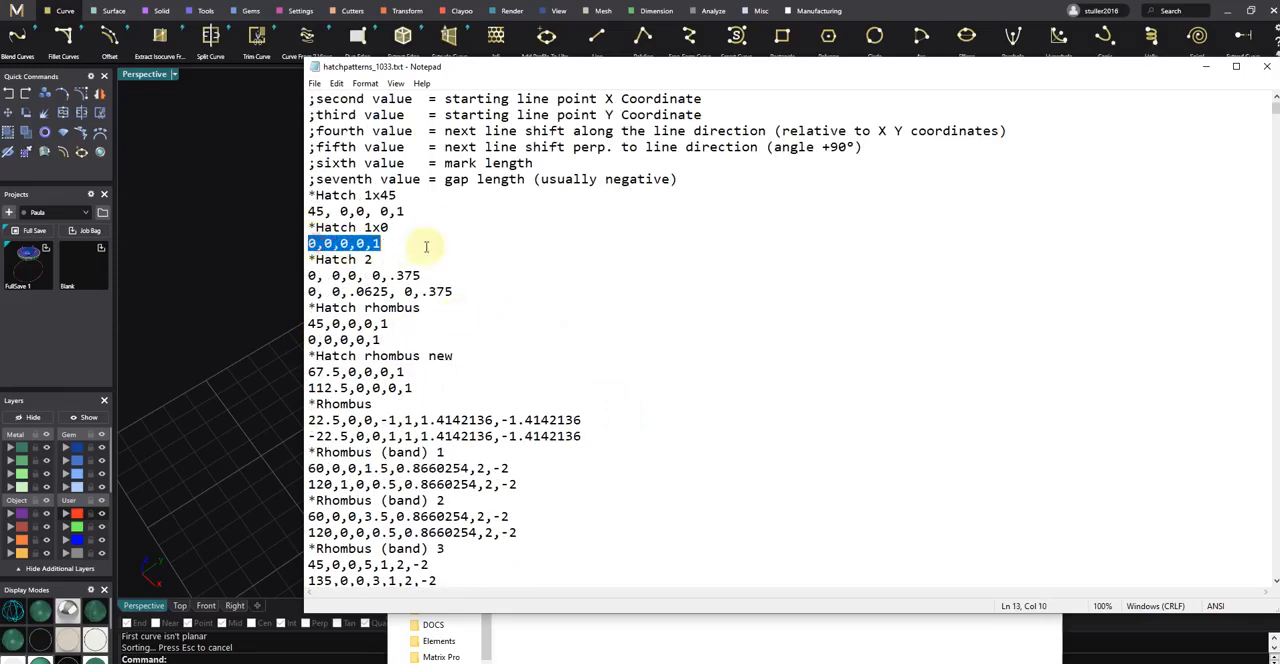
scroll(down, 3)
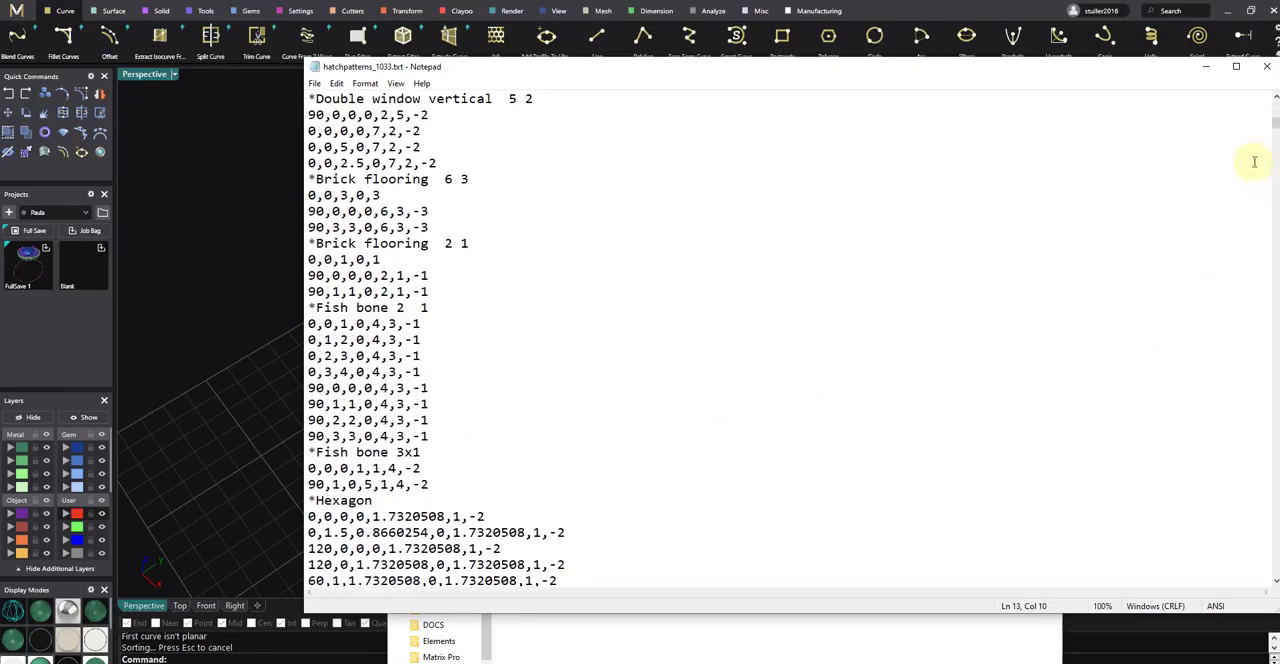
scroll(down, 3)
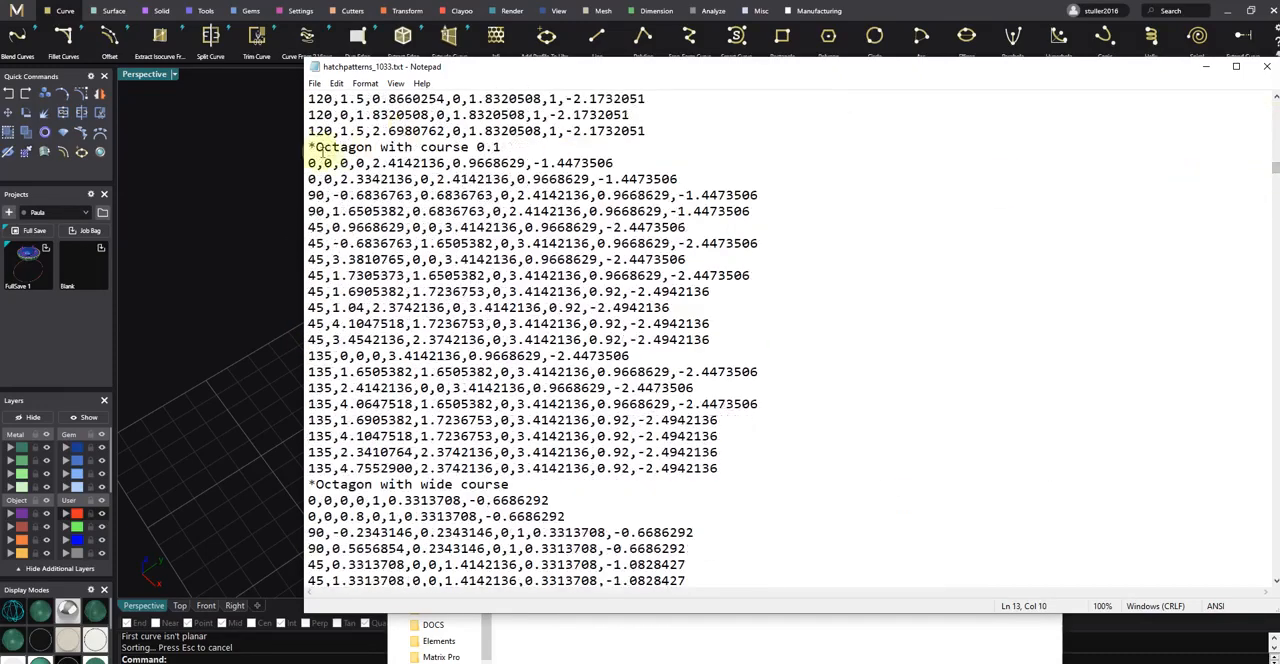
drag(308, 148, 684, 246)
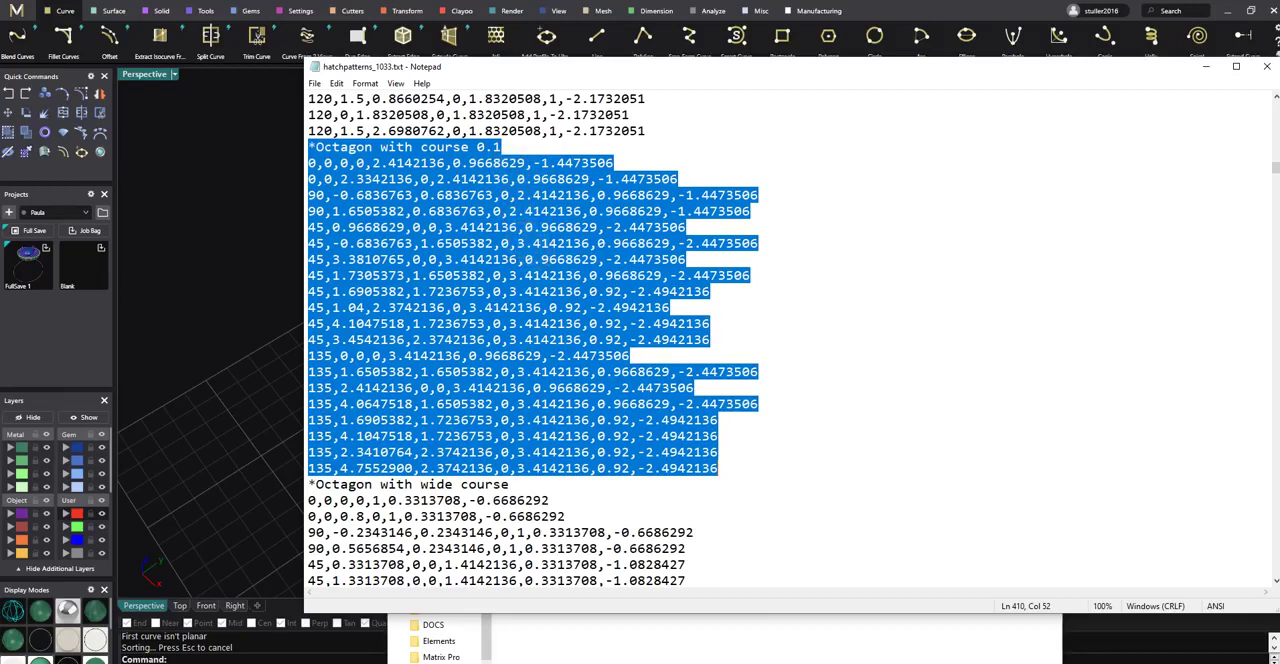
mouse_move(792, 454)
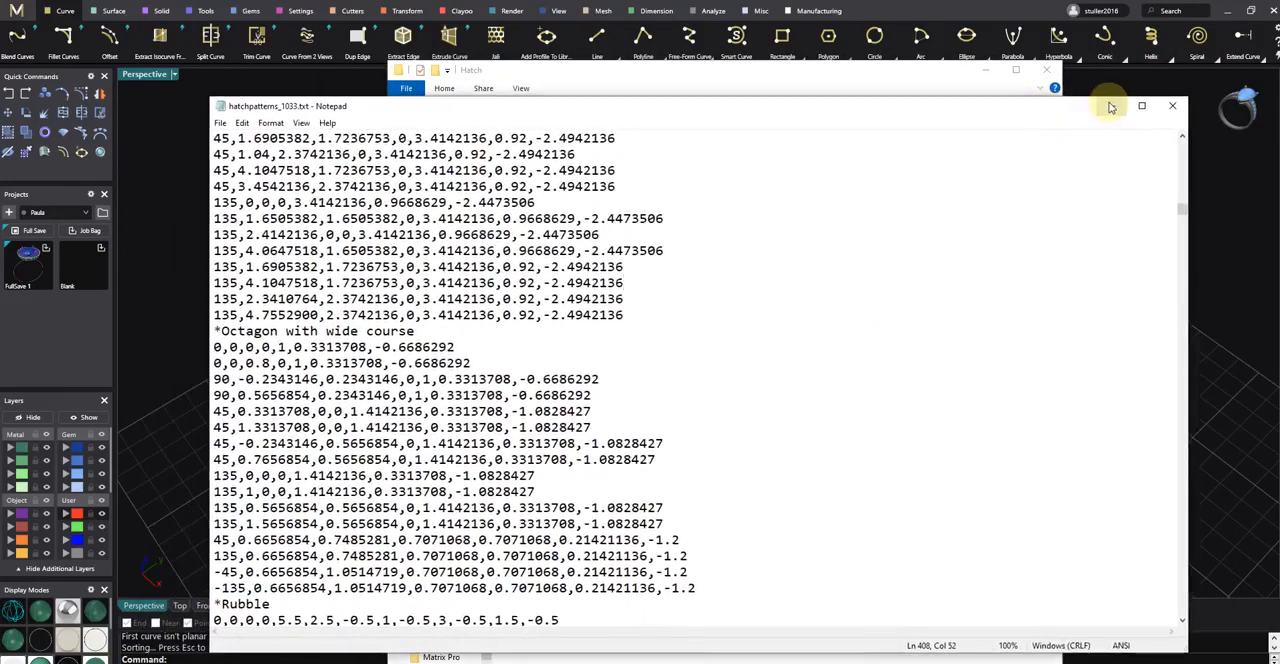
mouse_move(1110, 108)
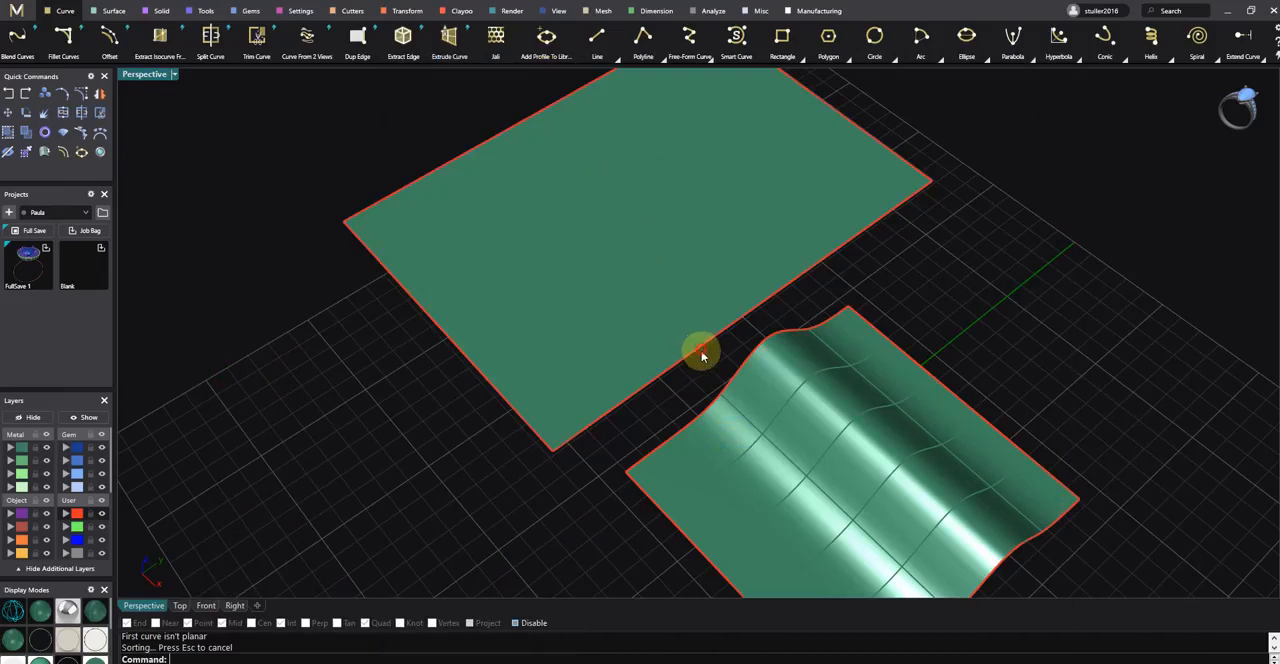
Select the wavy surface (not its curve) for hatching and scroll to the Hexagon patterns
click(704, 356)
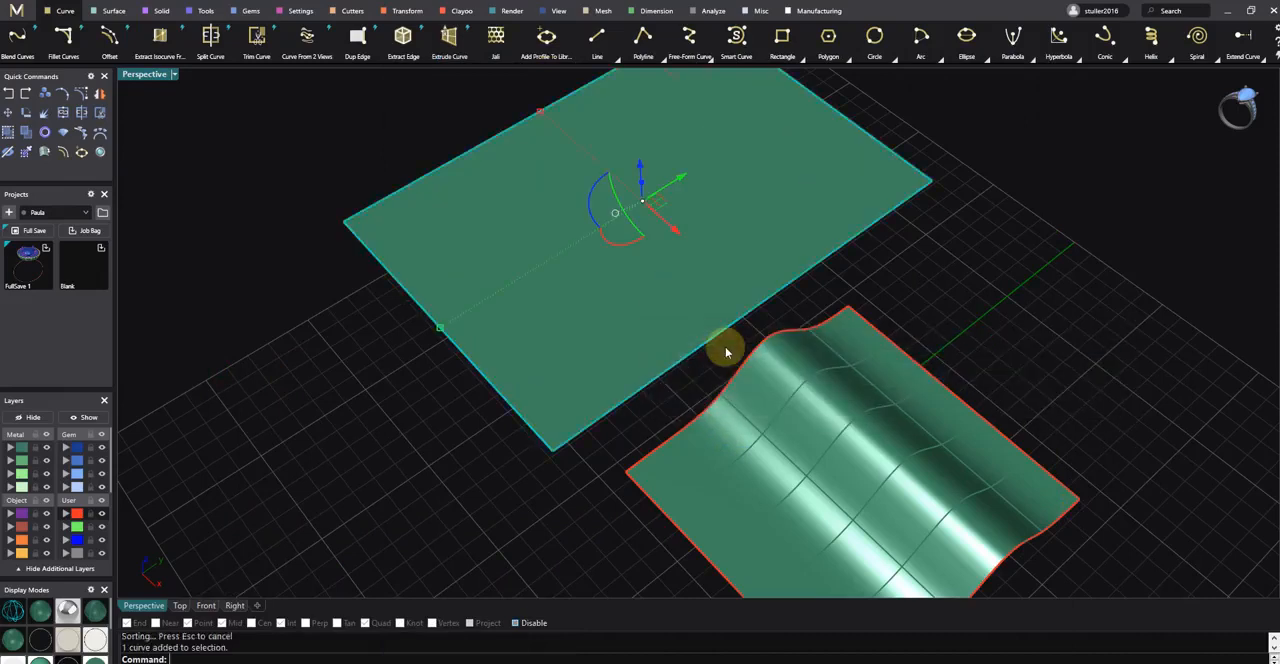
click(728, 352)
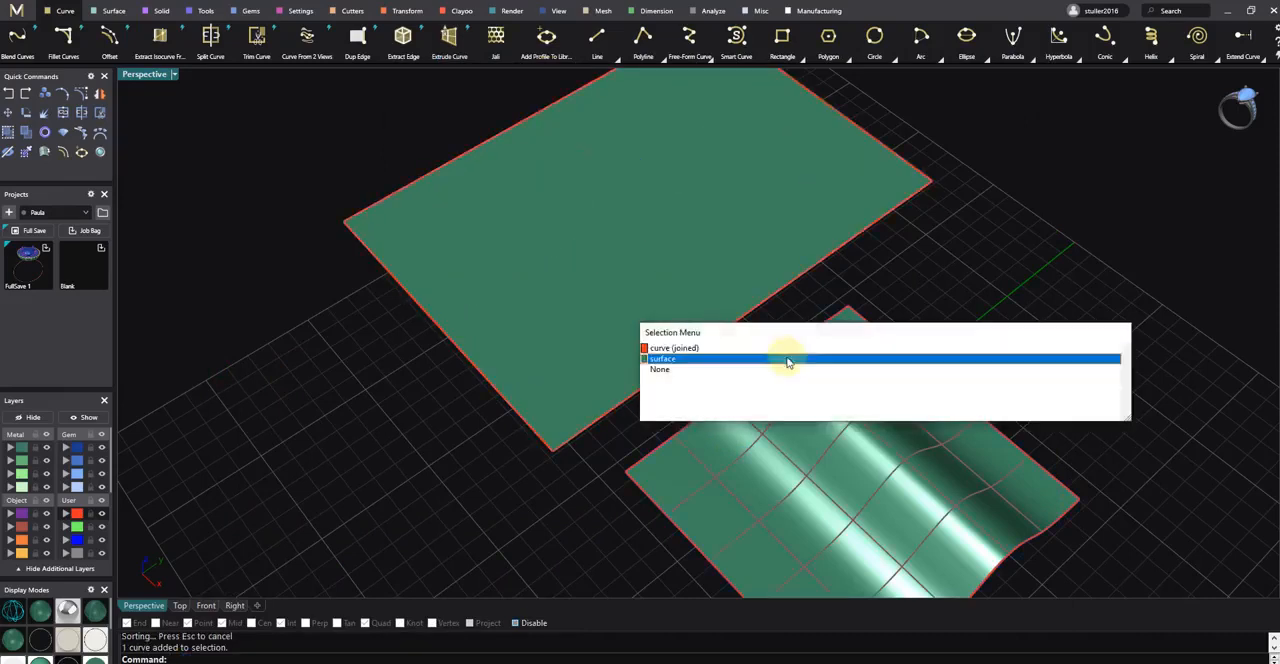
click(784, 358)
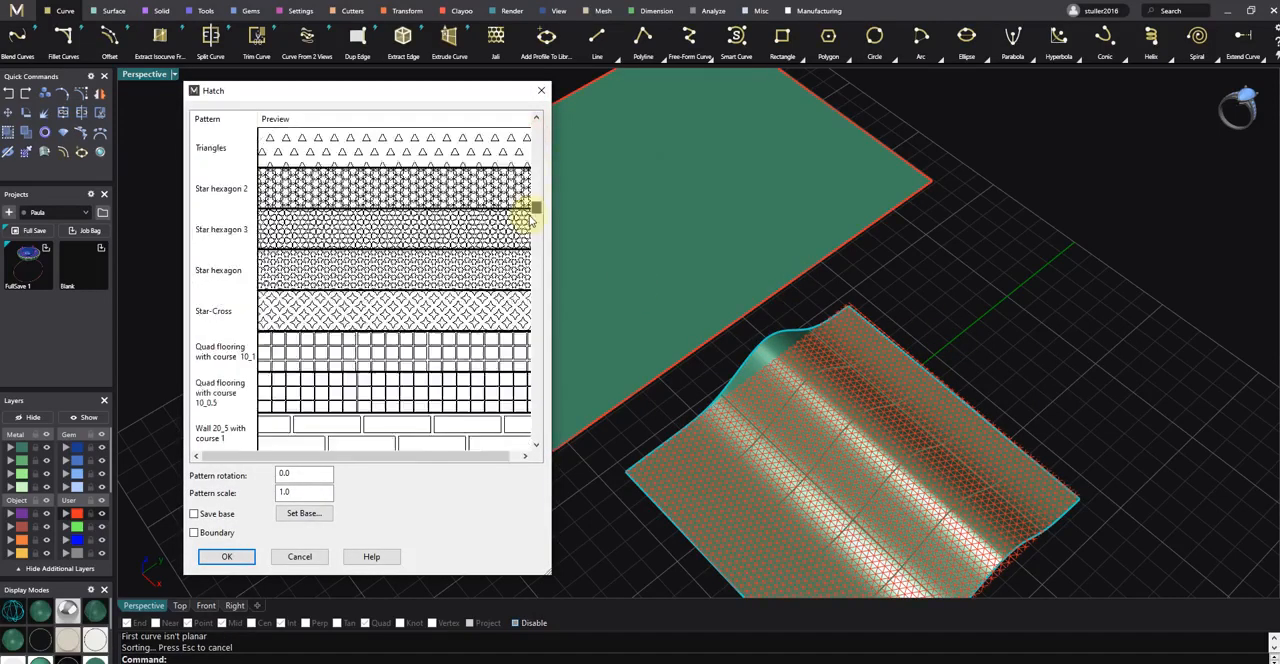
scroll(down, 3)
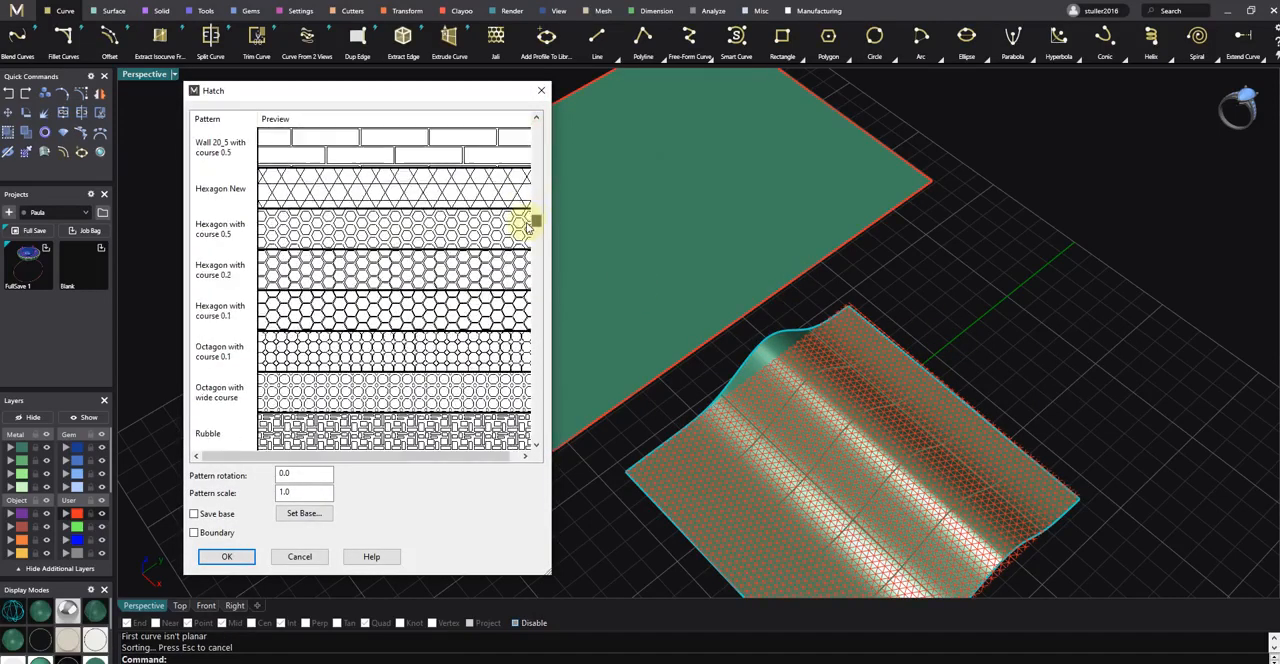
click(220, 228)
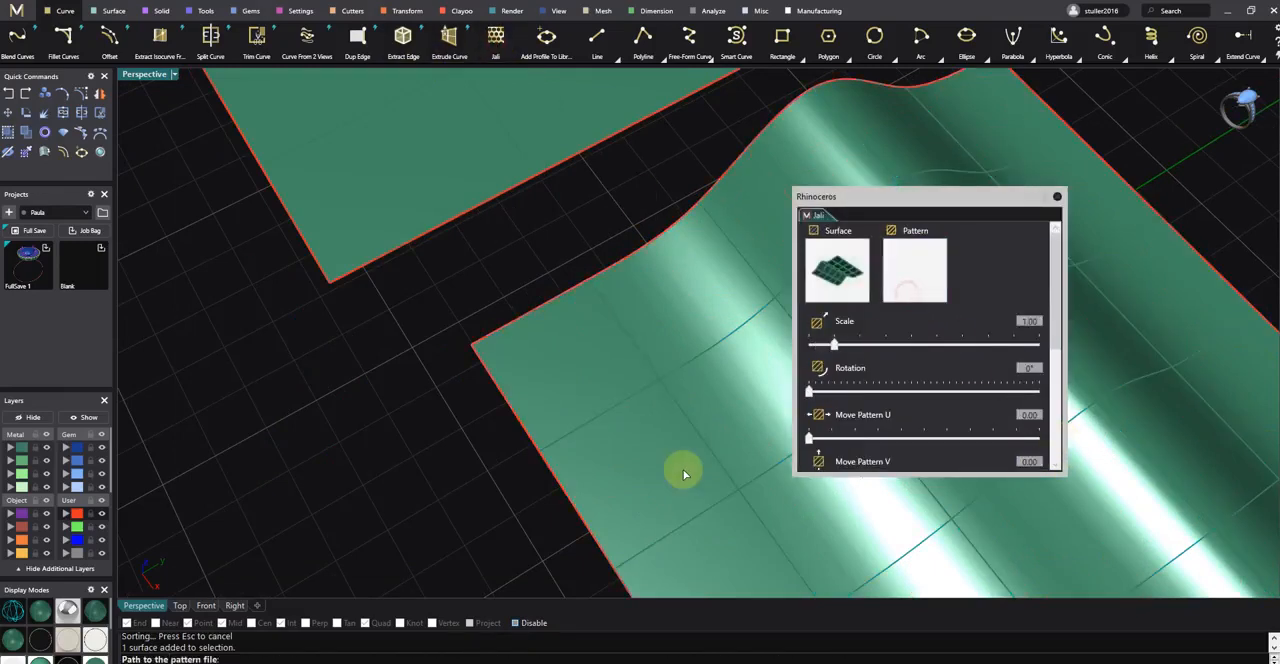
Browse the Jelly Pattern library, scrolling through designs and previewing a different pattern
click(914, 270)
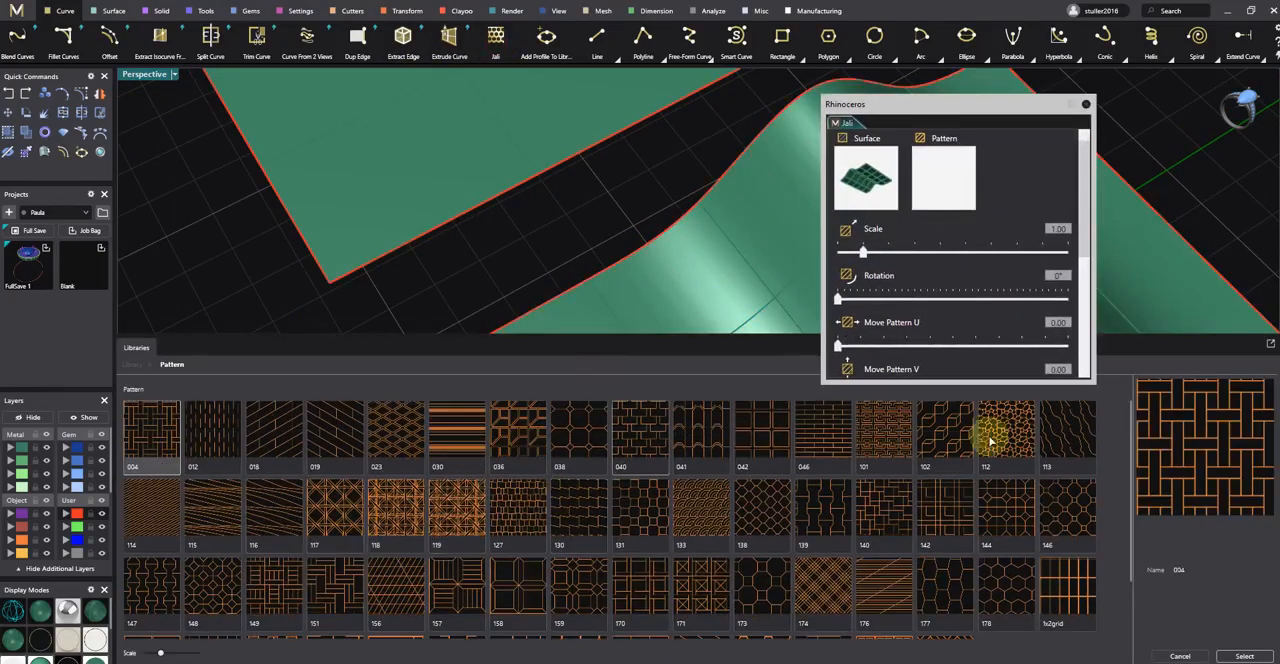
scroll(down, 3)
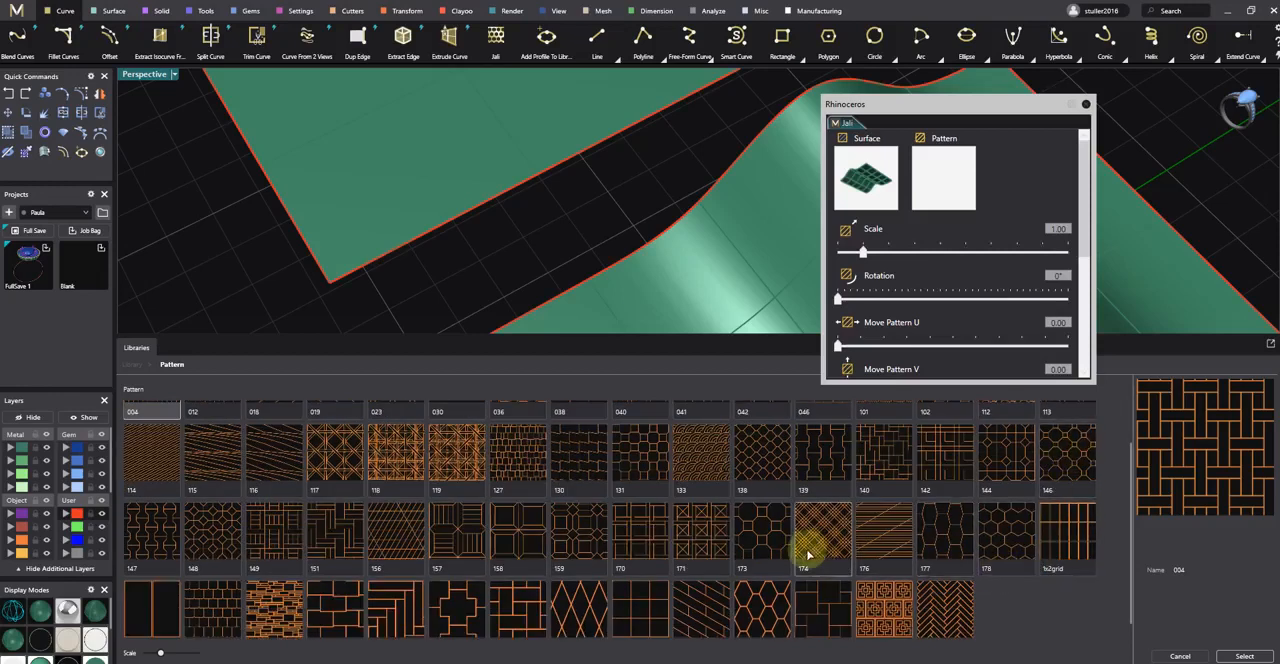
mouse_move(764, 632)
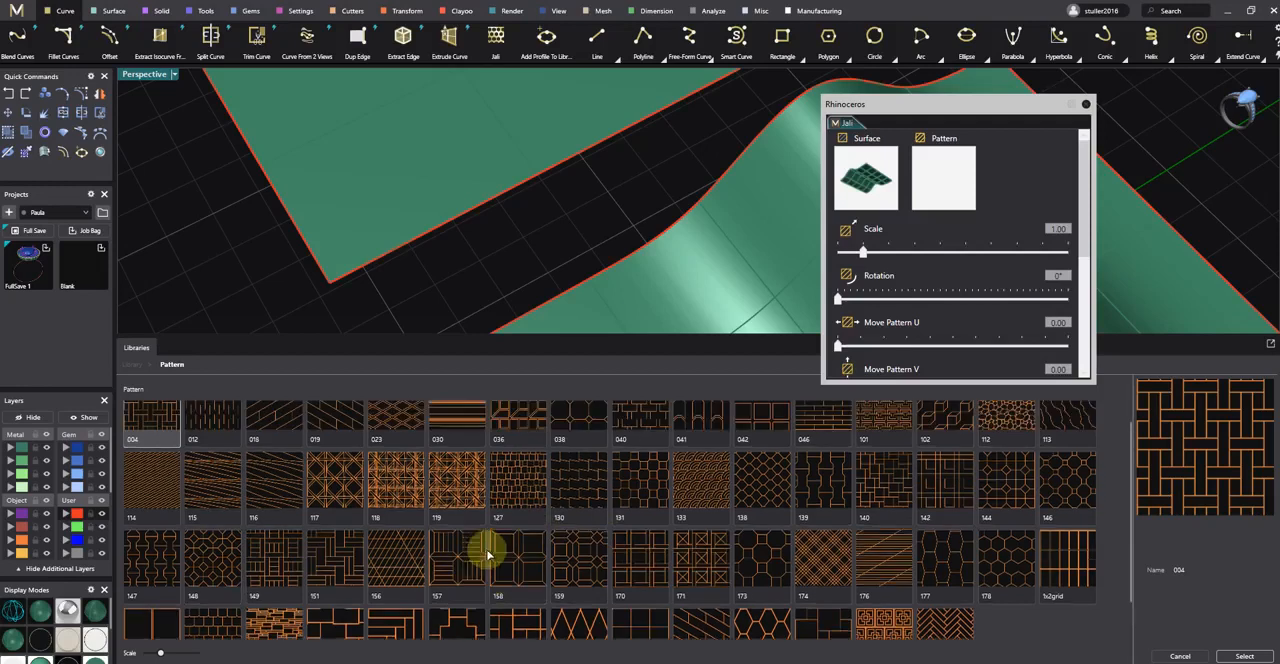
scroll(down, 3)
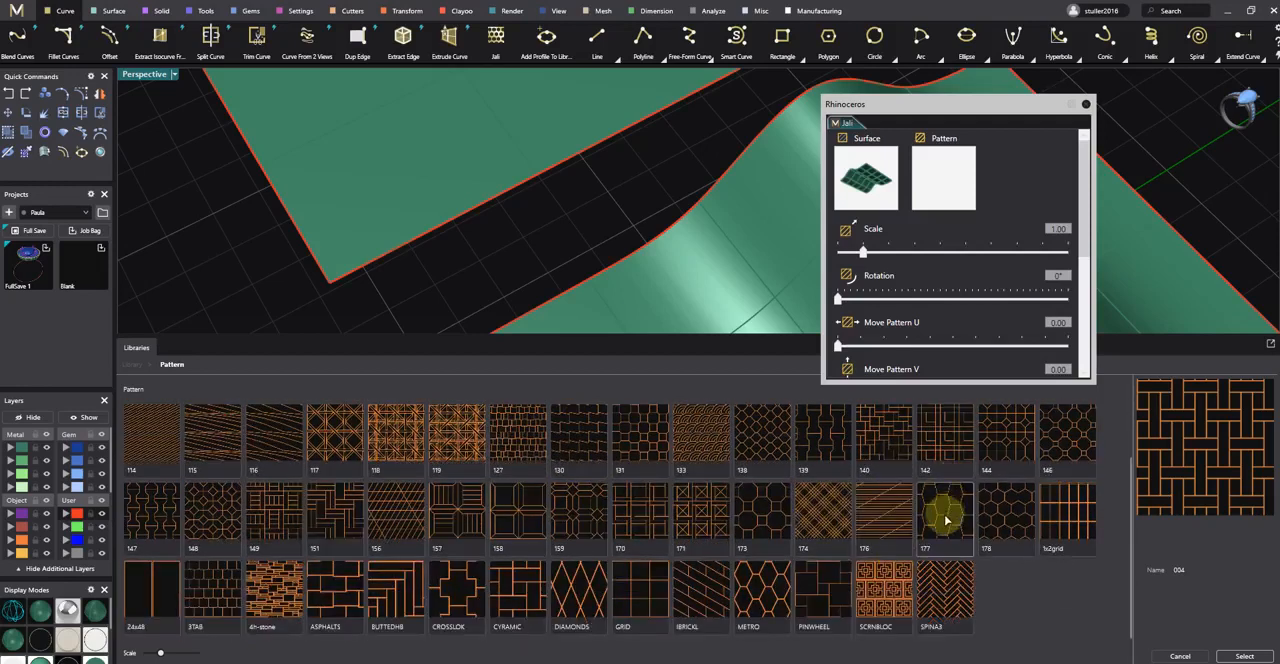
scroll(up, 3)
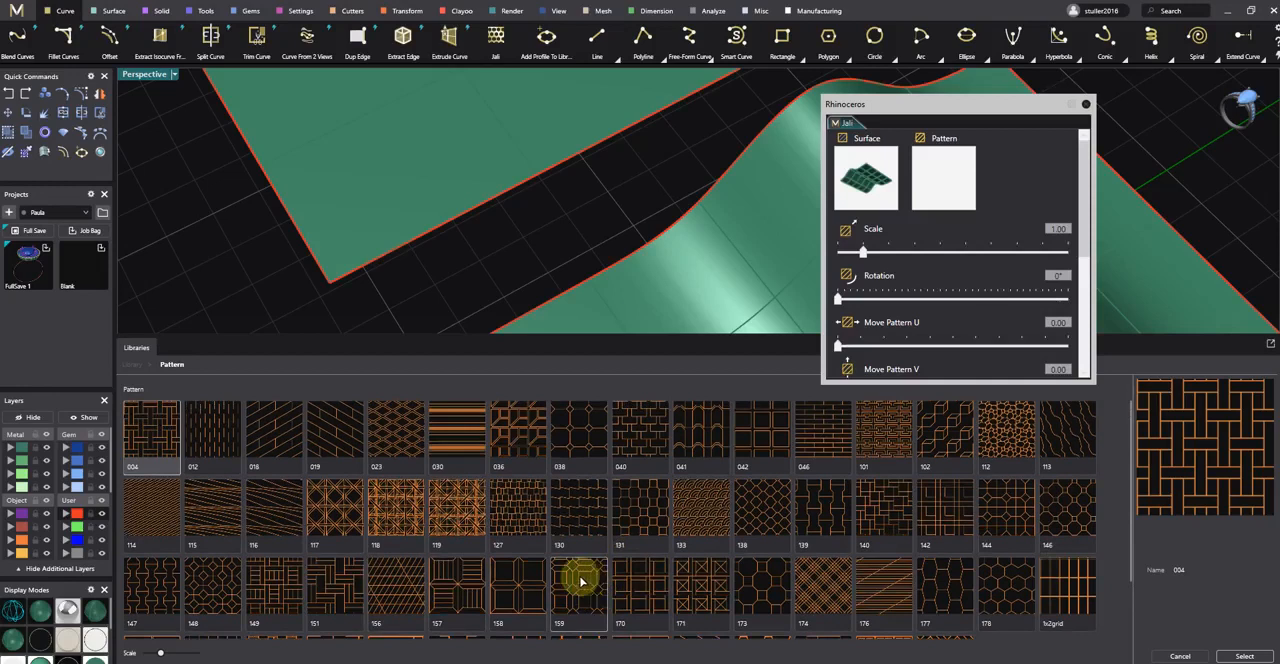
click(396, 430)
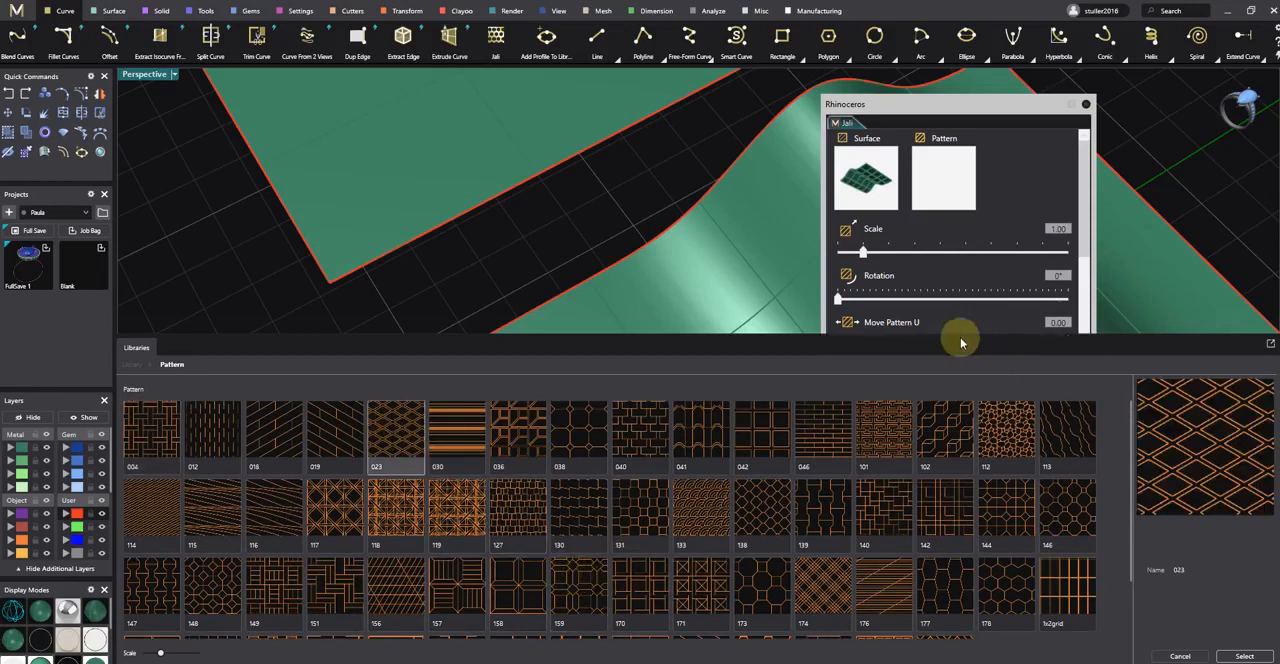
mouse_move(870, 440)
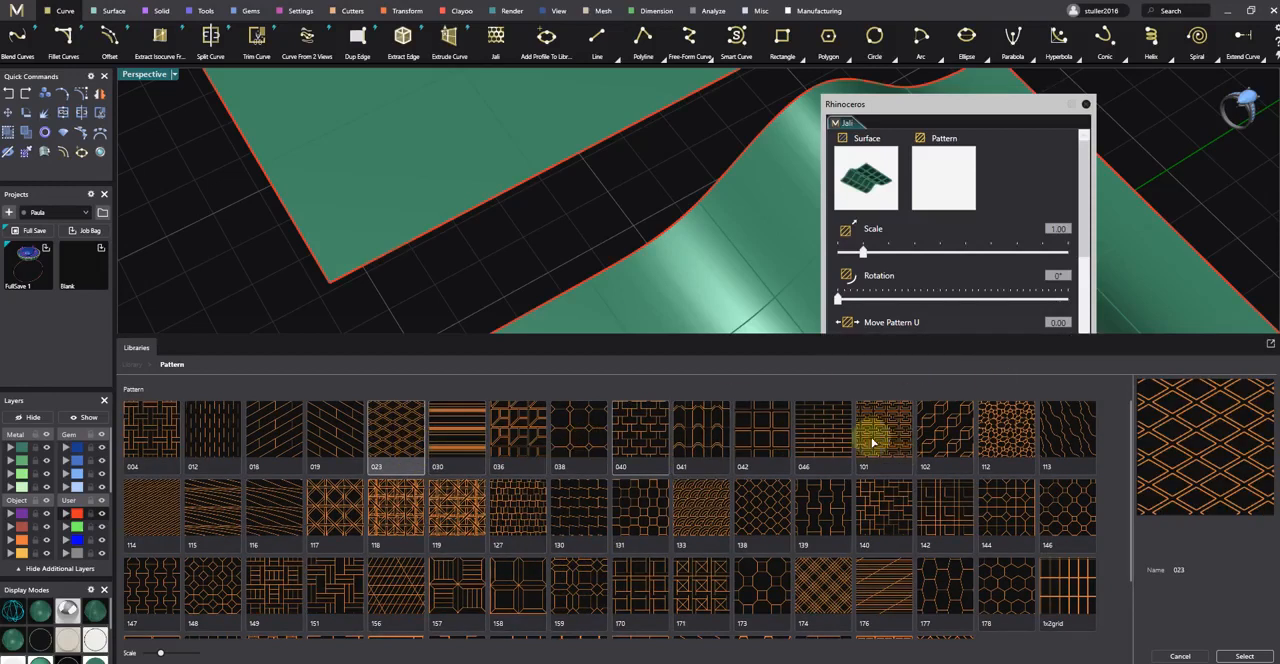
scroll(down, 3)
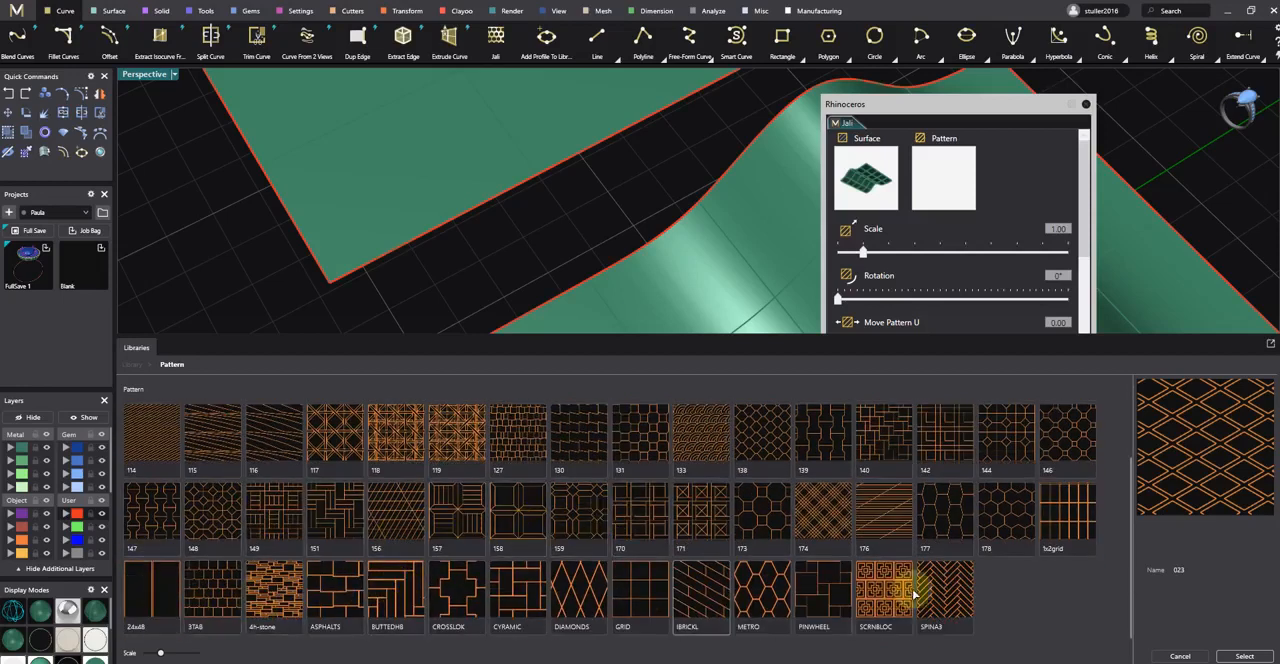
scroll(up, 3)
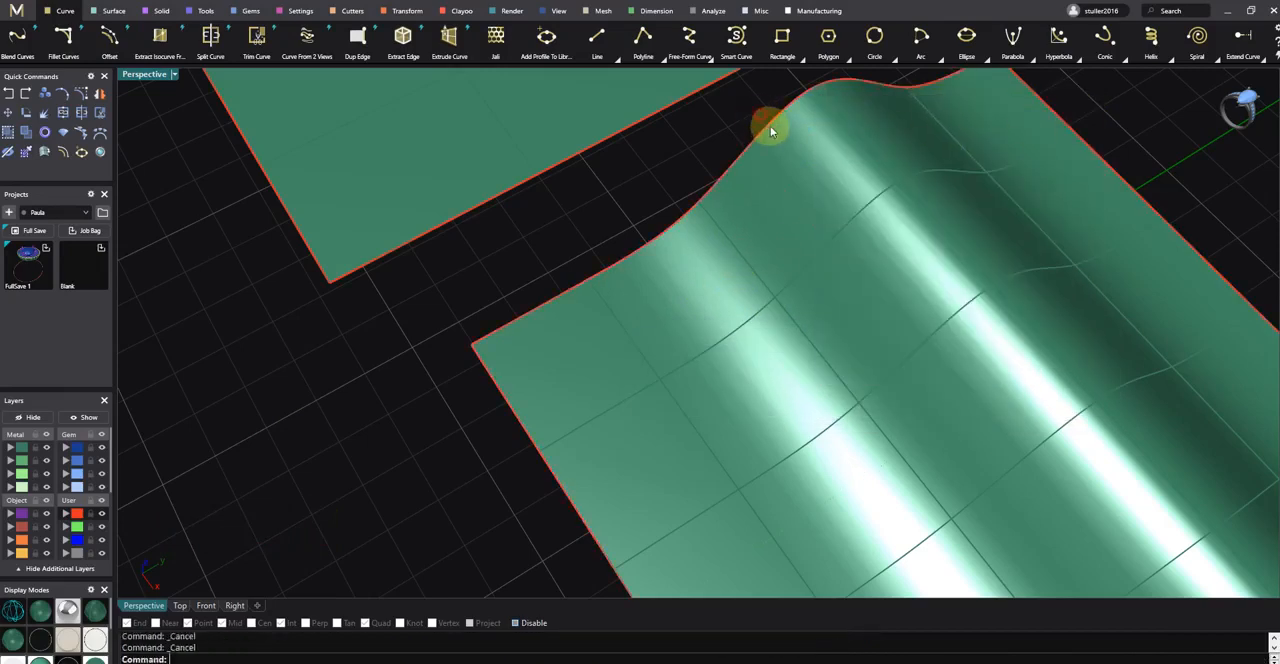
Run Hatch on the wavy surface to preview a hexagon pattern across it
click(714, 356)
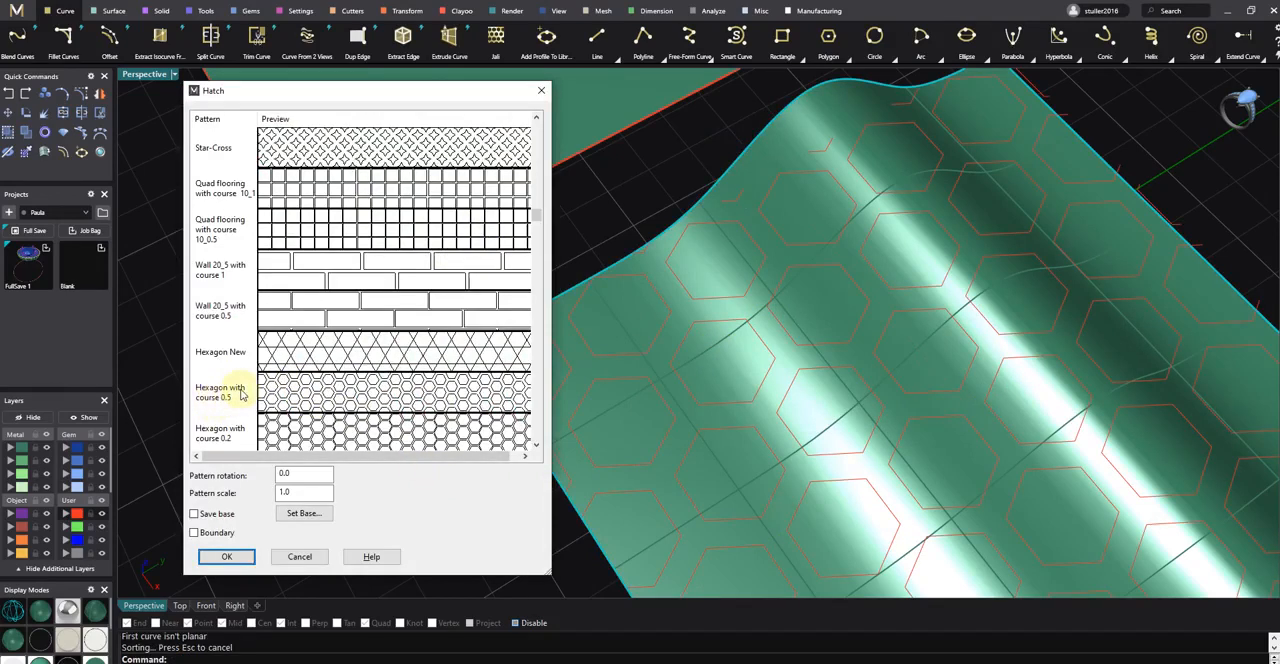
mouse_move(228, 408)
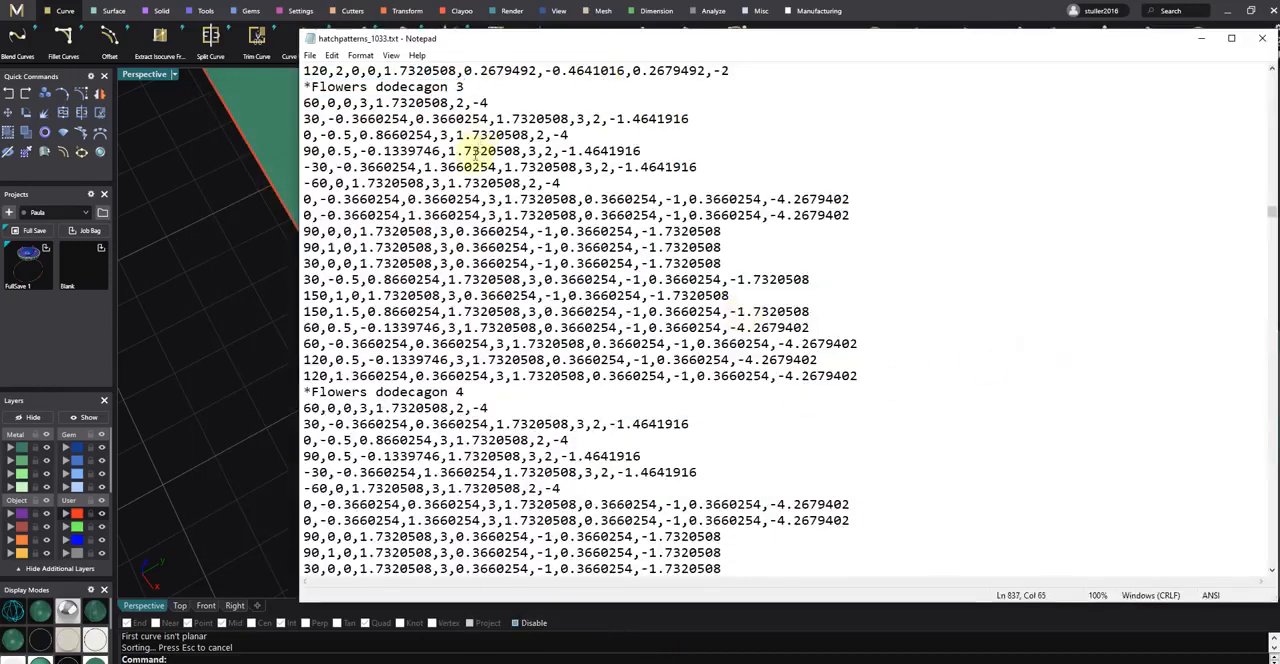
Search the pattern file for 'Hexa', stepping forward until the no-more-matches message
key(ctrl+f)
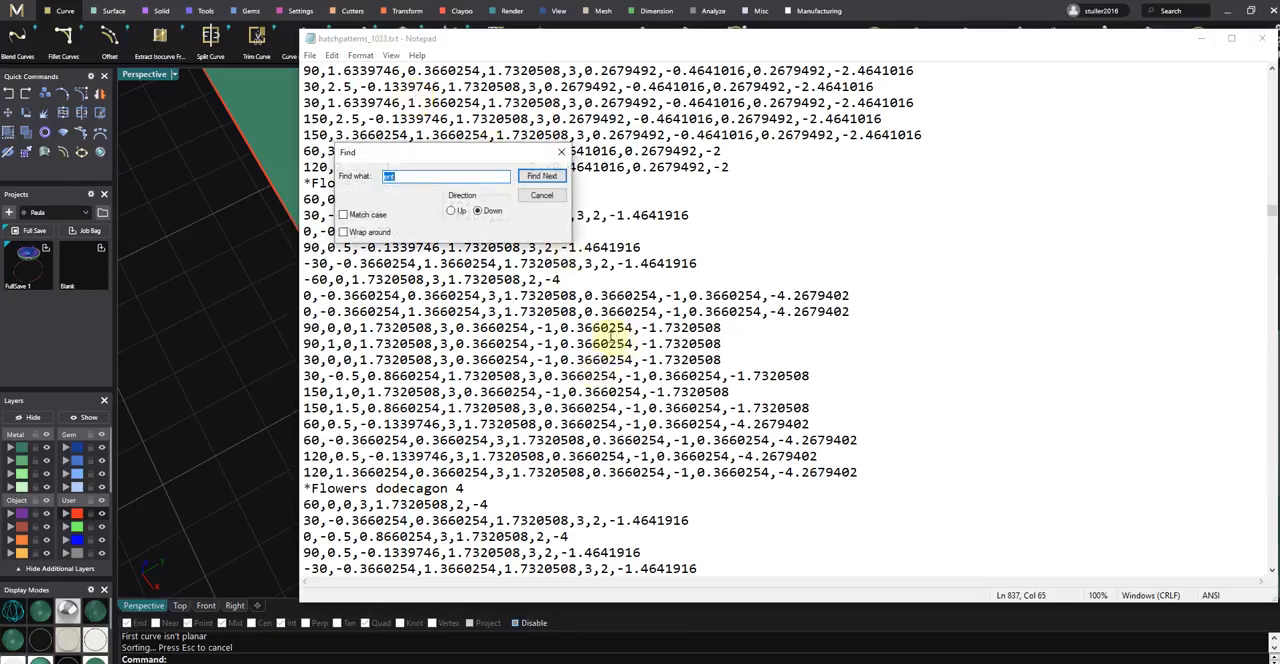
text(Hex)
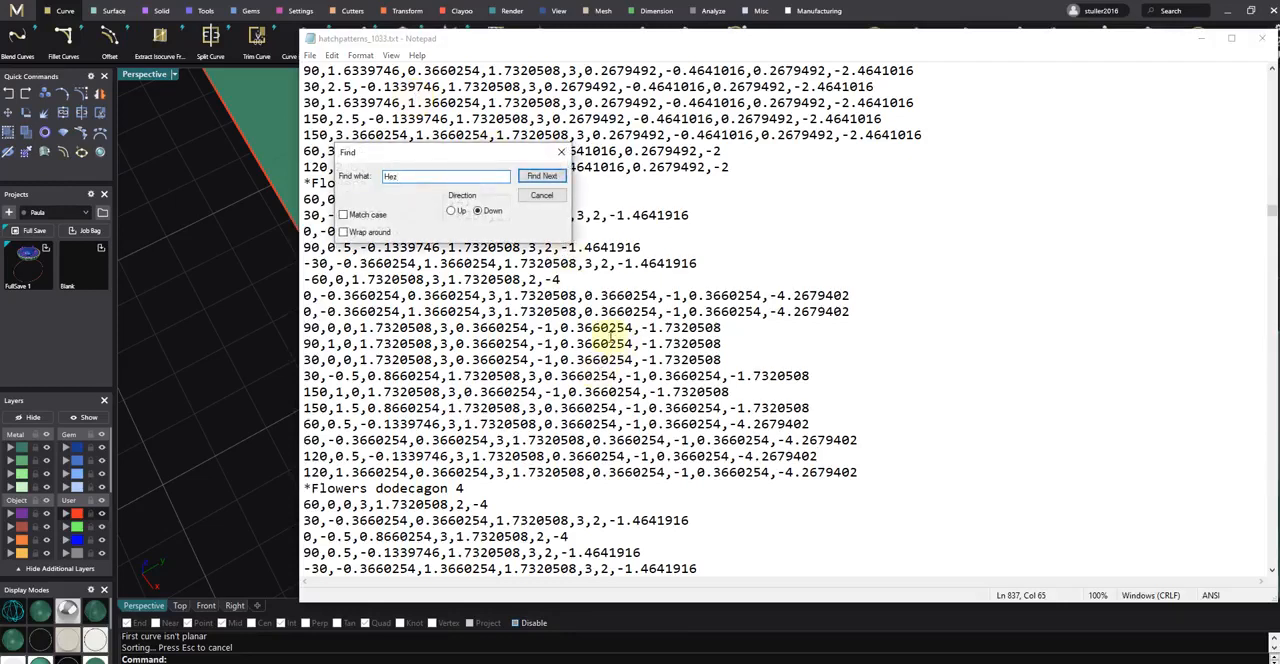
text(agon)
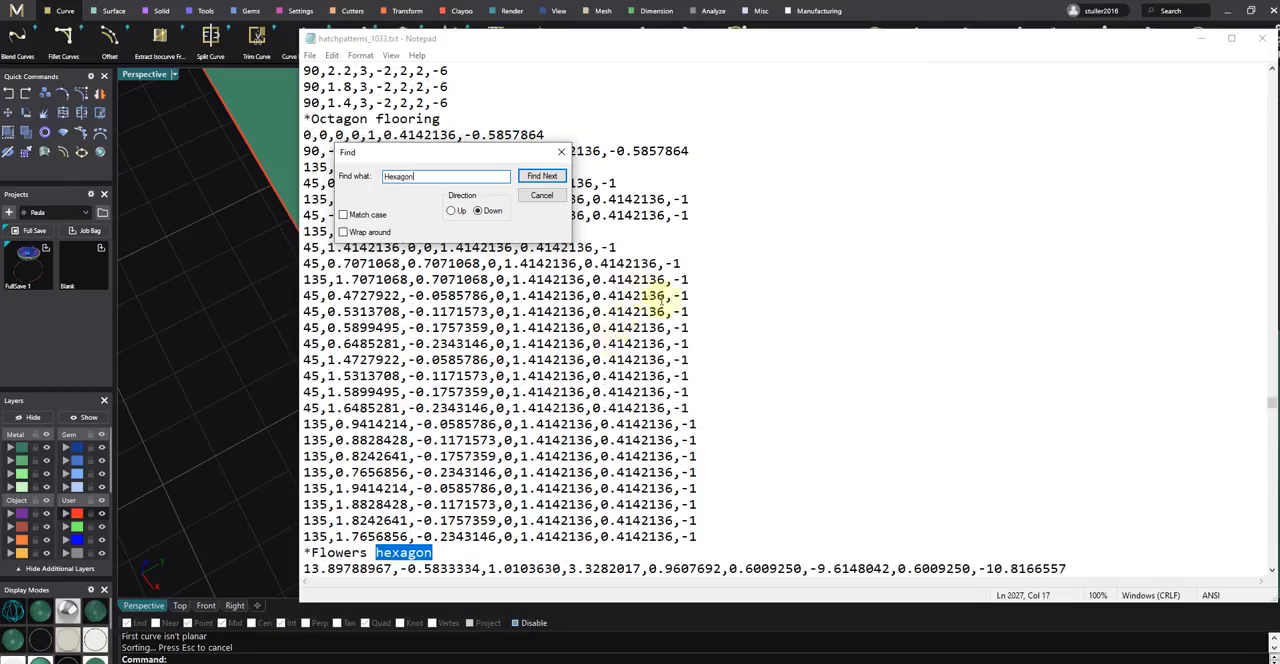
click(542, 176)
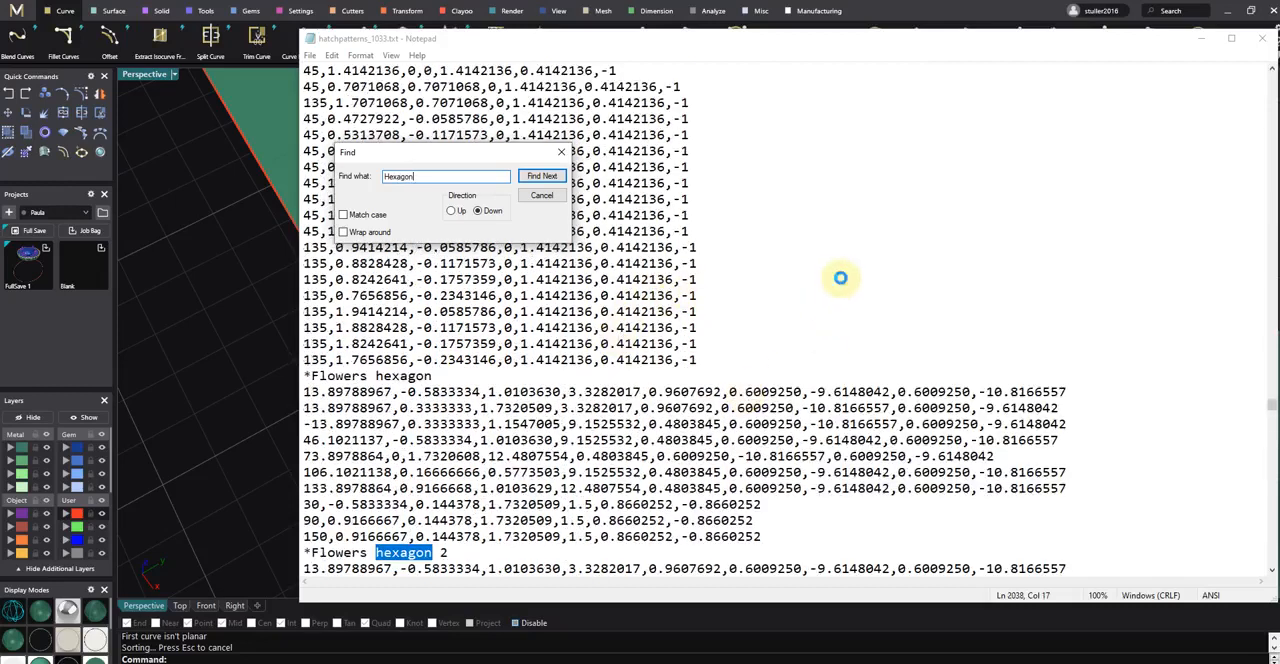
click(540, 176)
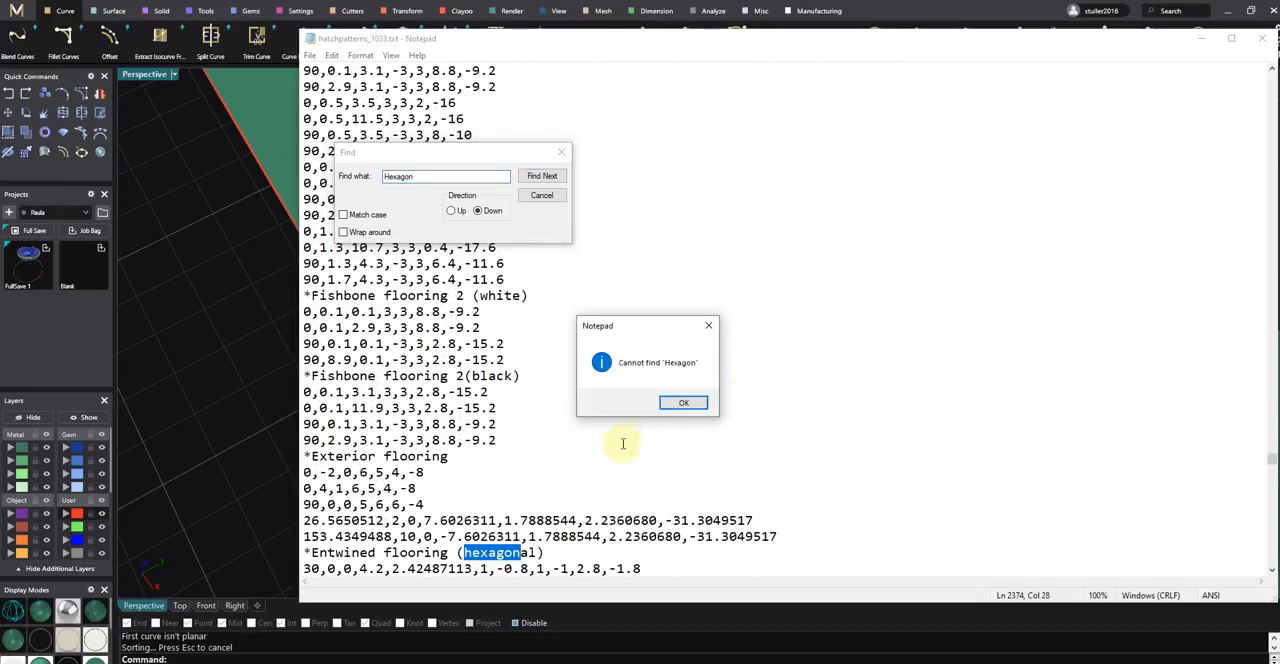
click(684, 402)
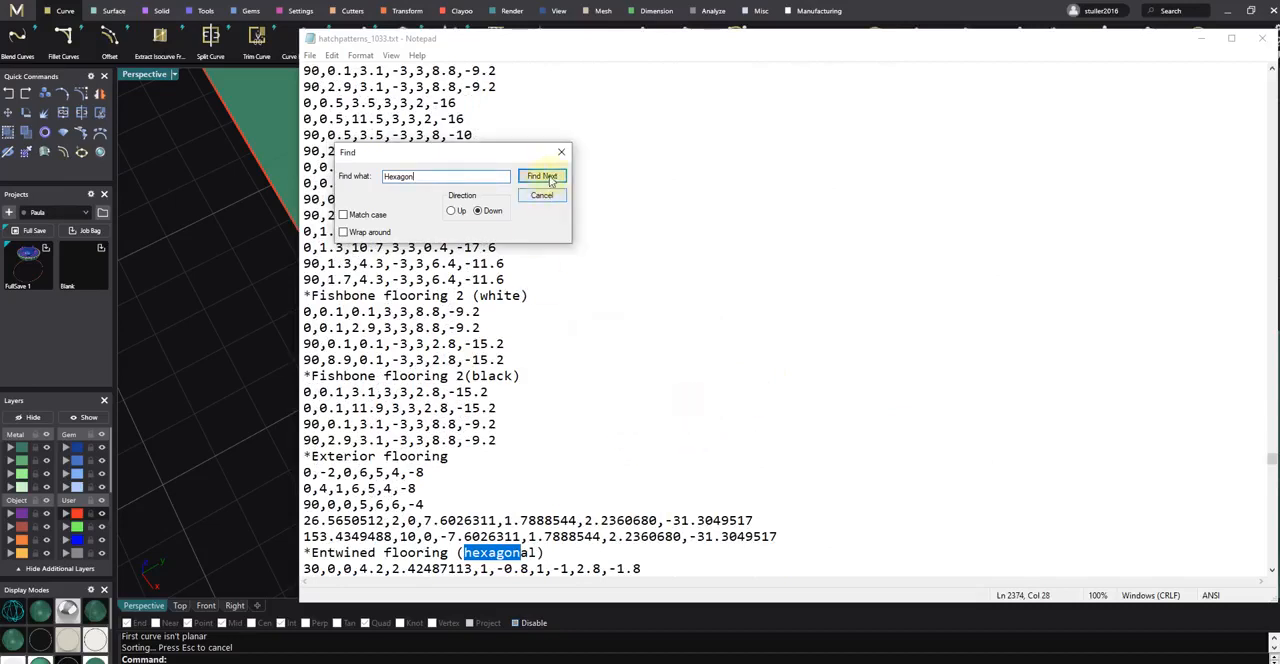
Search backwards through the hexagon entries and stop at the '*Hexagon with course 0.5' header
click(540, 176)
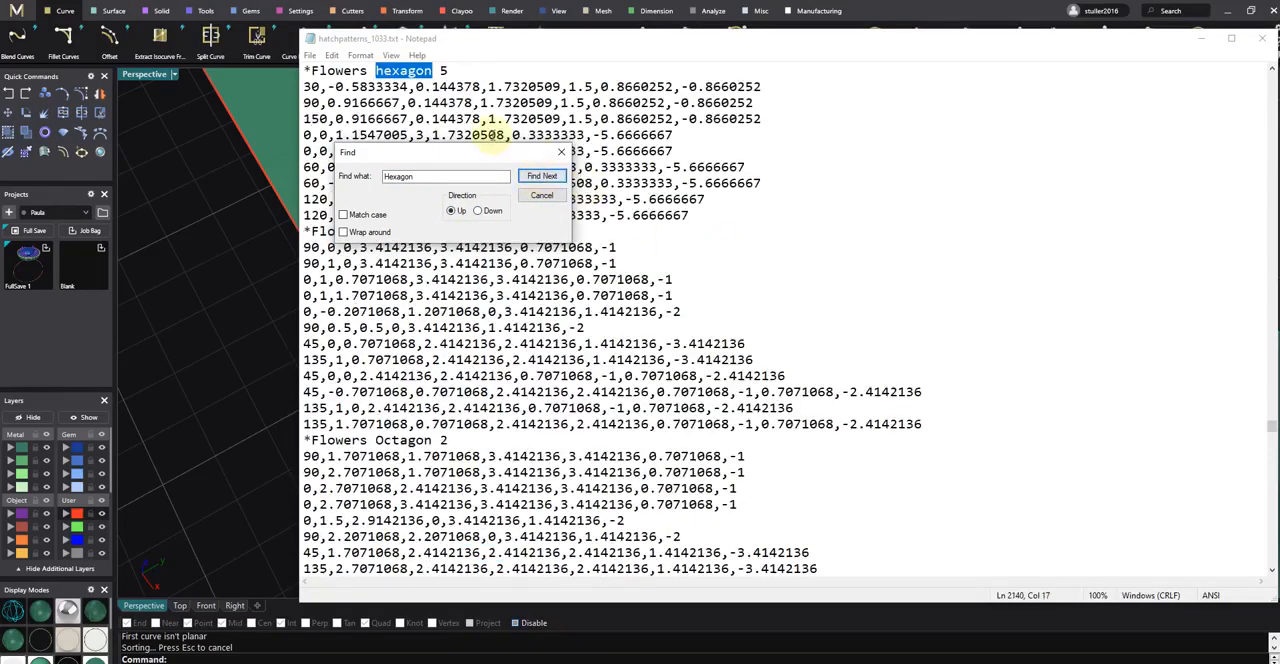
click(542, 176)
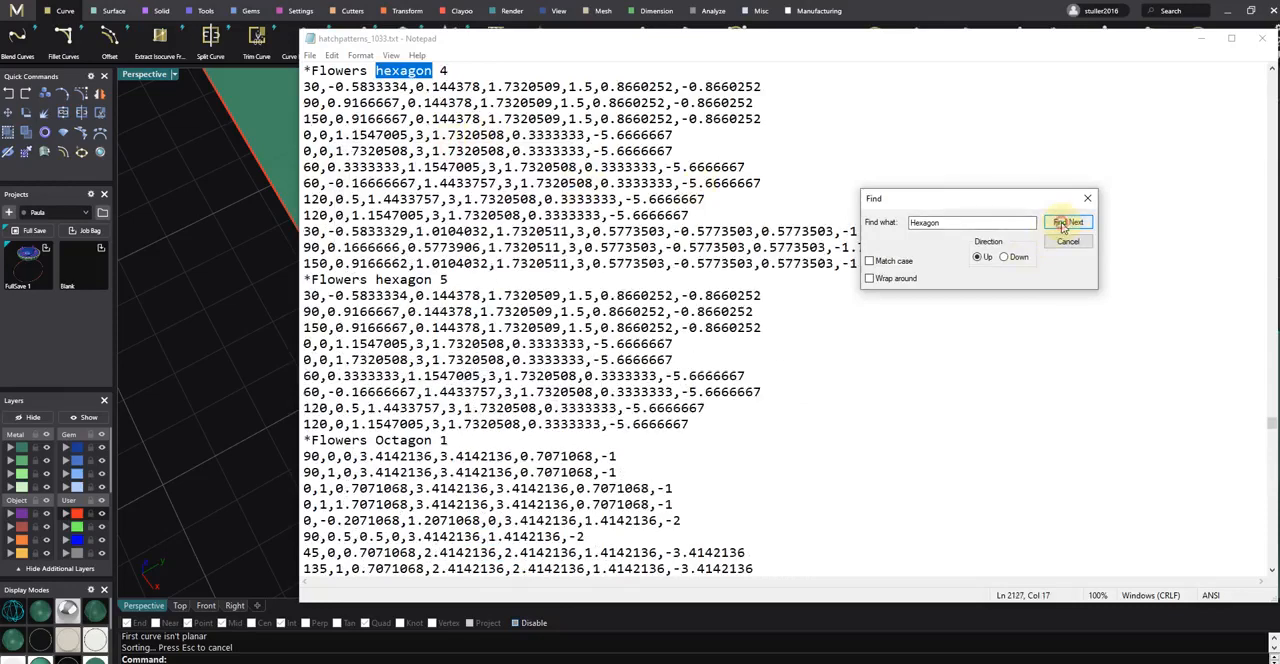
click(1068, 222)
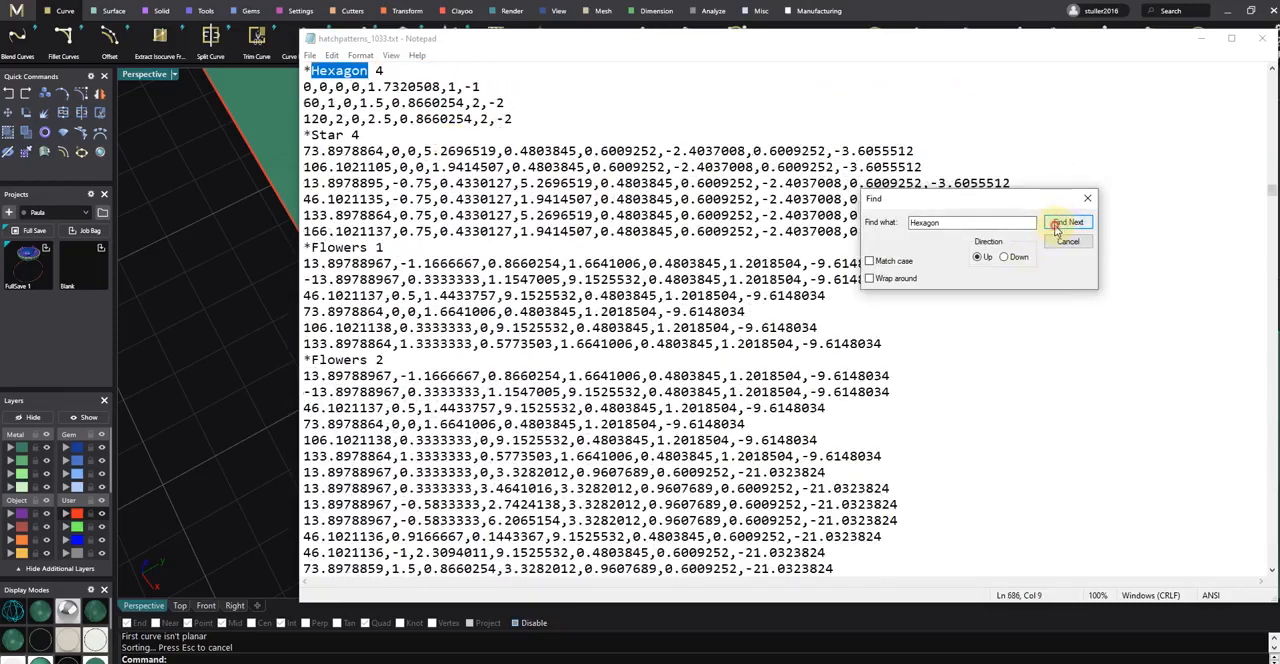
click(1068, 222)
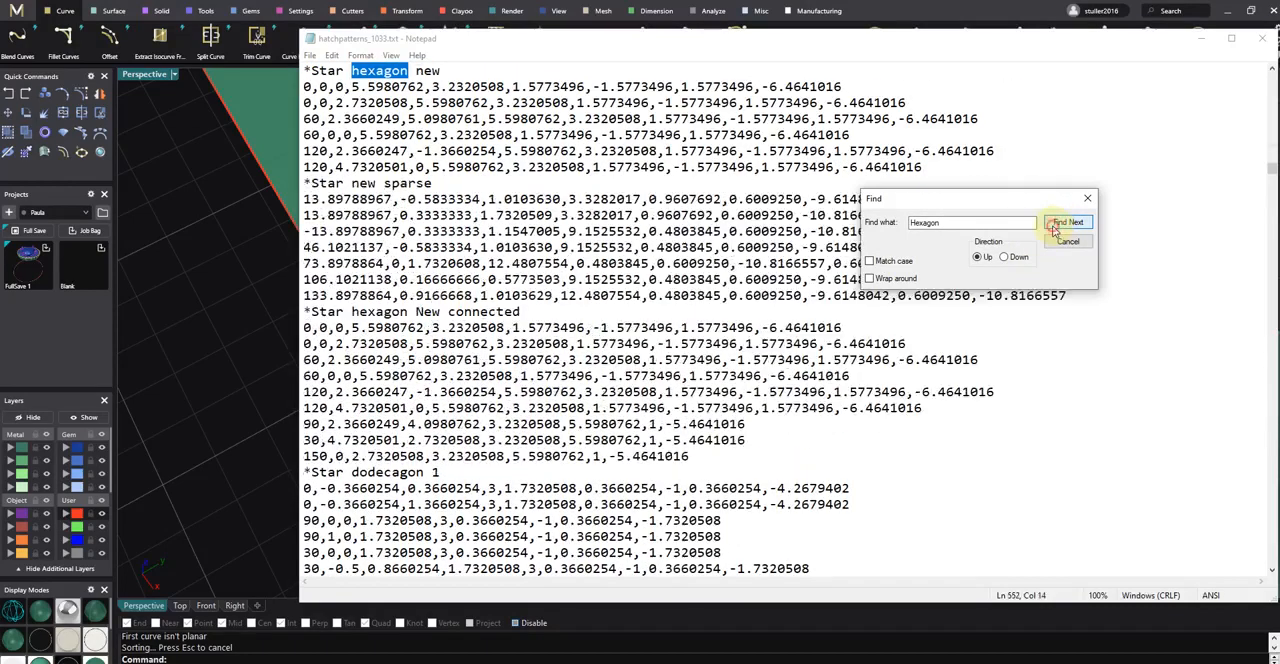
click(1068, 220)
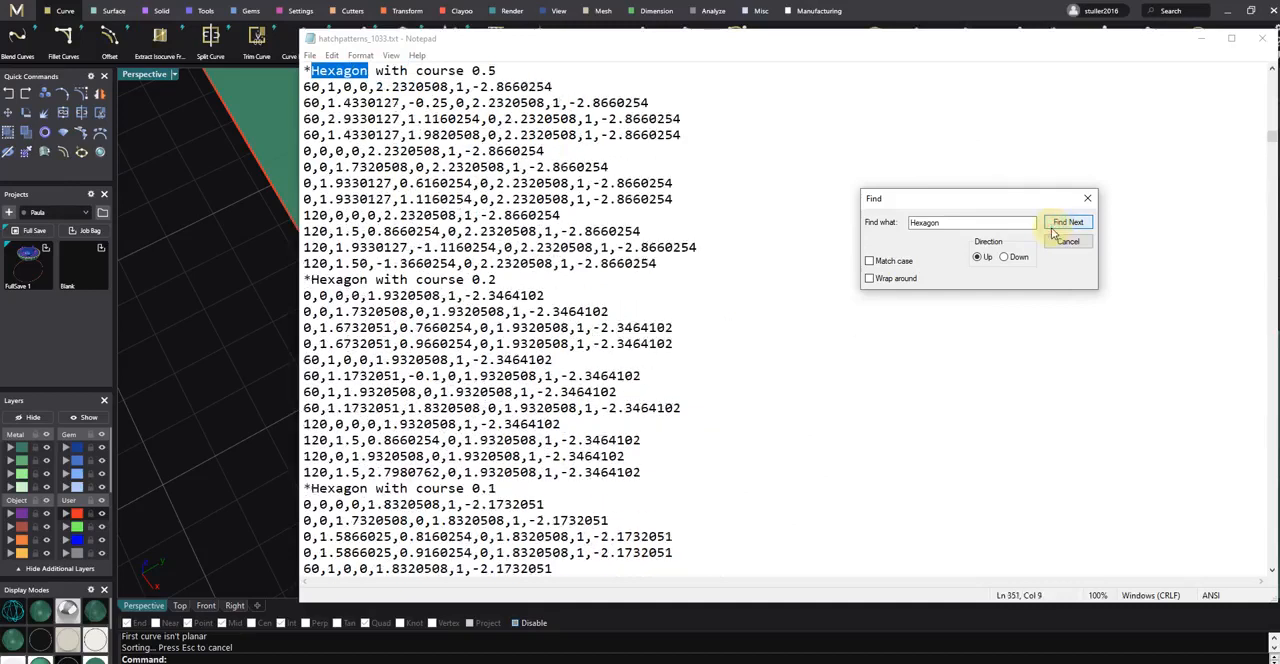
click(1068, 222)
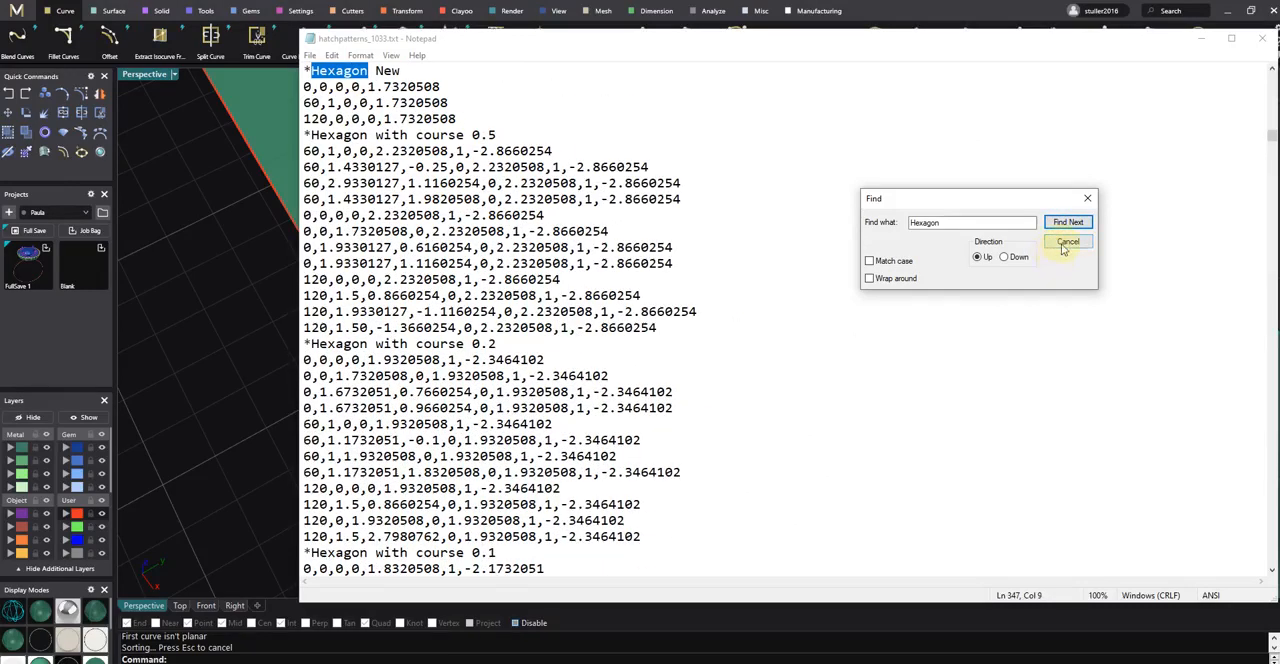
click(1068, 220)
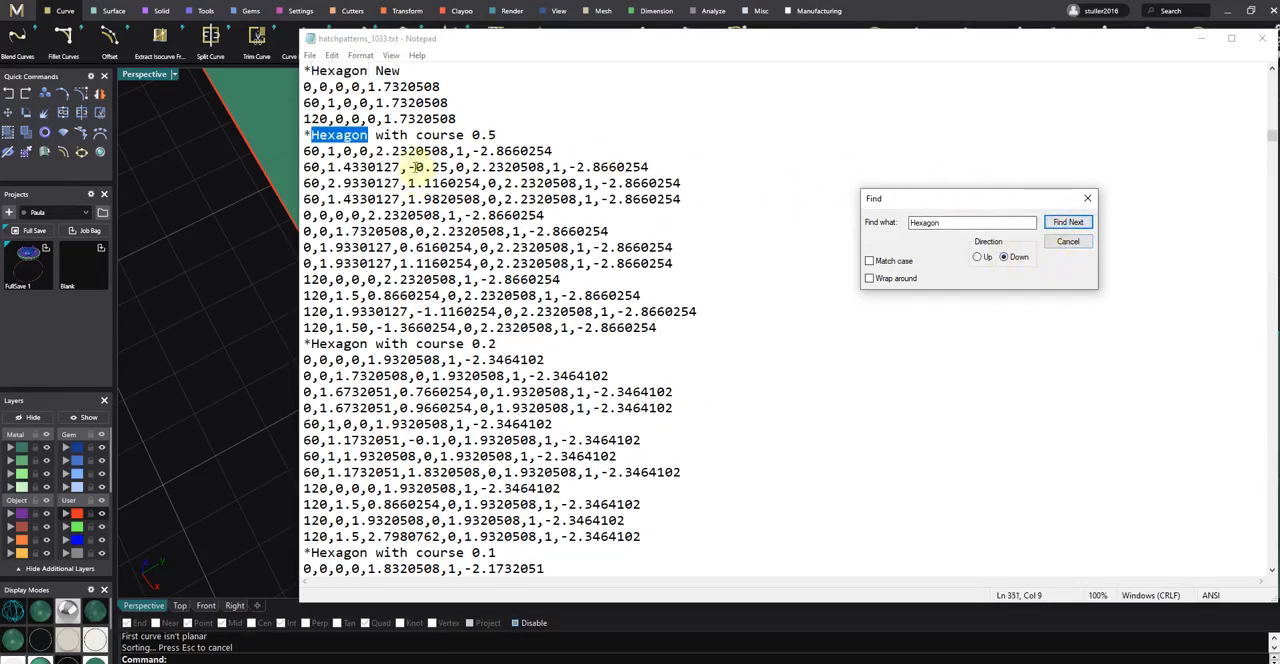
click(1068, 222)
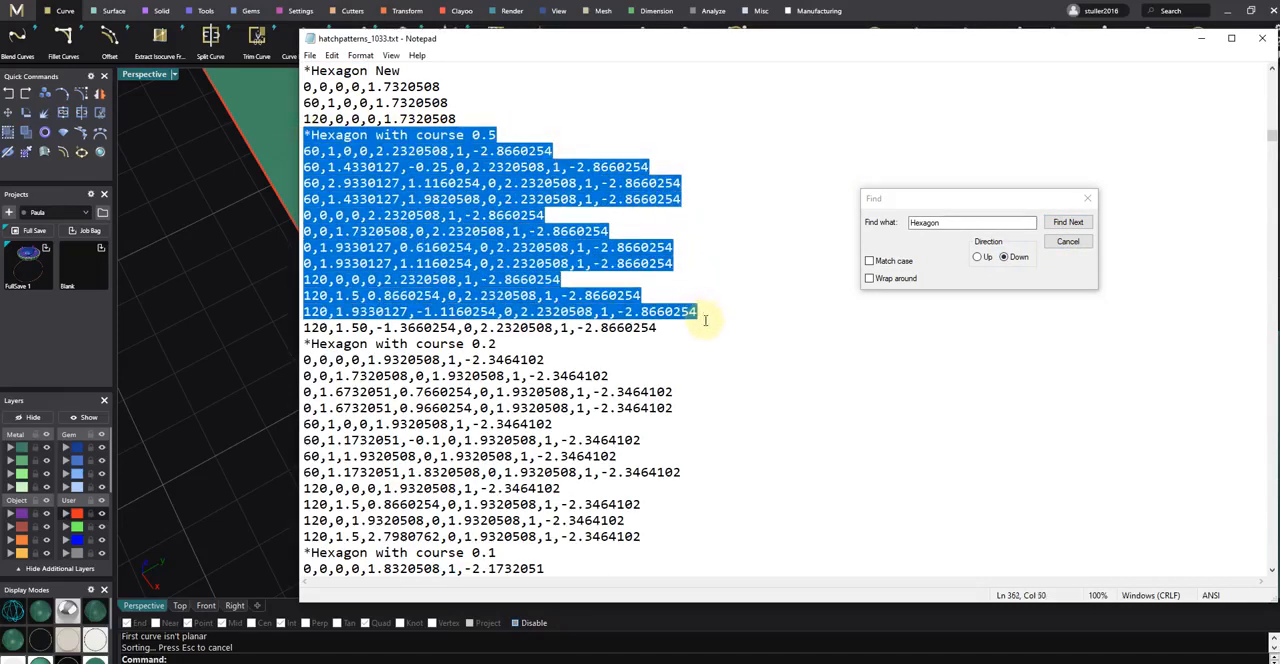
Save the copied Hexagon 0.5 definition as Hexagon.txt in Documents\MatrixGold\Library\Pattern
click(1068, 222)
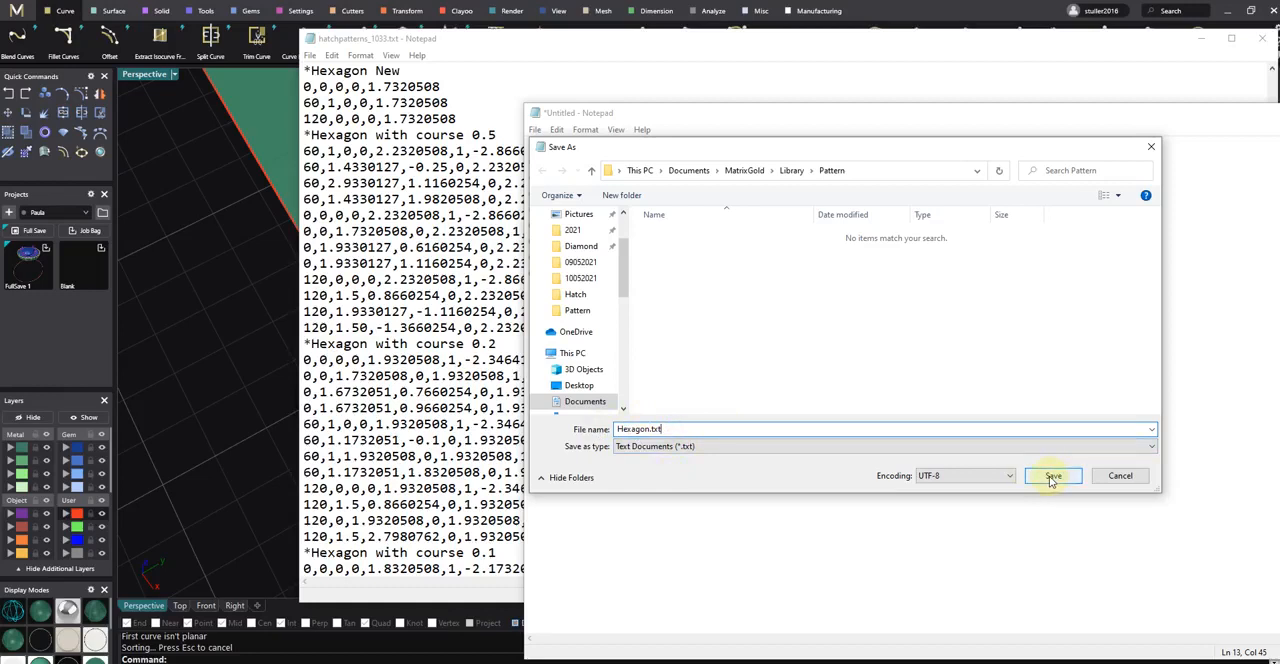
click(1052, 476)
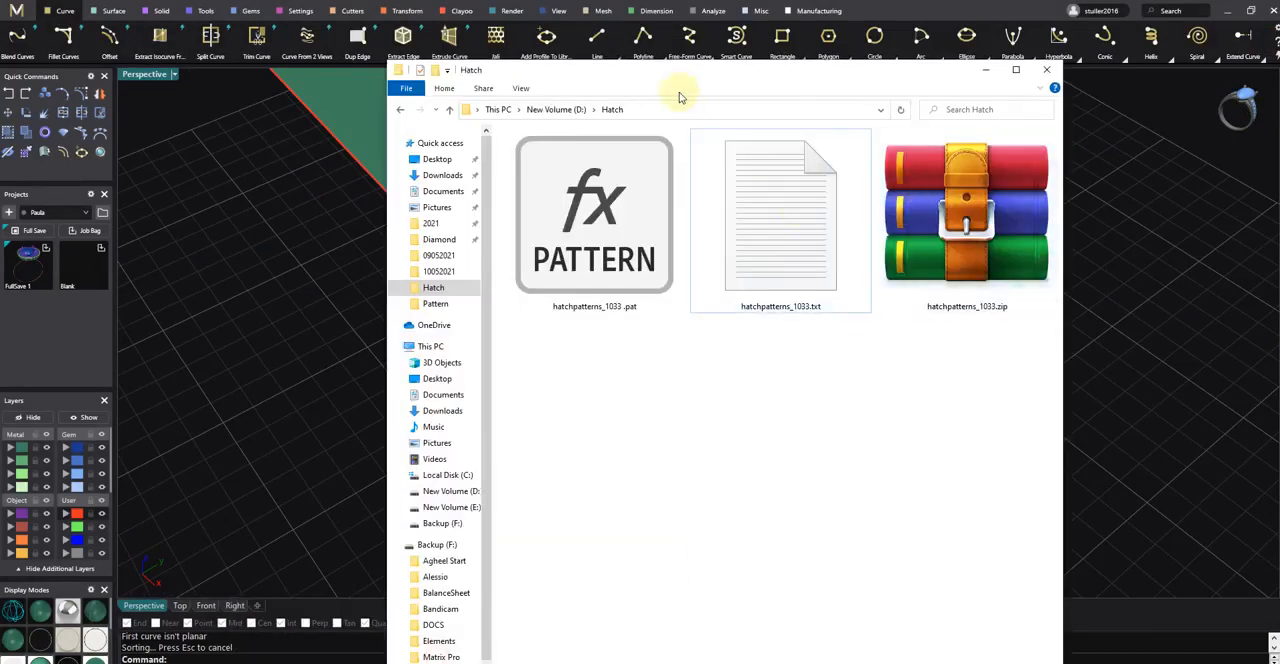
Browse into Documents > MatrixGold > Library > Pattern
click(444, 192)
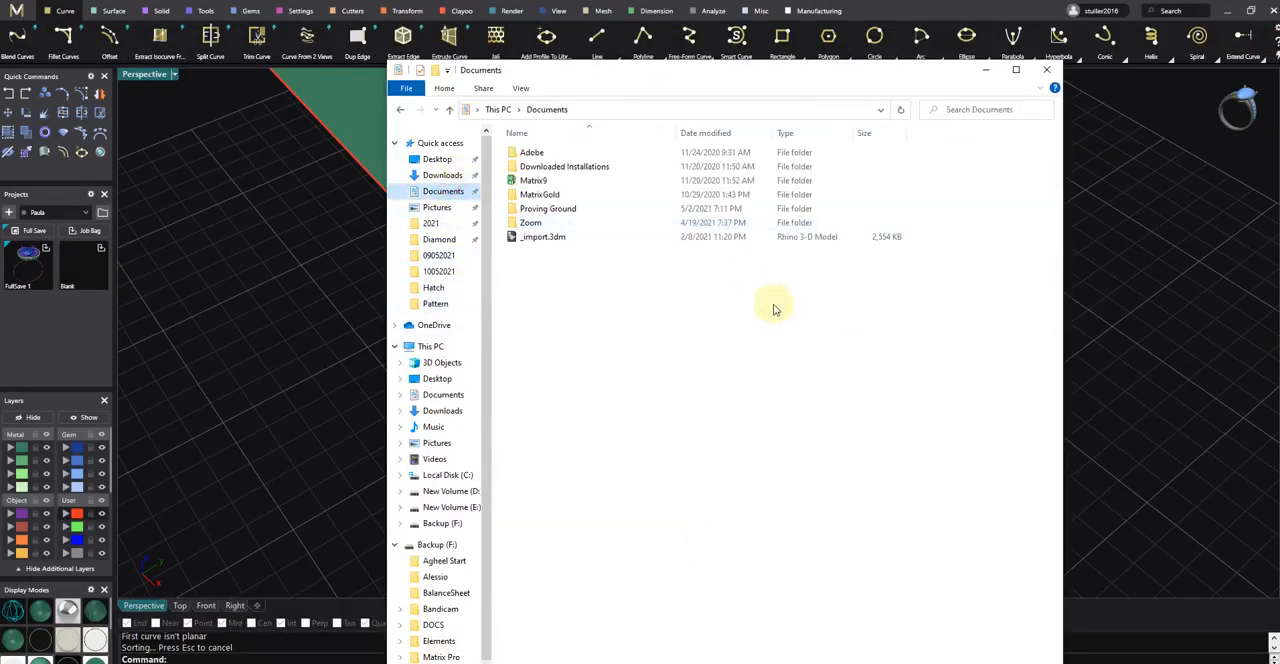
double_click(540, 194)
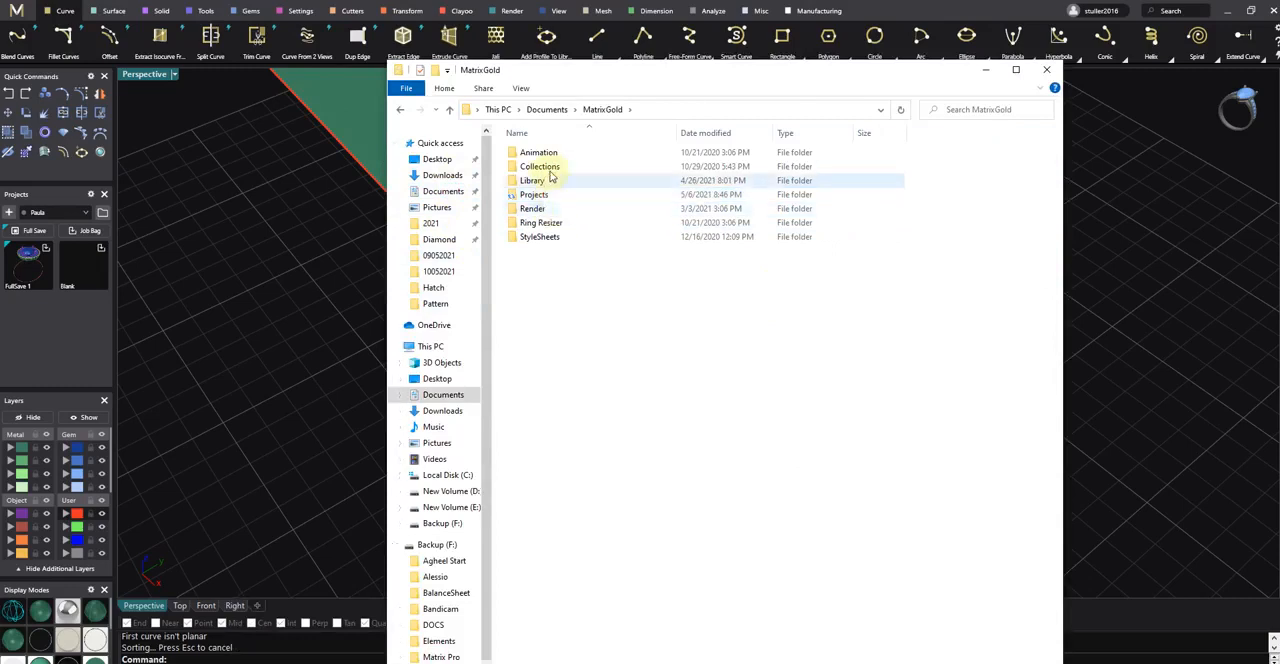
double_click(532, 180)
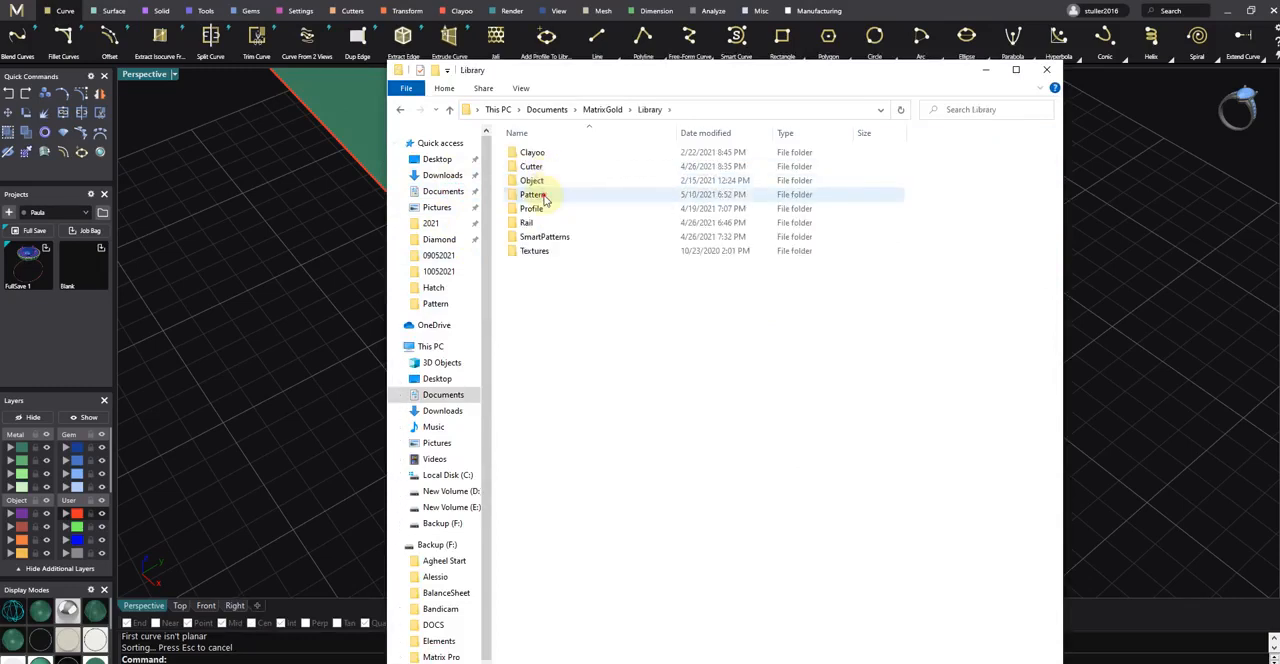
double_click(532, 194)
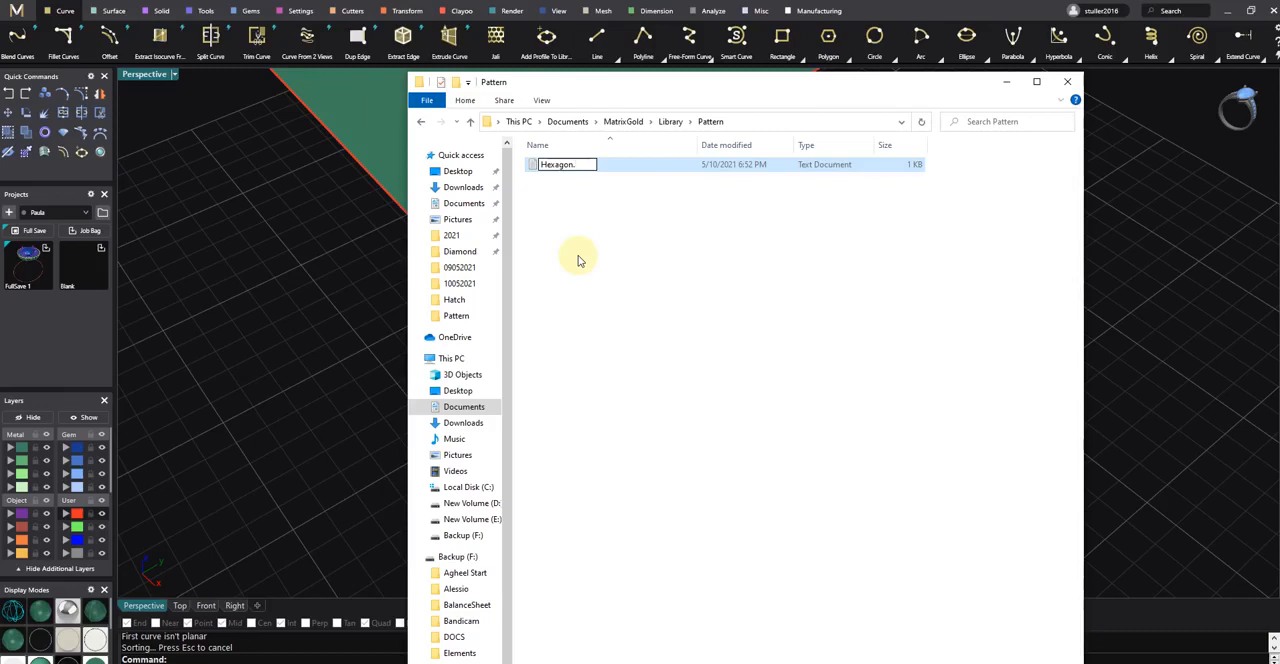
Rename Hexagon.txt to Hexagon.Pat, accepting the extension-change warning
text(Pat)
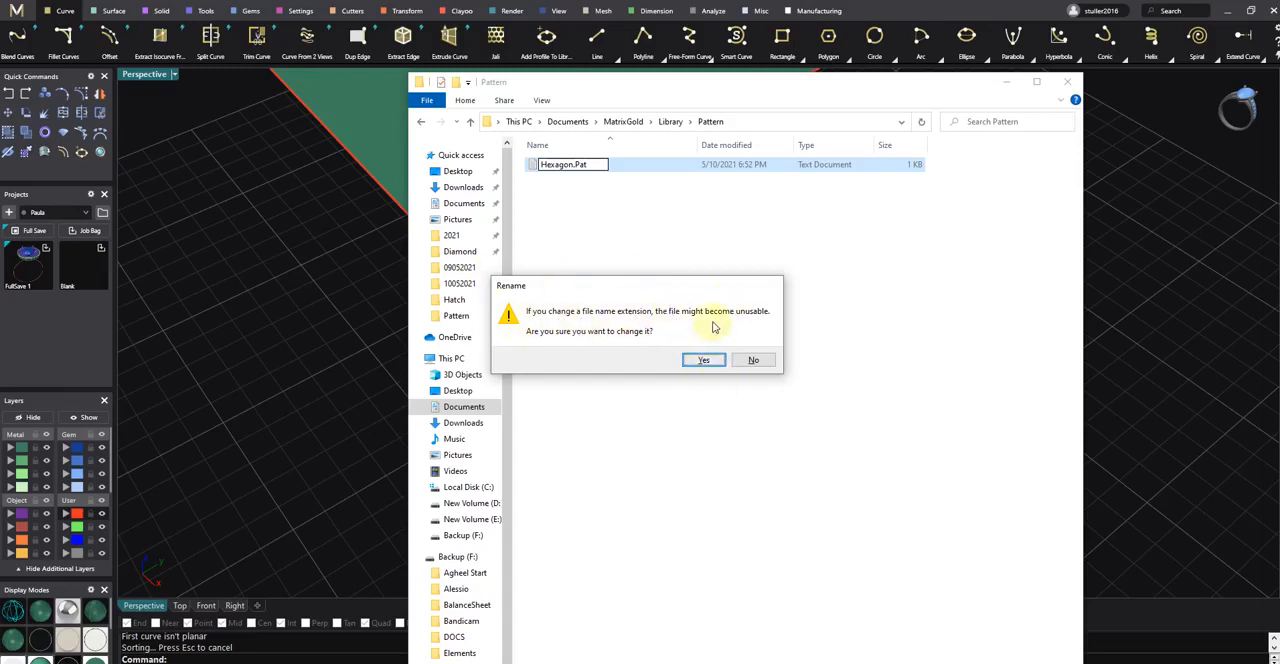
click(704, 360)
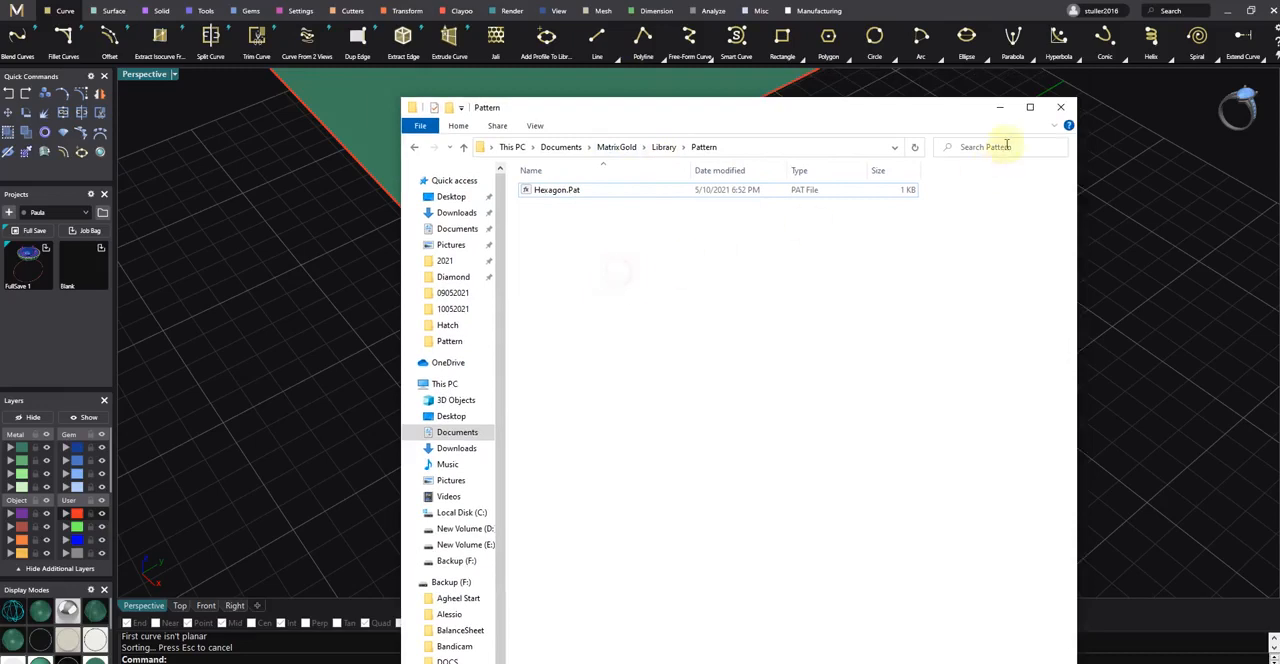
click(1060, 108)
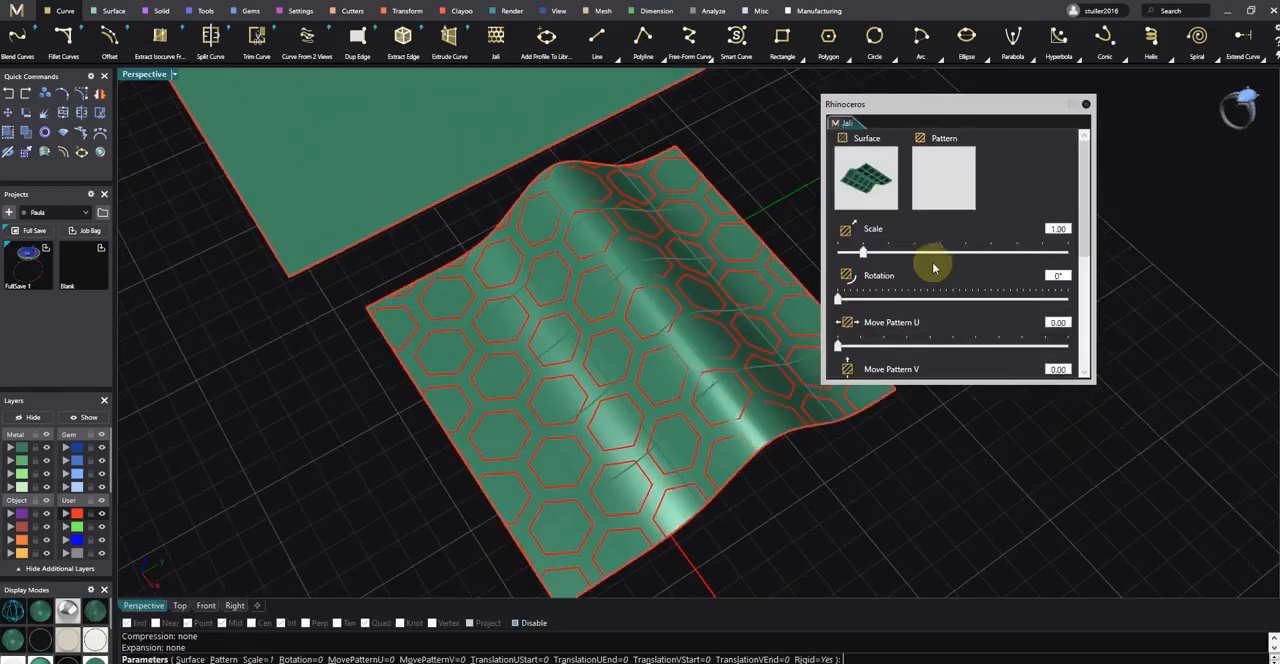
In Jelly Pattern, shrink the hexagons with the Scale slider, keep them Rigid and set Rotation to 40 degrees
drag(862, 252, 838, 252)
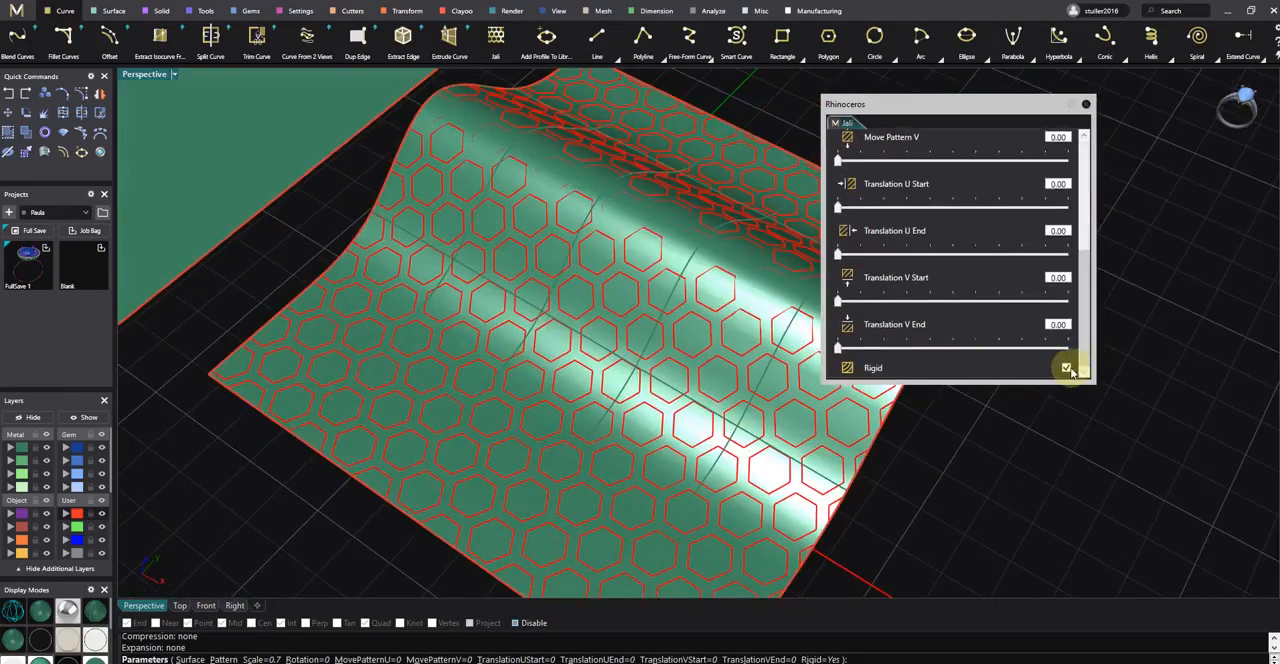
click(1066, 368)
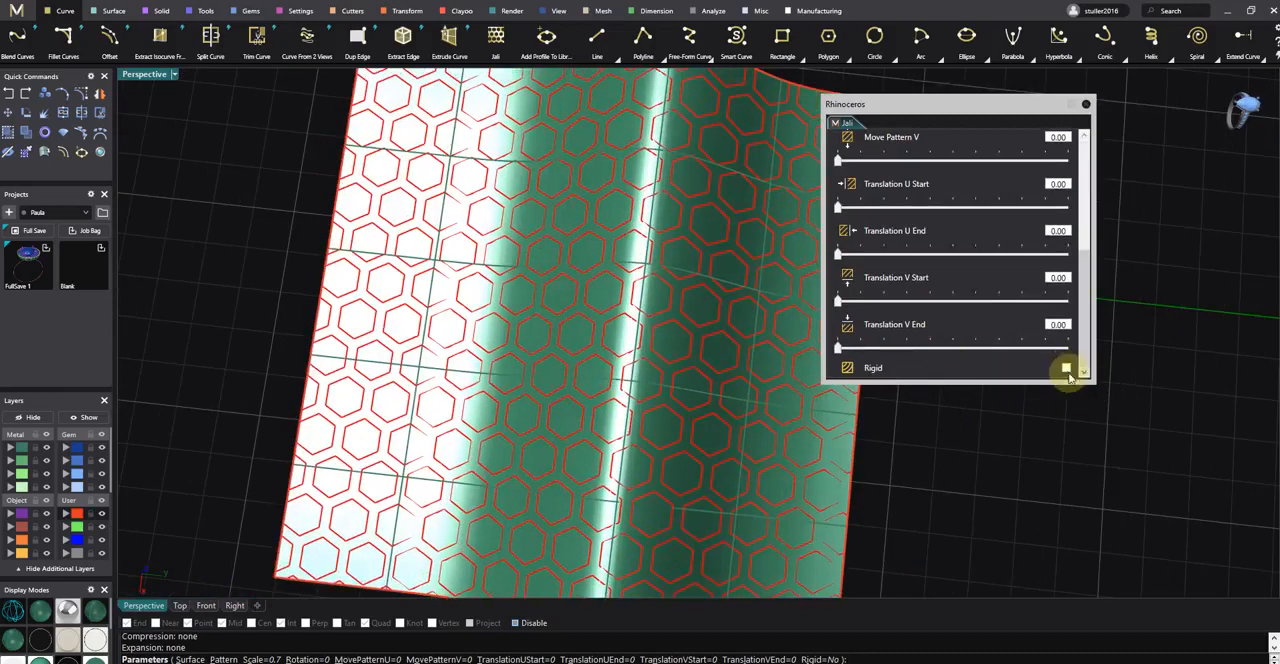
click(1064, 368)
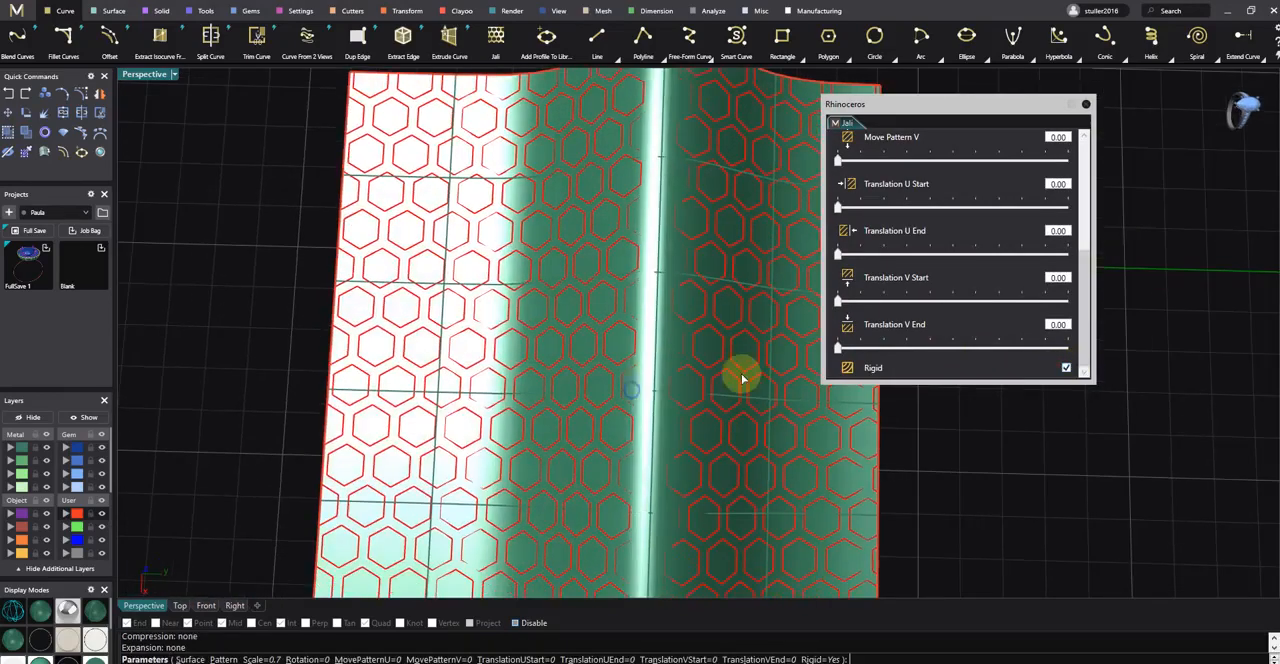
drag(838, 296, 858, 296)
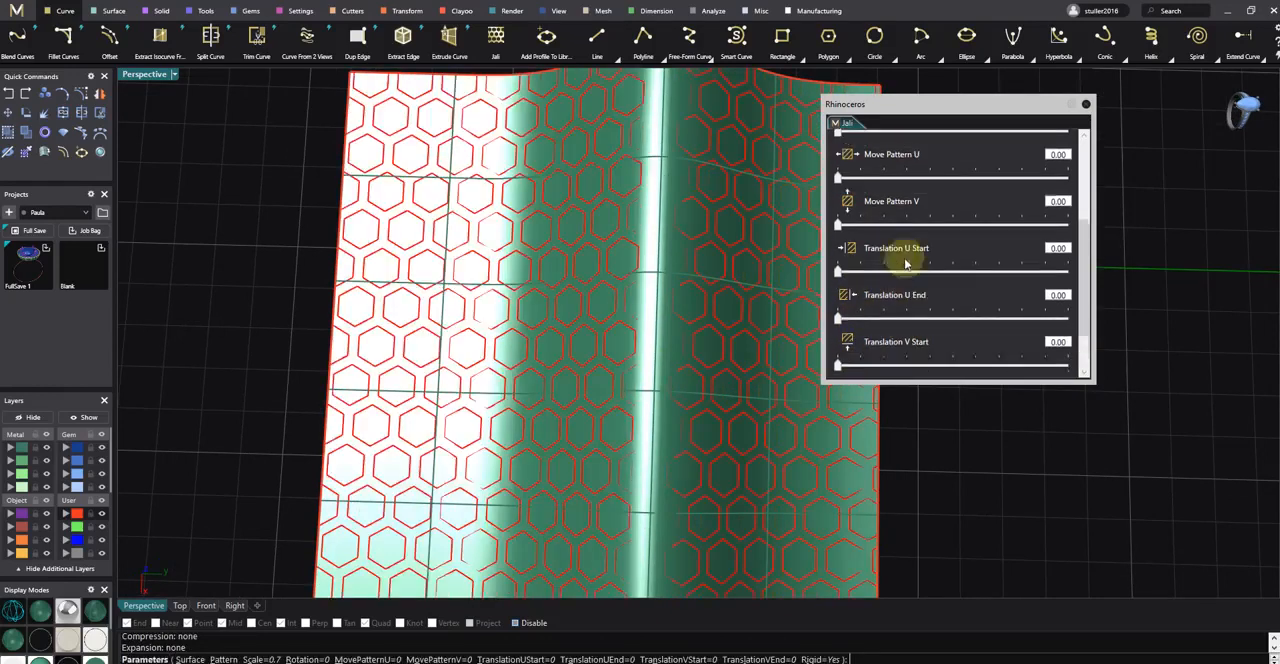
scroll(up, 3)
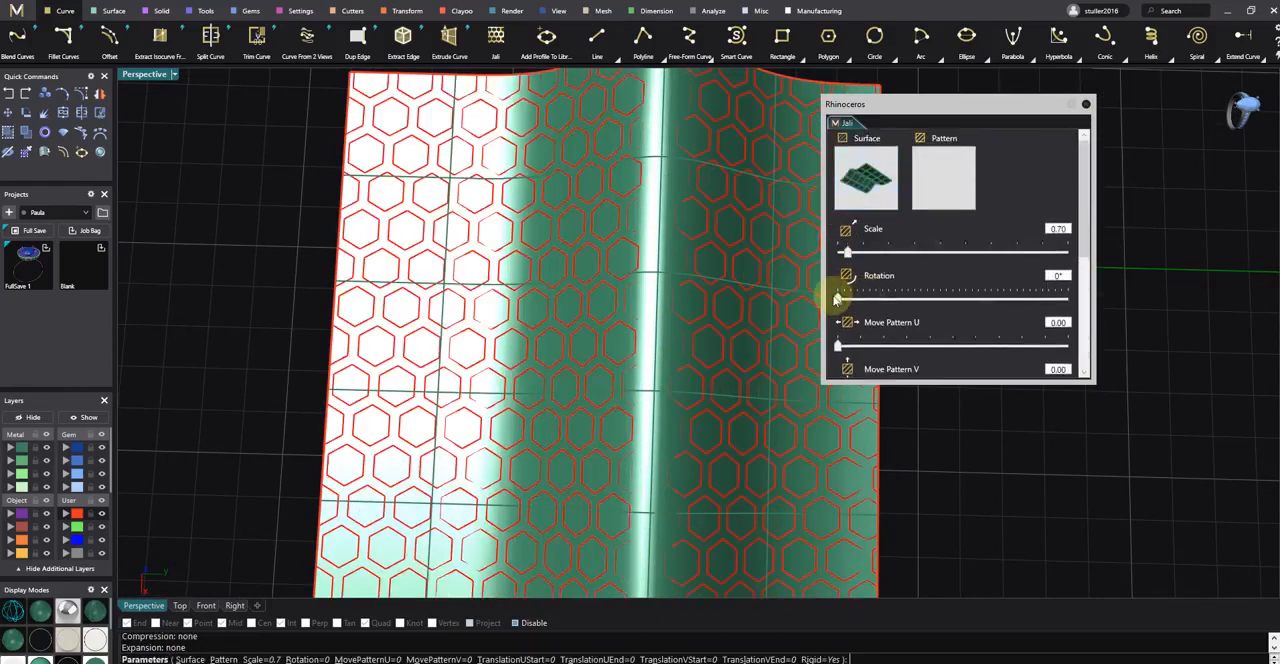
drag(848, 298, 856, 298)
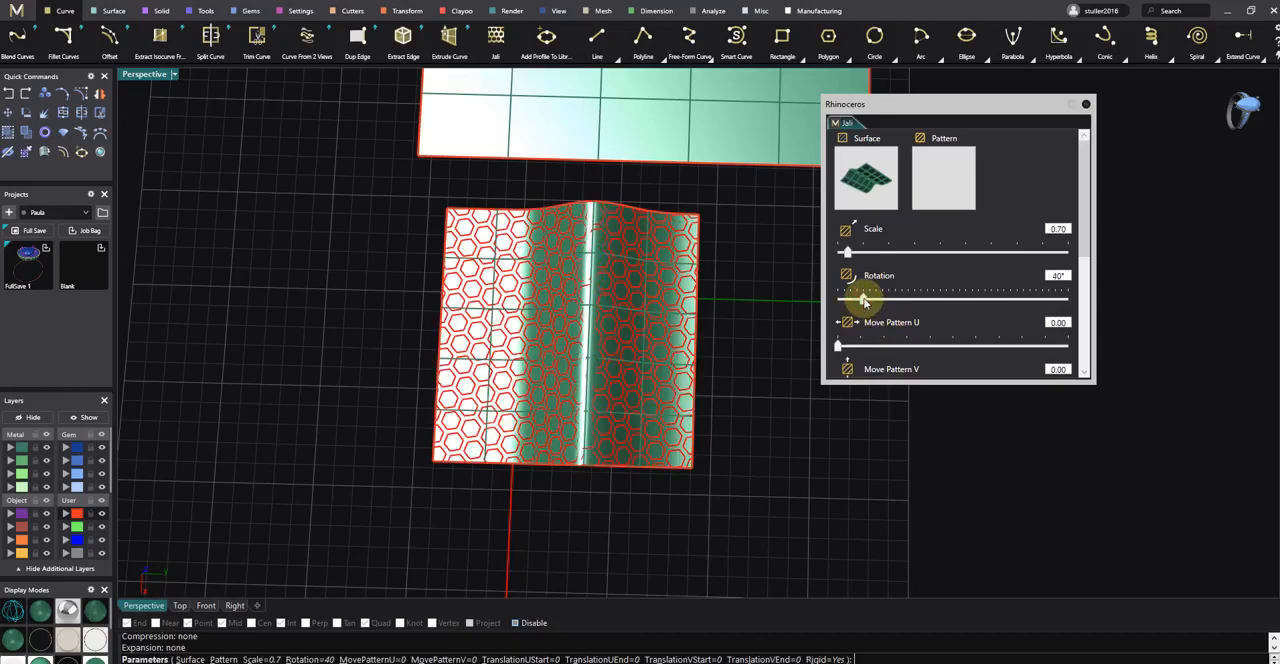
drag(864, 300, 870, 300)
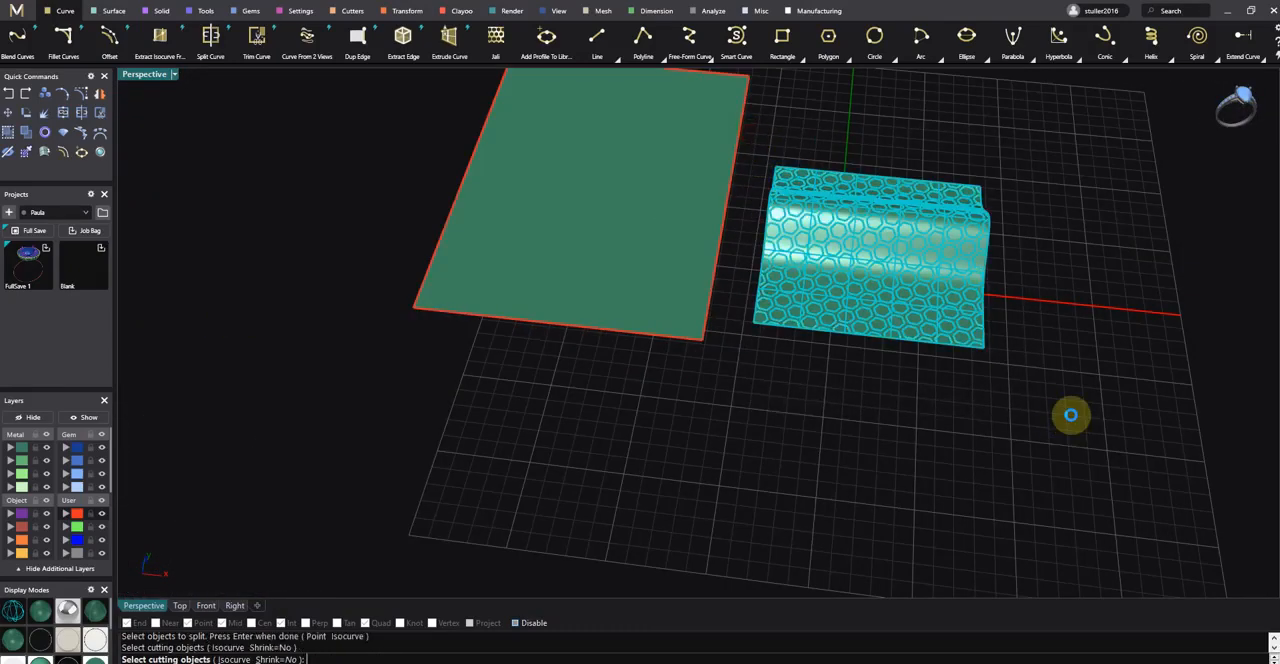
Run Split on the wavy surface using the hexagon pattern curves as cutting objects
click(888, 244)
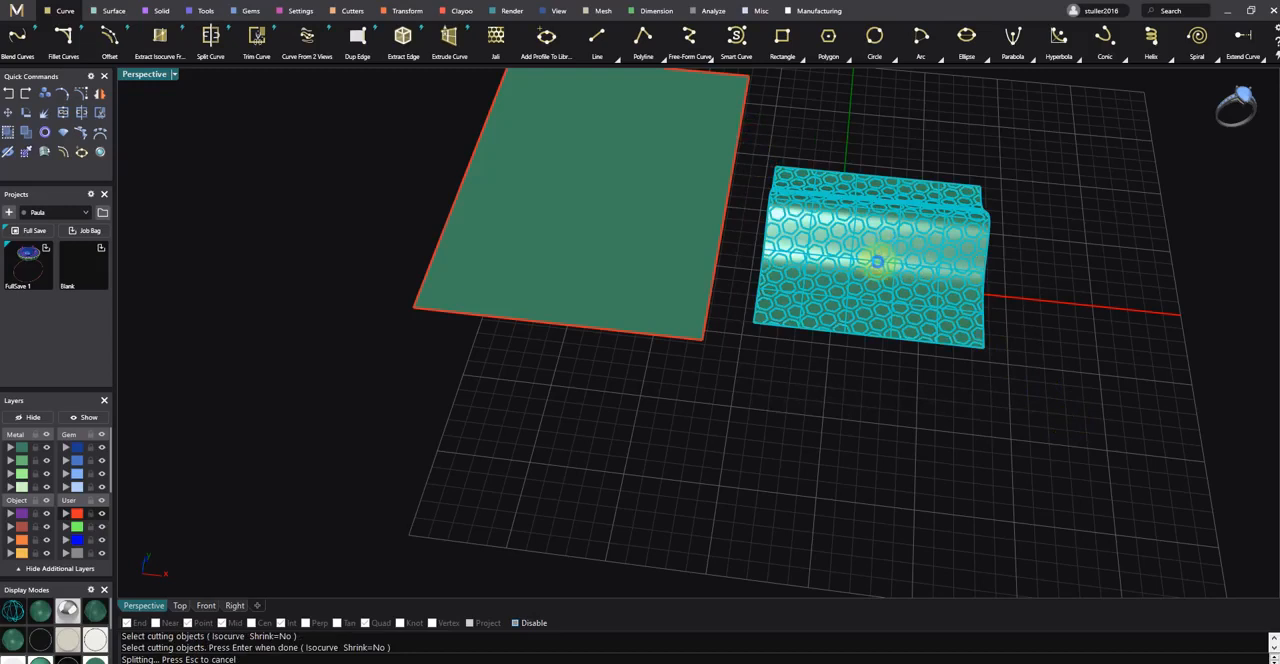
click(876, 262)
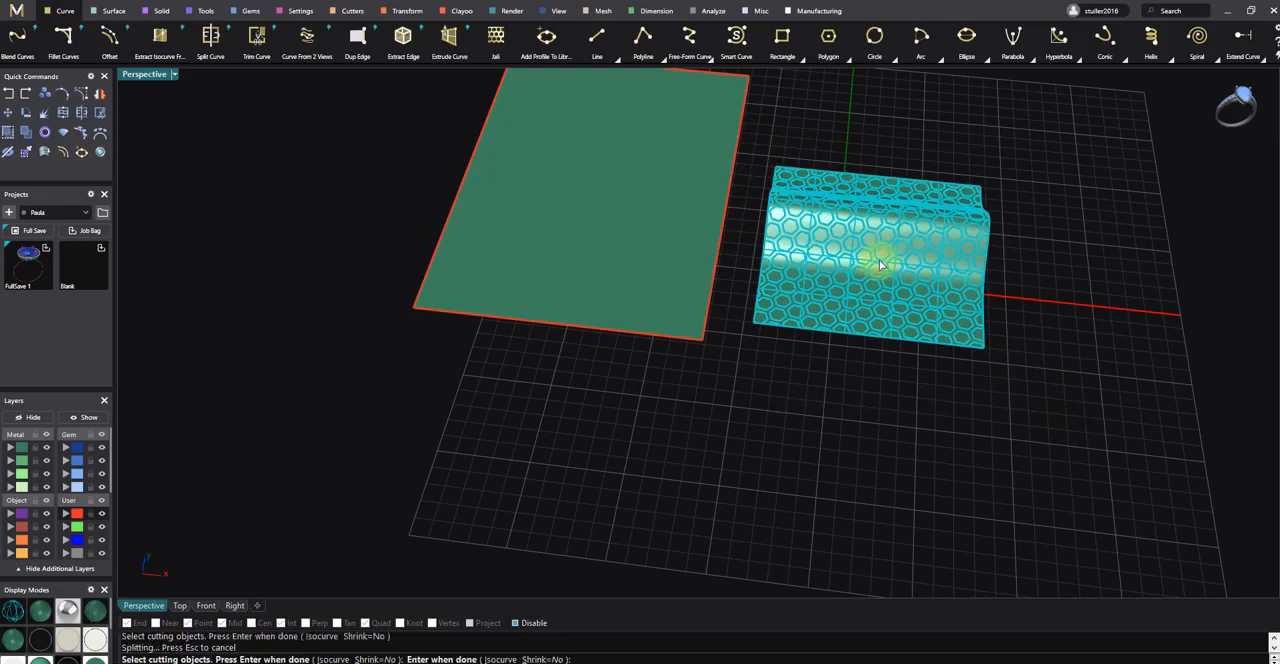
mouse_move(980, 284)
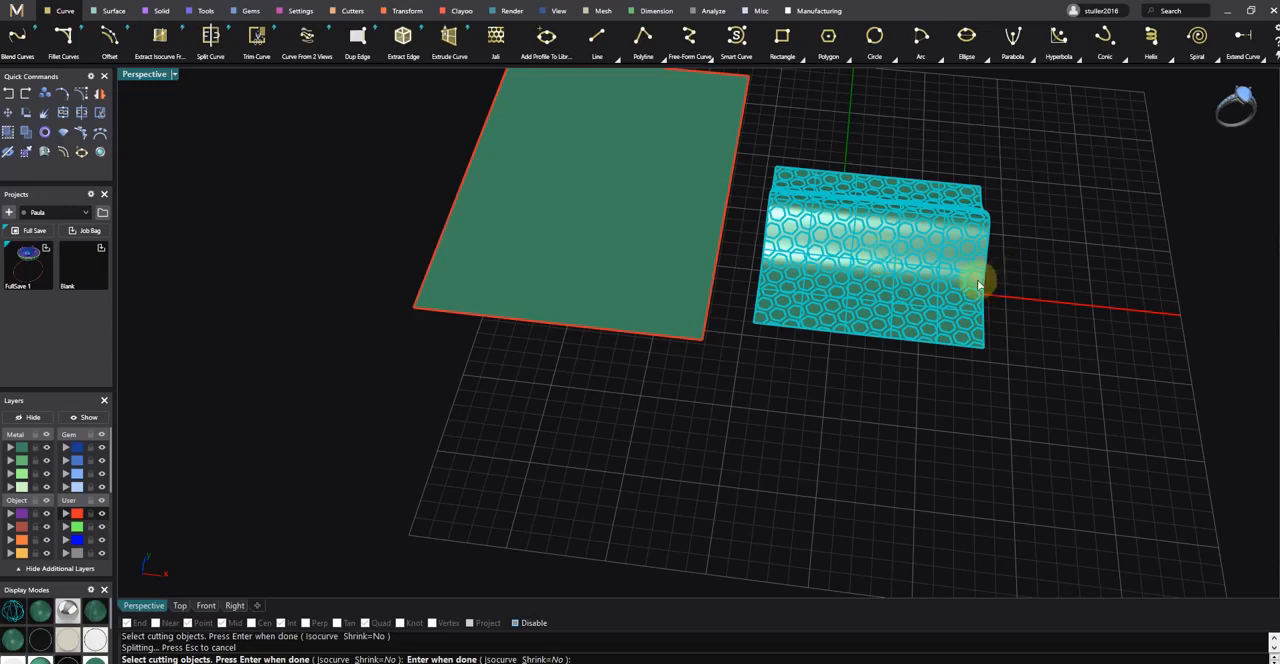
mouse_move(938, 356)
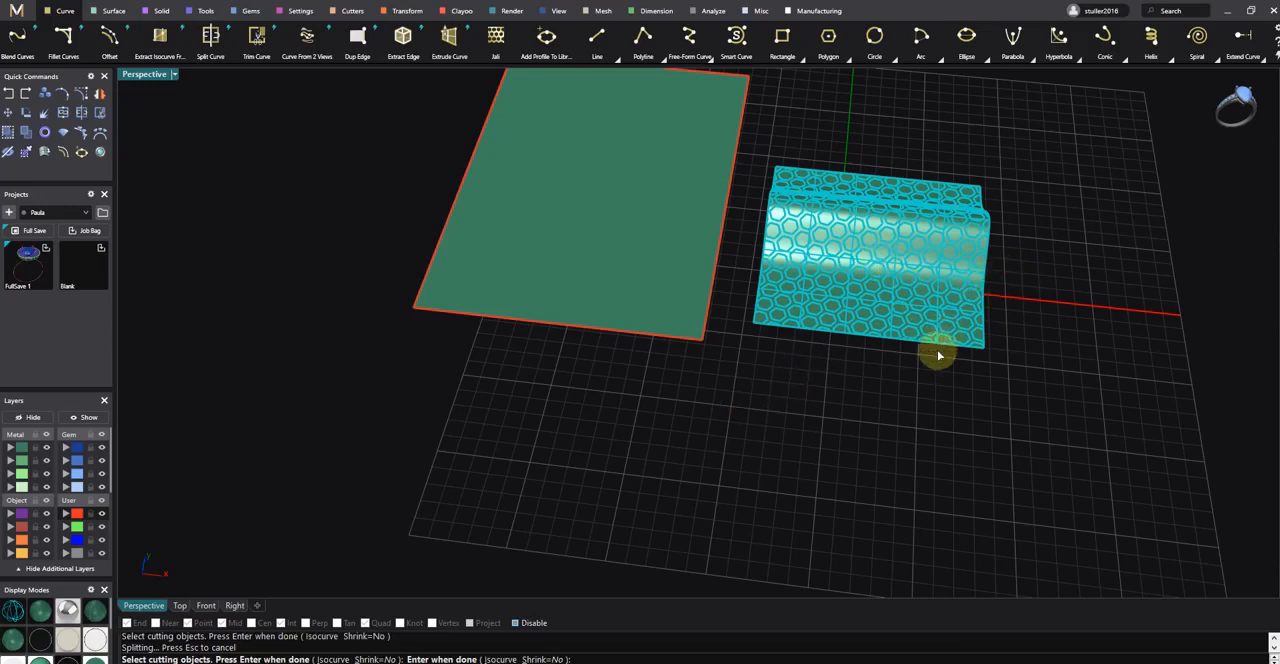
mouse_move(936, 380)
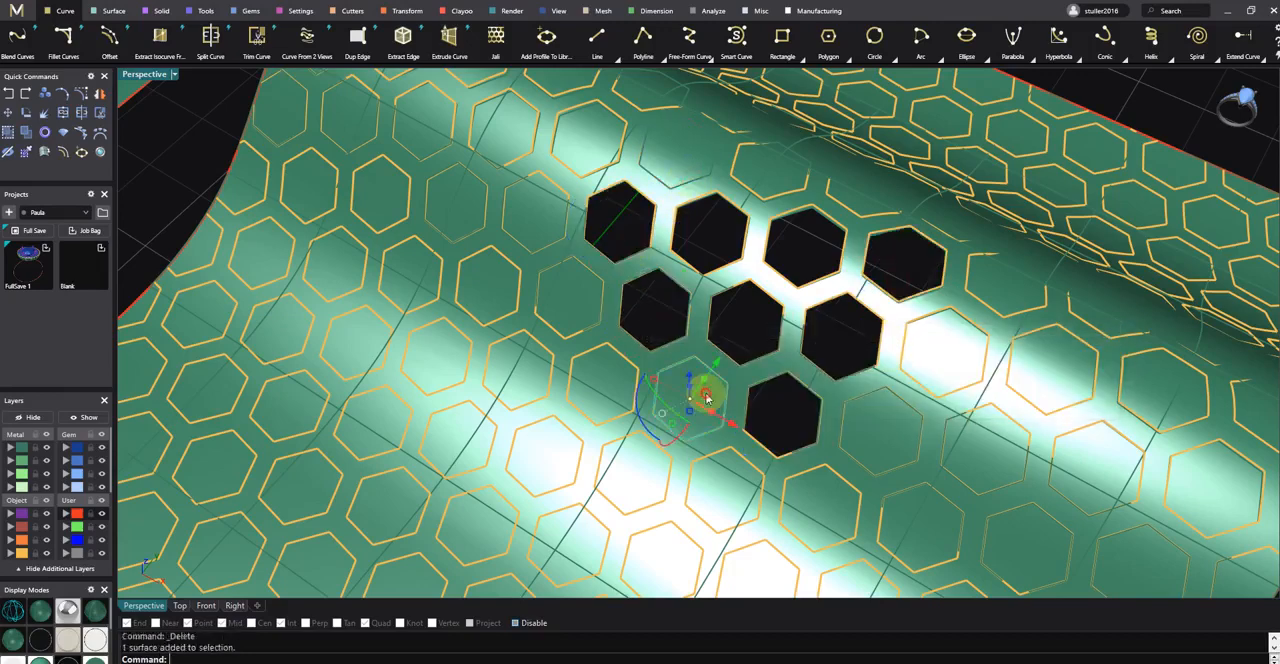
Remove a cluster of split hexagon faces to leave holes, then orbit to view the perforated surface
key(ctrl+z)
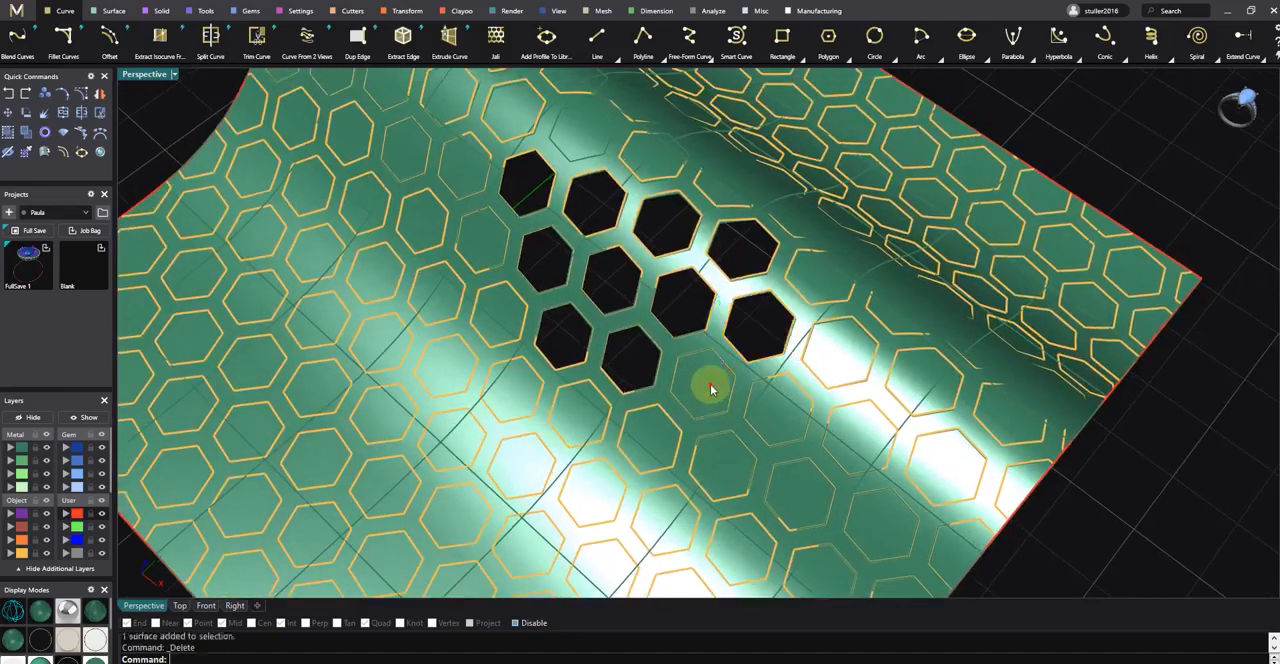
key(ctrl+z)
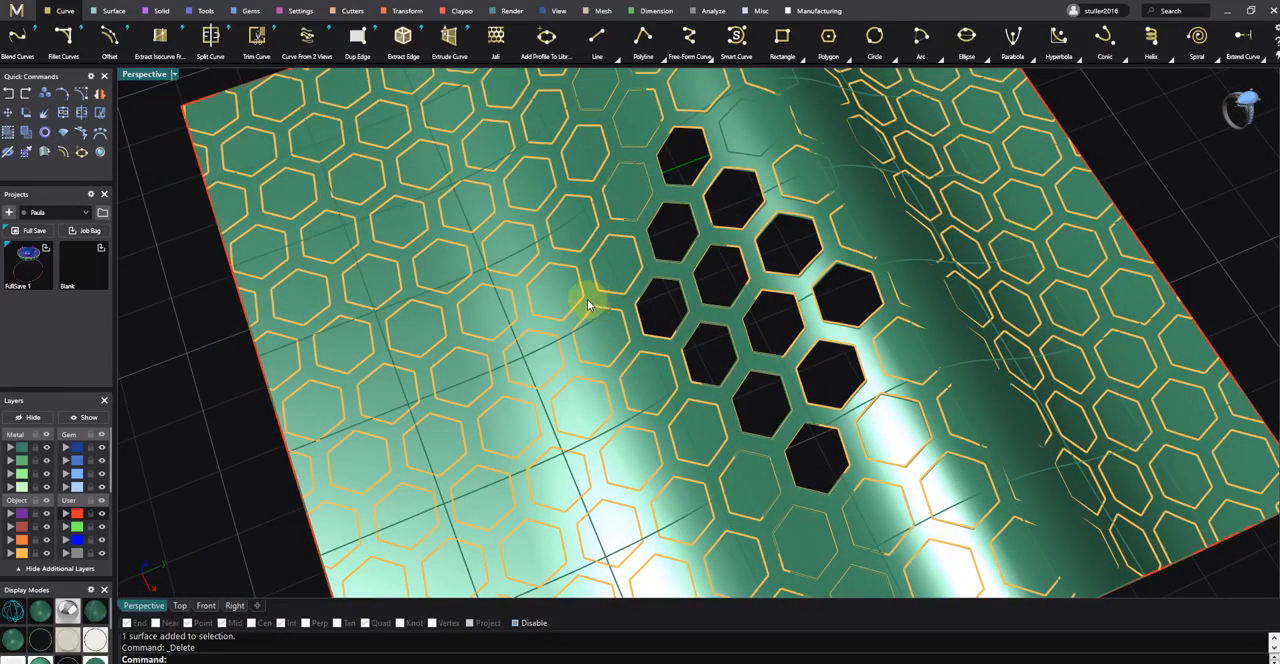
mouse_move(550, 280)
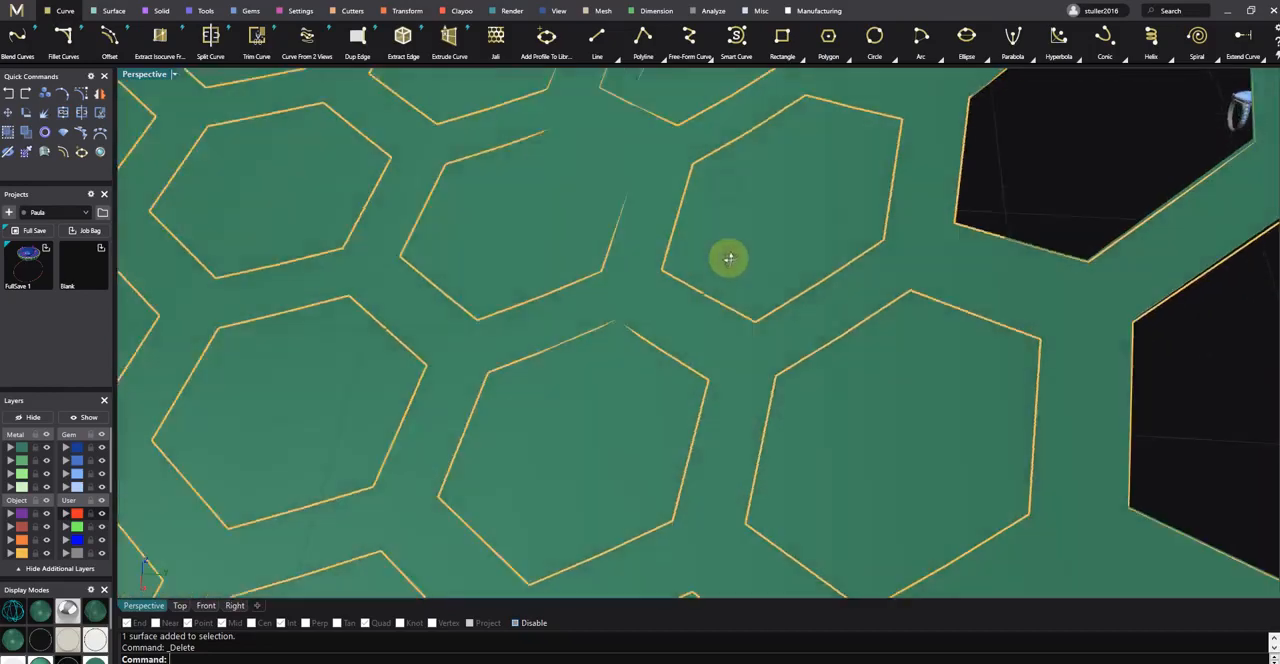
drag(728, 260, 736, 378)
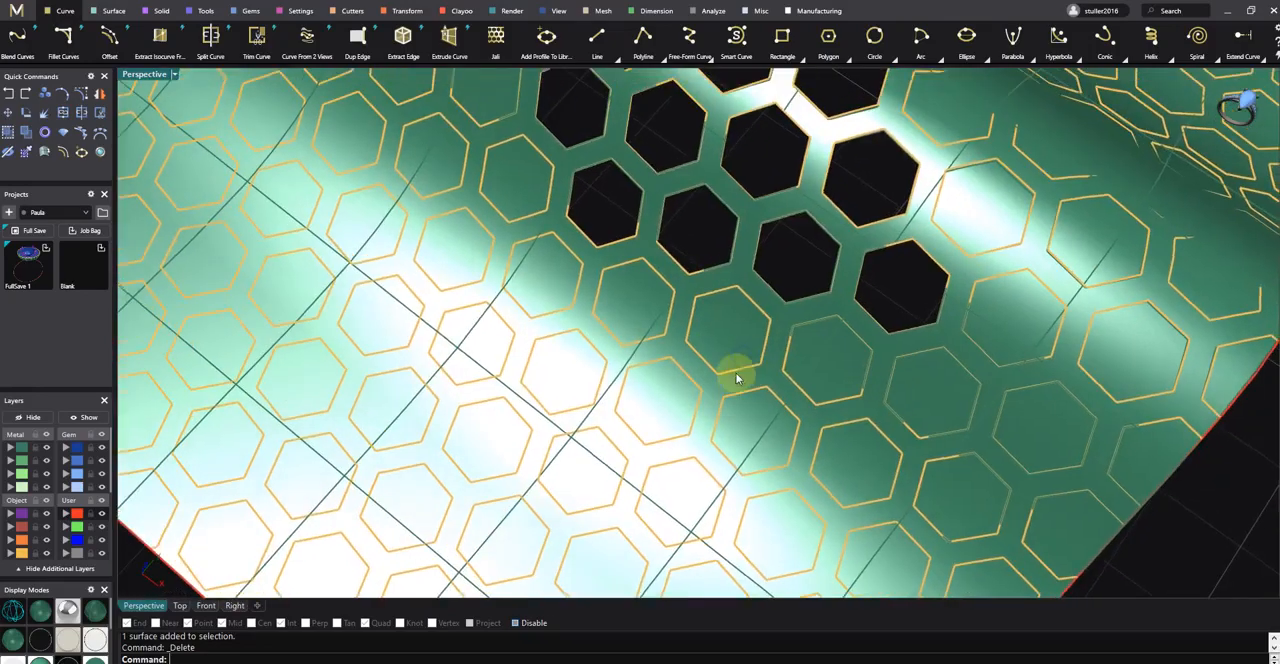
drag(736, 378, 810, 344)
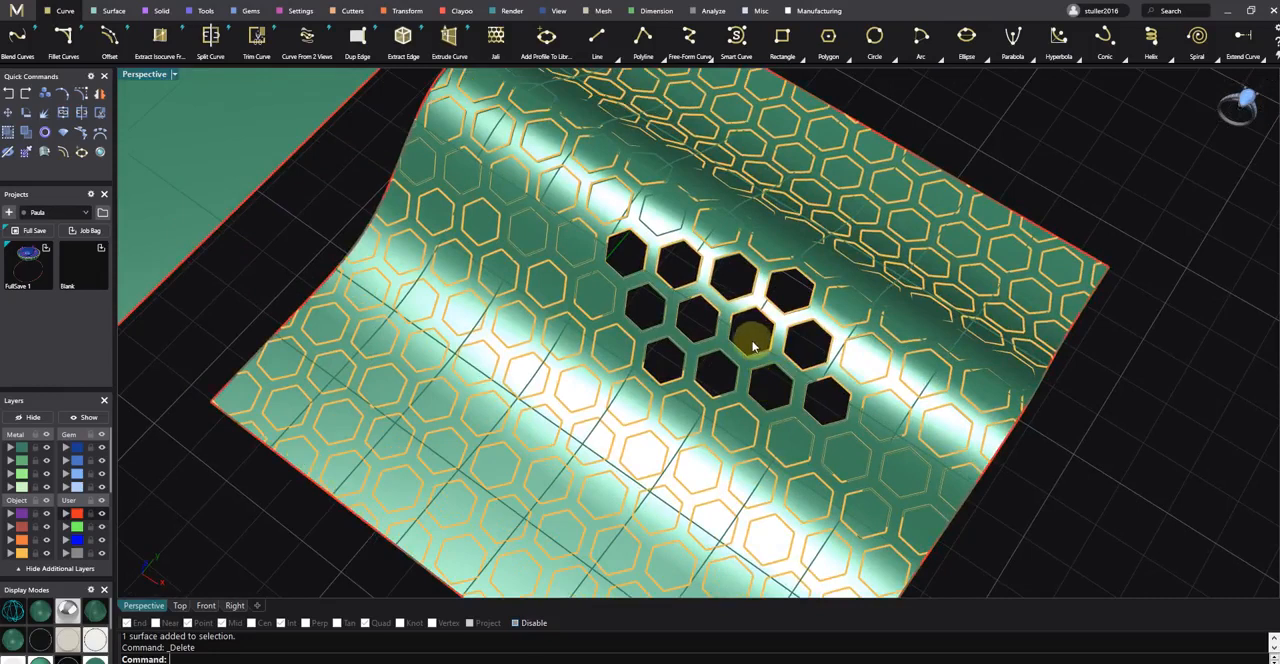
mouse_move(742, 350)
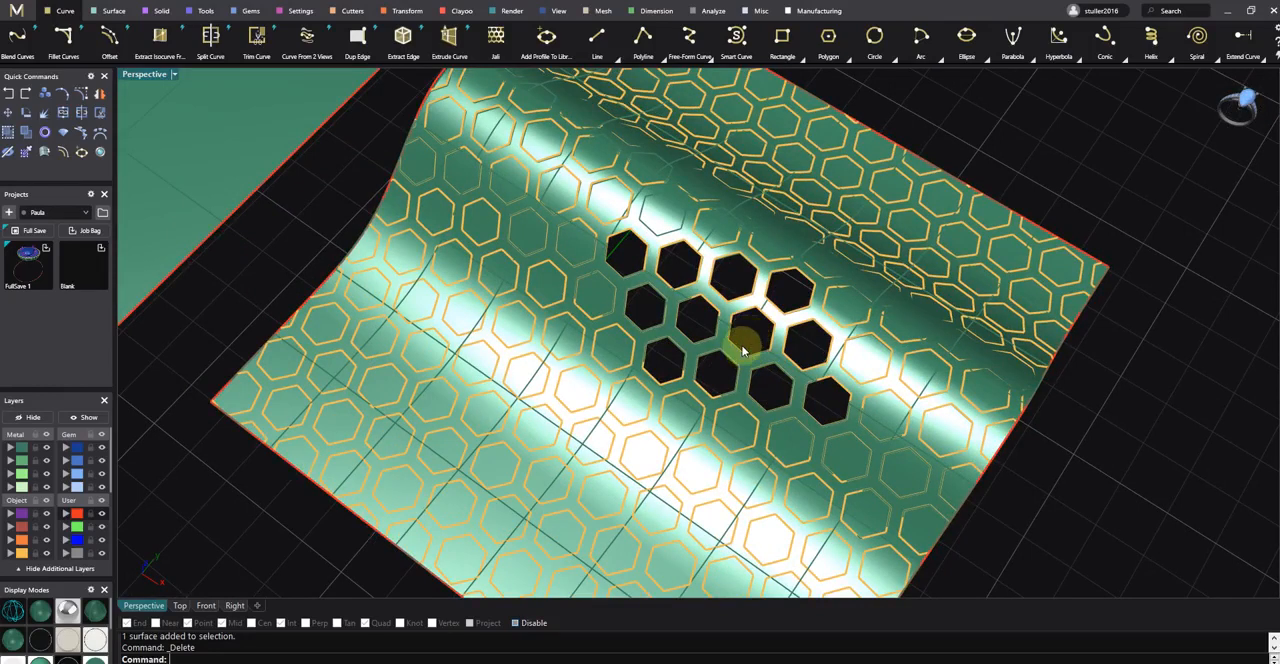